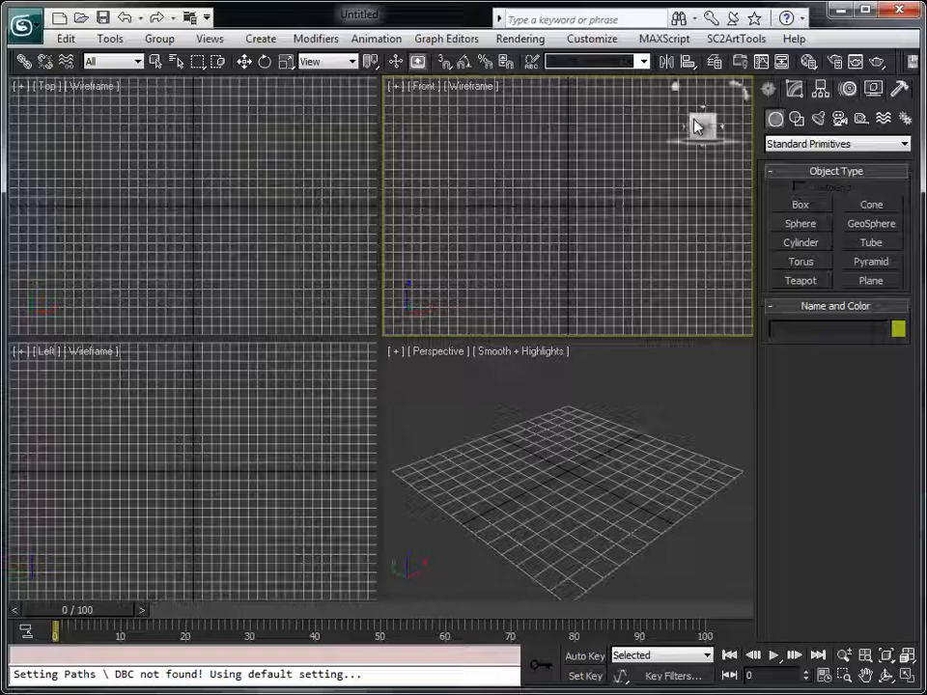
Activate the Perspective viewport in the empty four-view scene.
left_click(736, 38)
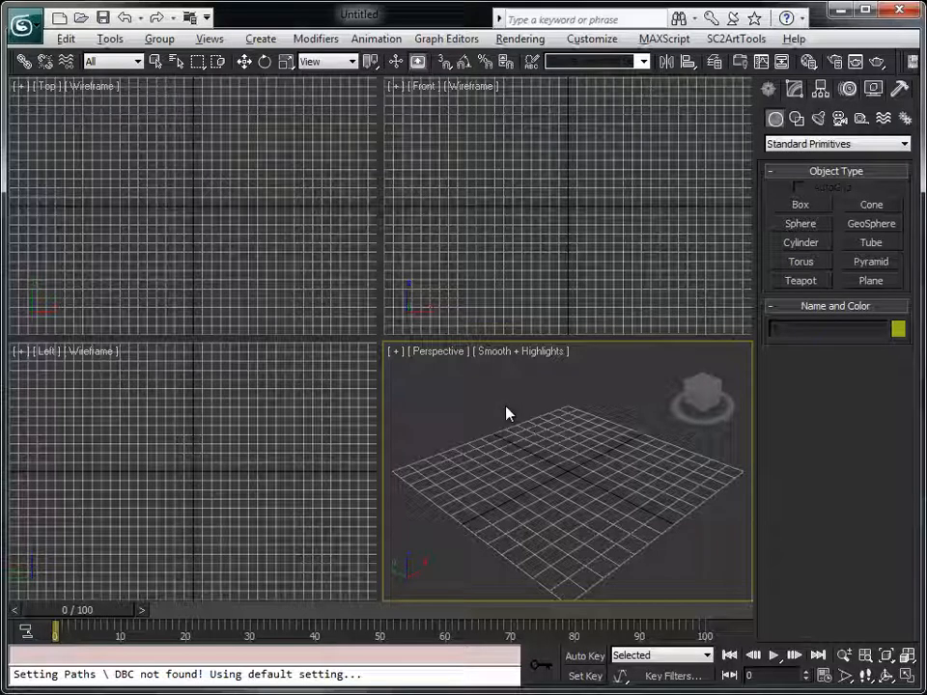
right_click(508, 413)
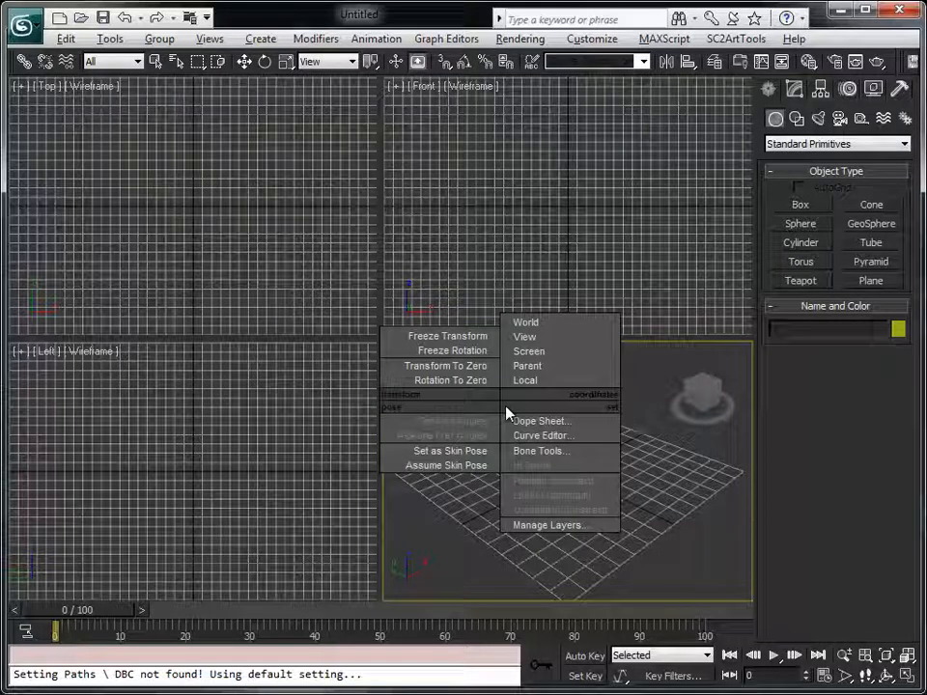
mouse_move(568, 527)
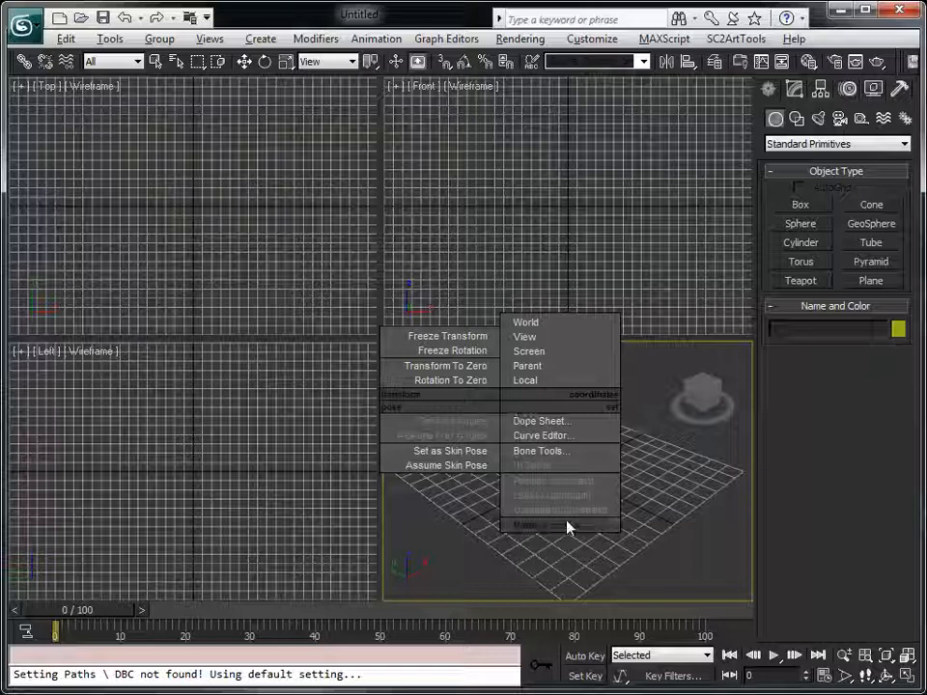
mouse_move(543, 326)
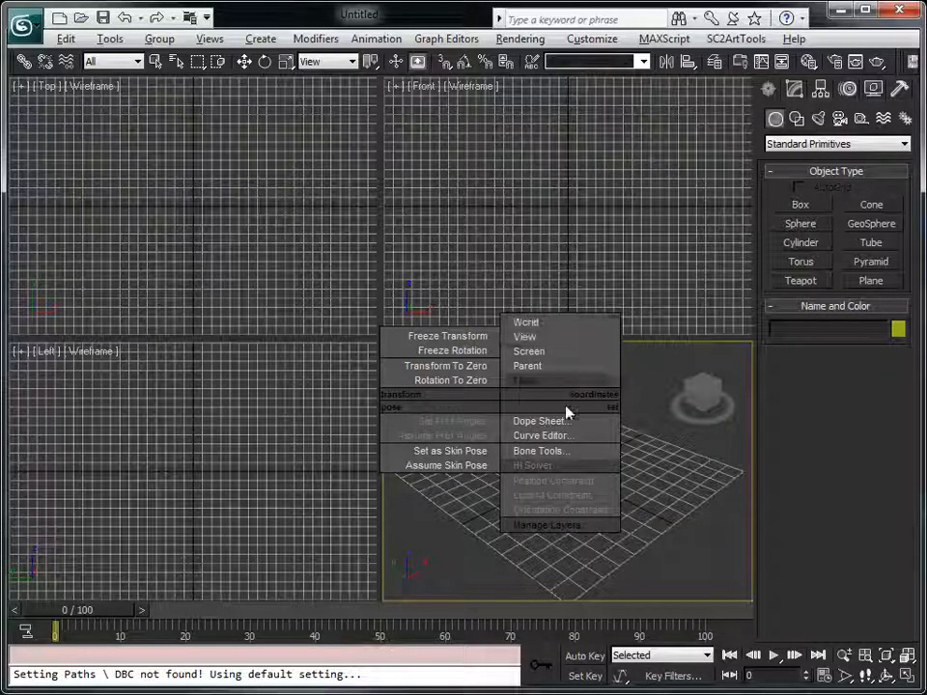
mouse_move(548, 531)
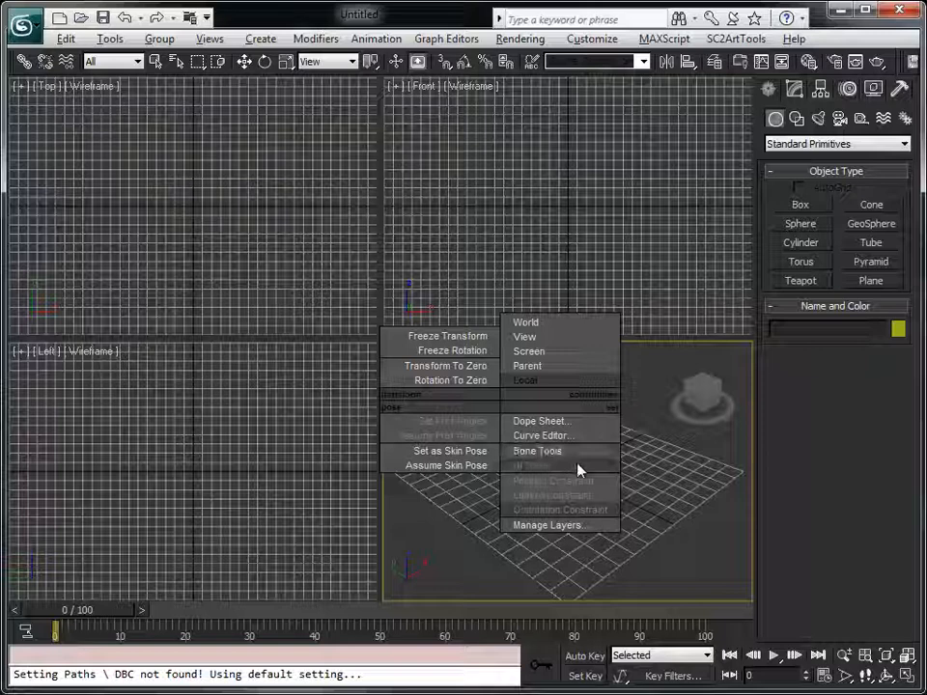
mouse_move(570, 520)
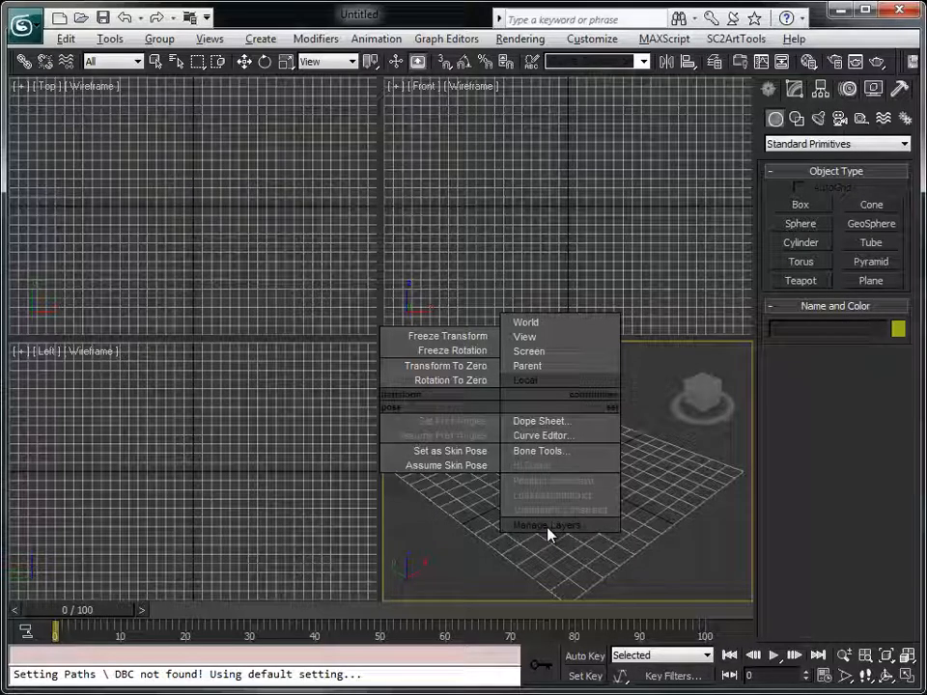
mouse_move(568, 459)
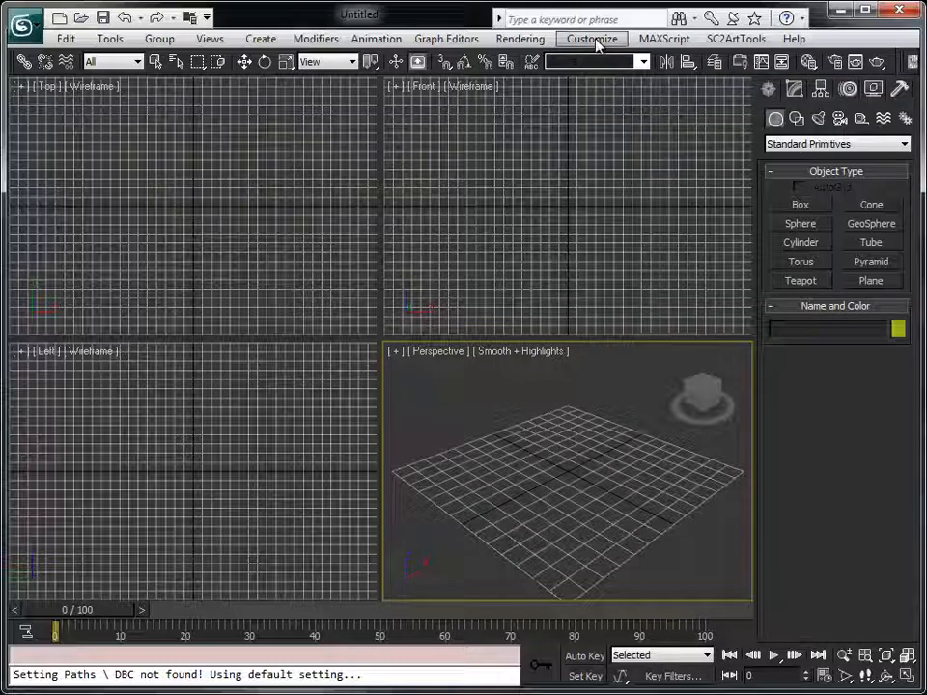
Open Customize User Interface on the Quads tab and expand the quad menu dropdown.
left_click(590, 38)
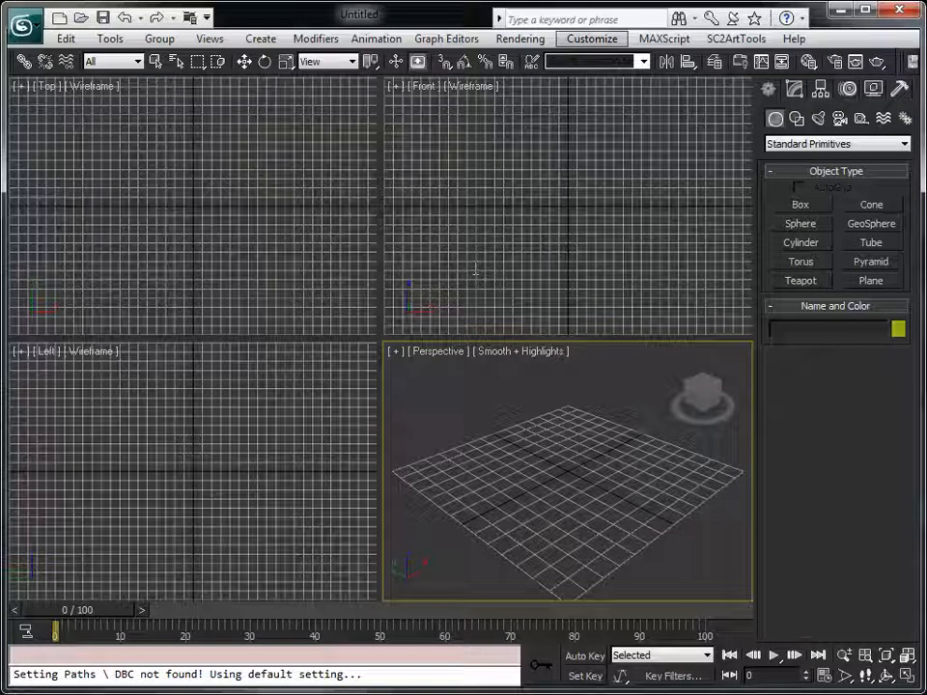
left_click(591, 39)
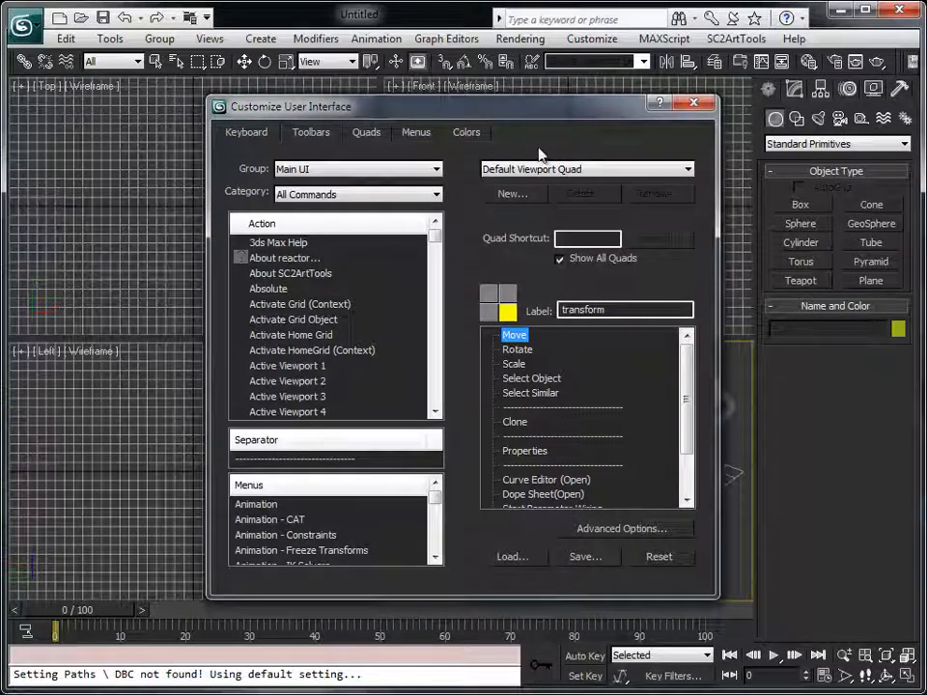
left_click(246, 132)
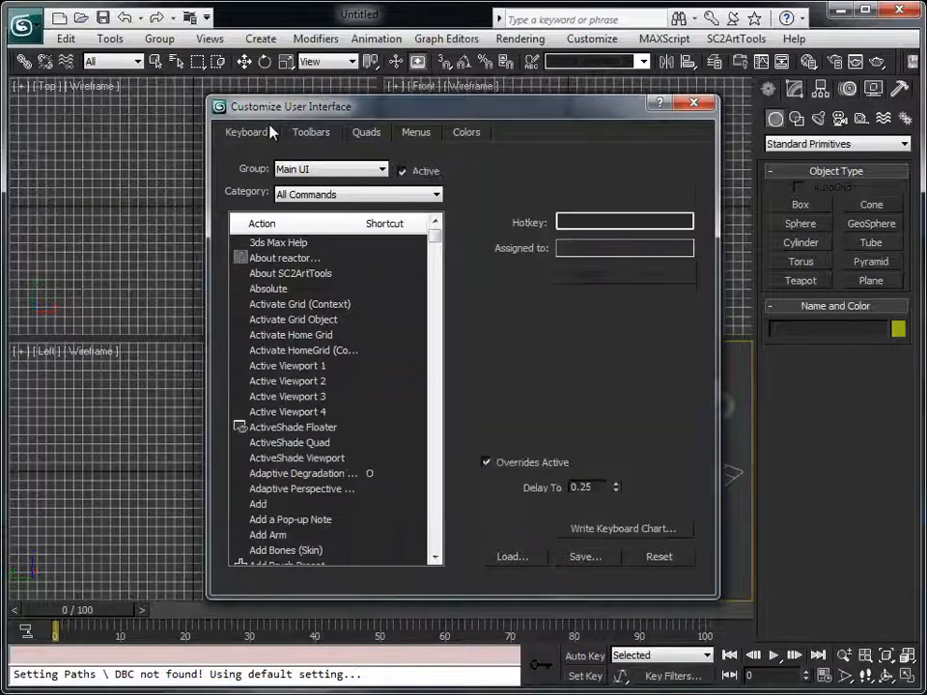
left_click(366, 132)
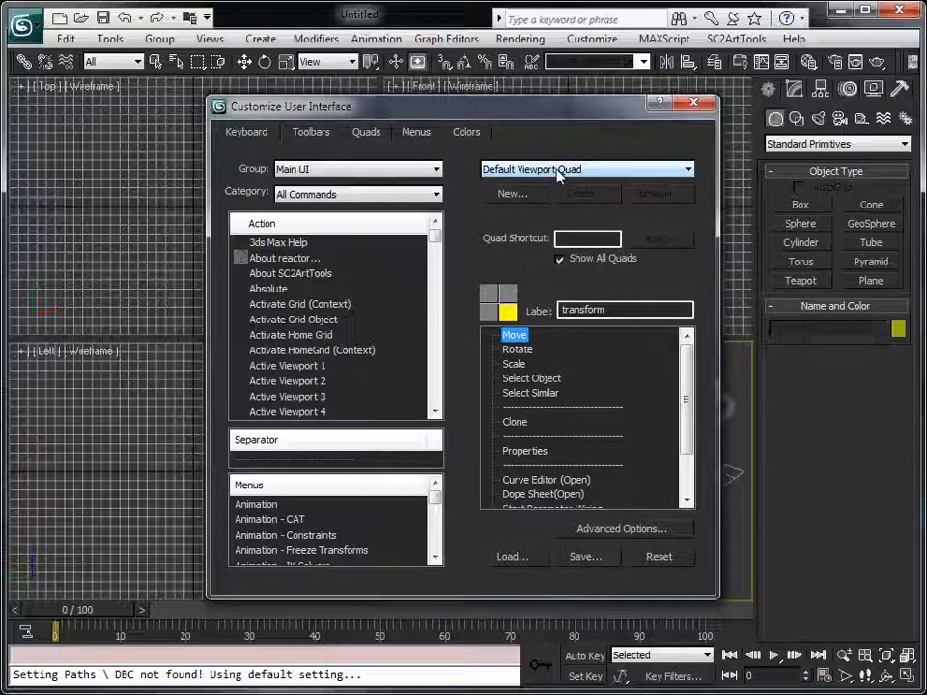
left_click(688, 169)
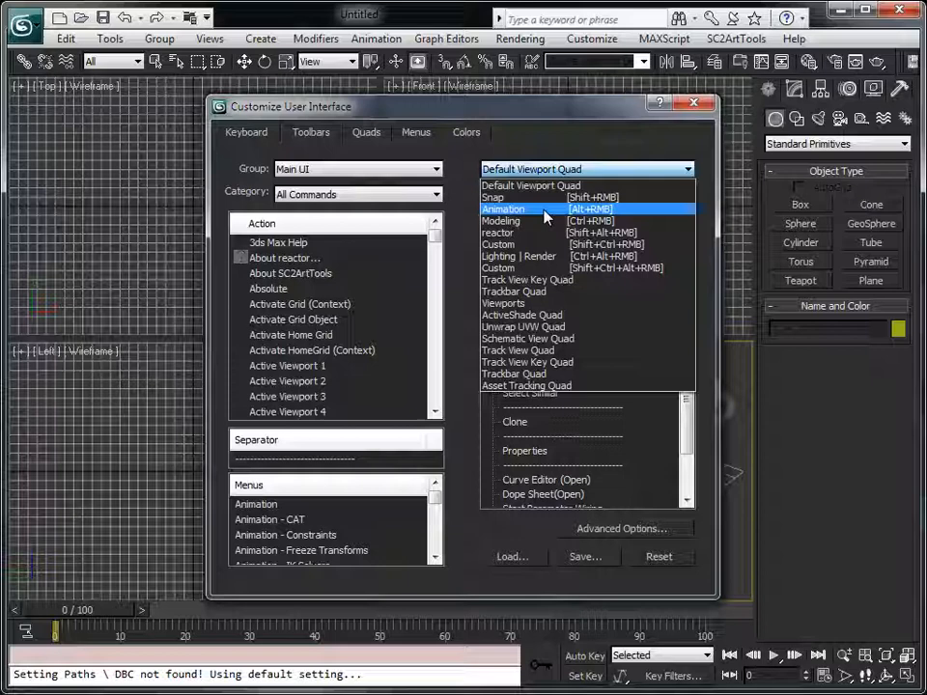
Load the Animation [Alt+RMB] quad and inspect its Bone Tools and IK Solver entries.
left_click(503, 210)
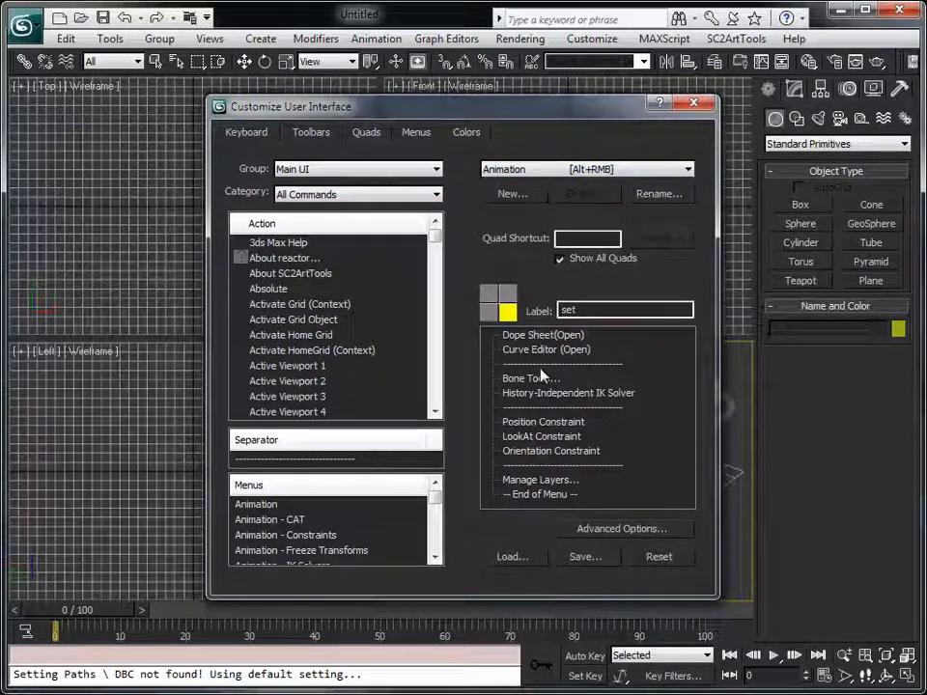
left_click(530, 378)
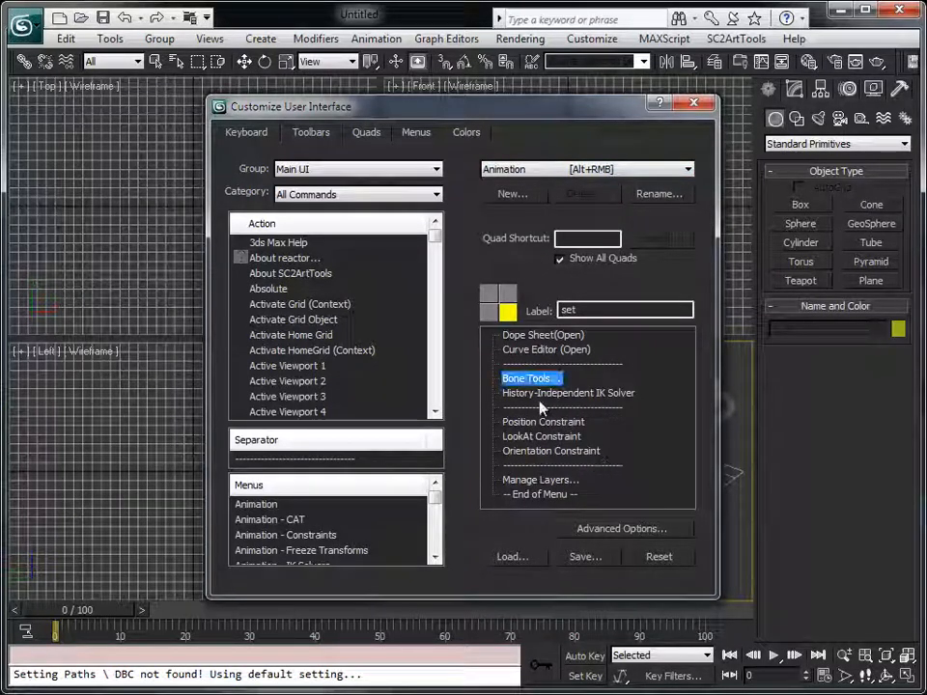
left_click(567, 393)
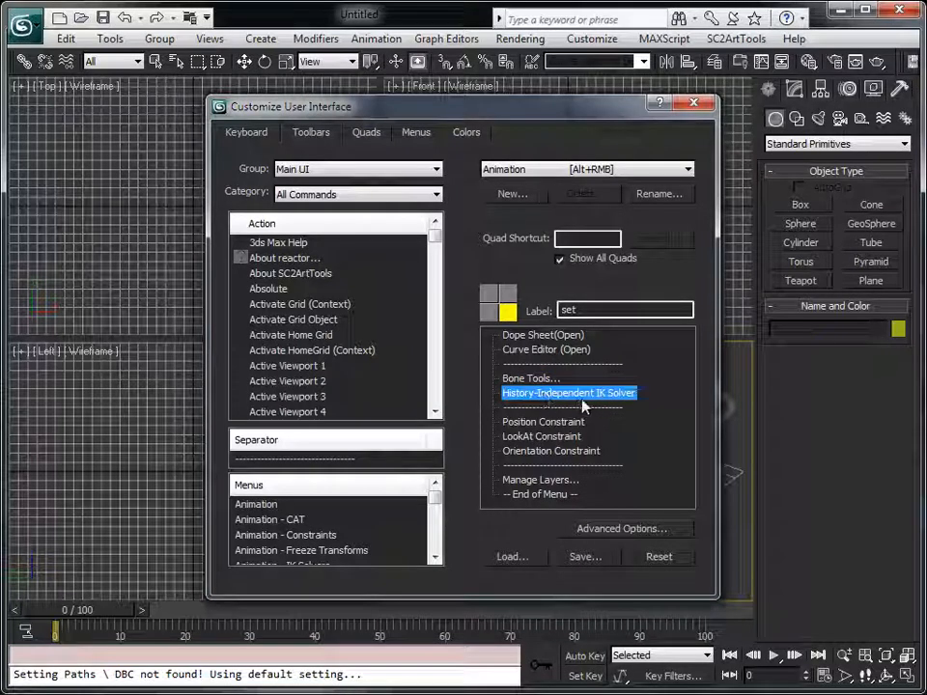
mouse_move(549, 433)
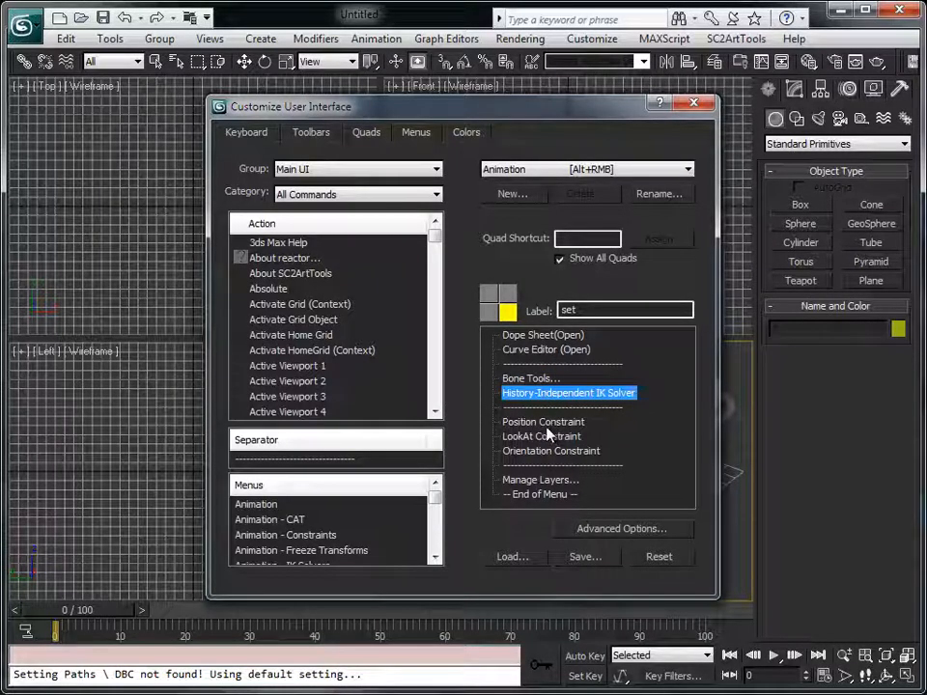
mouse_move(532, 493)
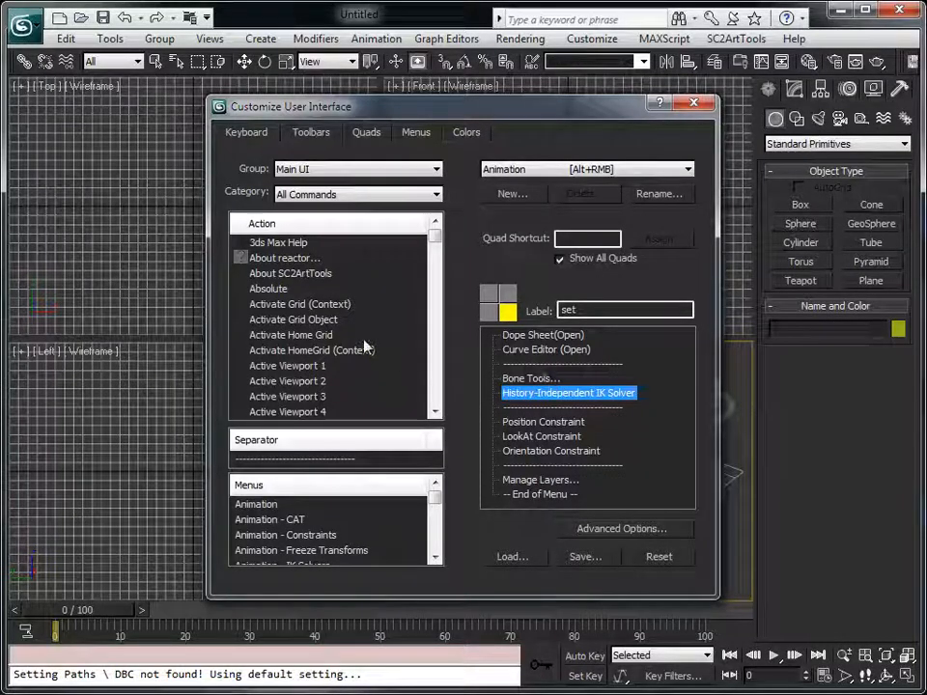
mouse_move(628, 420)
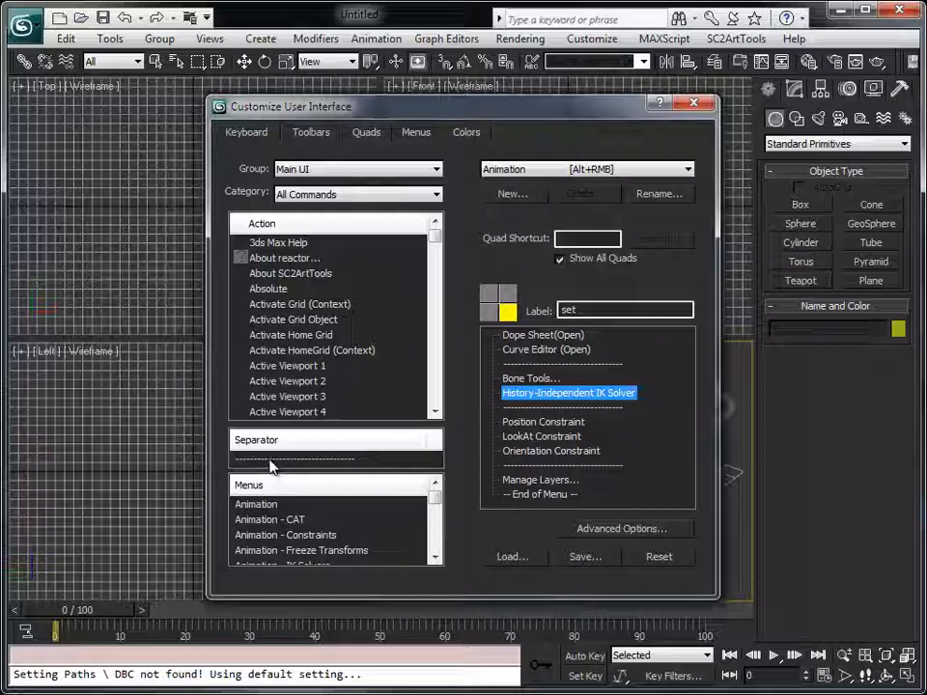
mouse_move(558, 451)
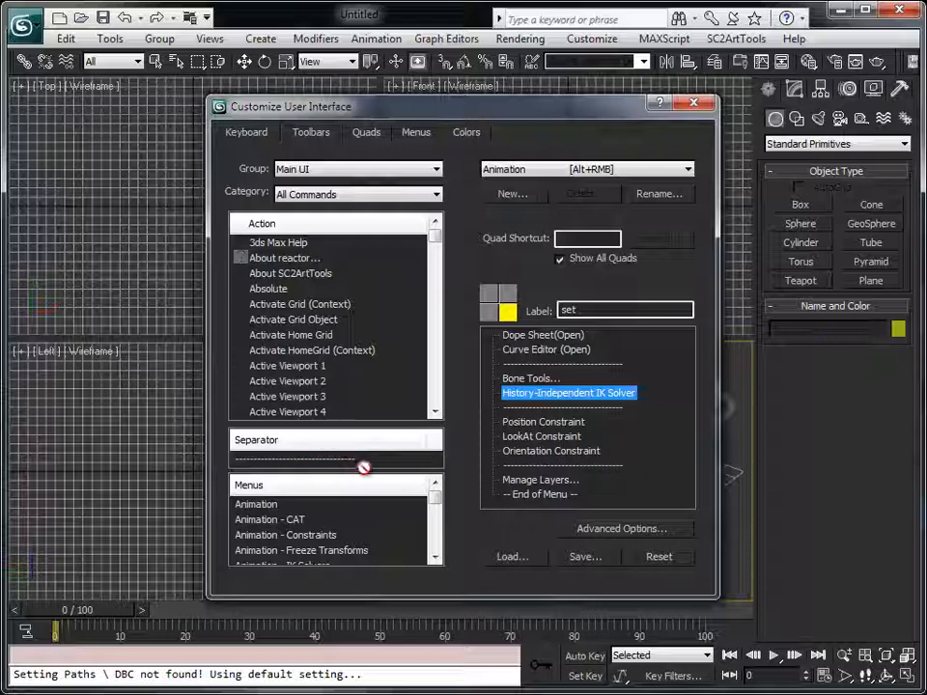
Delete the separator and LookAt Constraint items from the Animation quad menu.
left_click(540, 436)
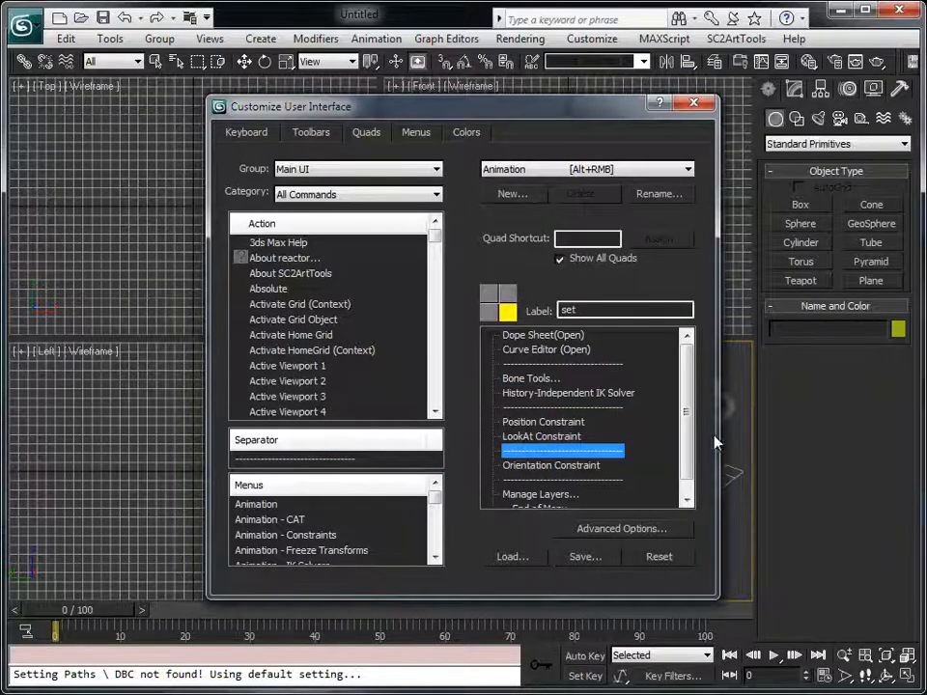
scroll("down", 3)
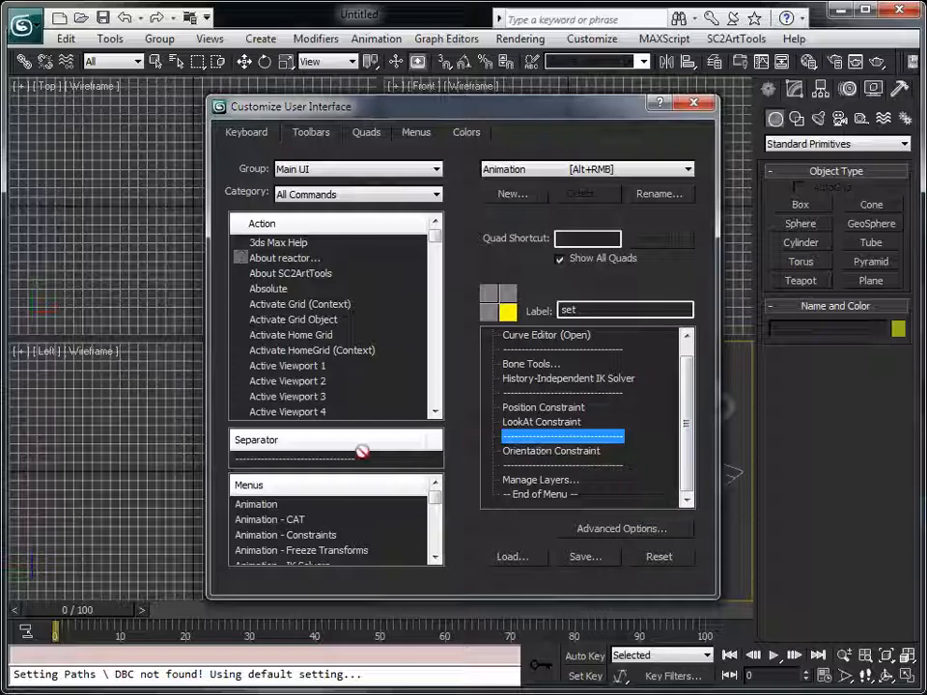
right_click(551, 451)
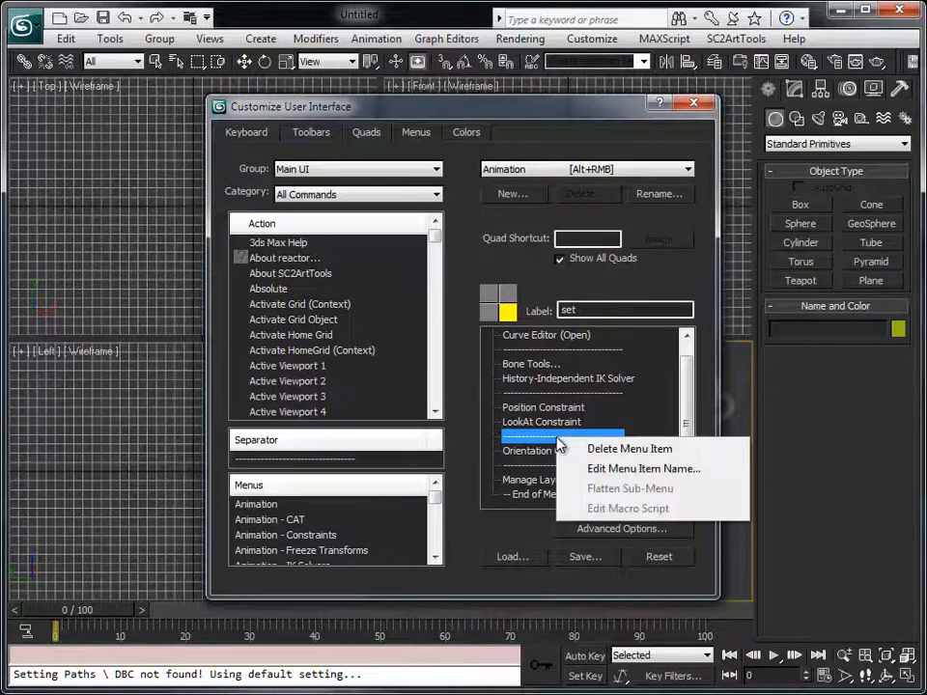
mouse_move(584, 457)
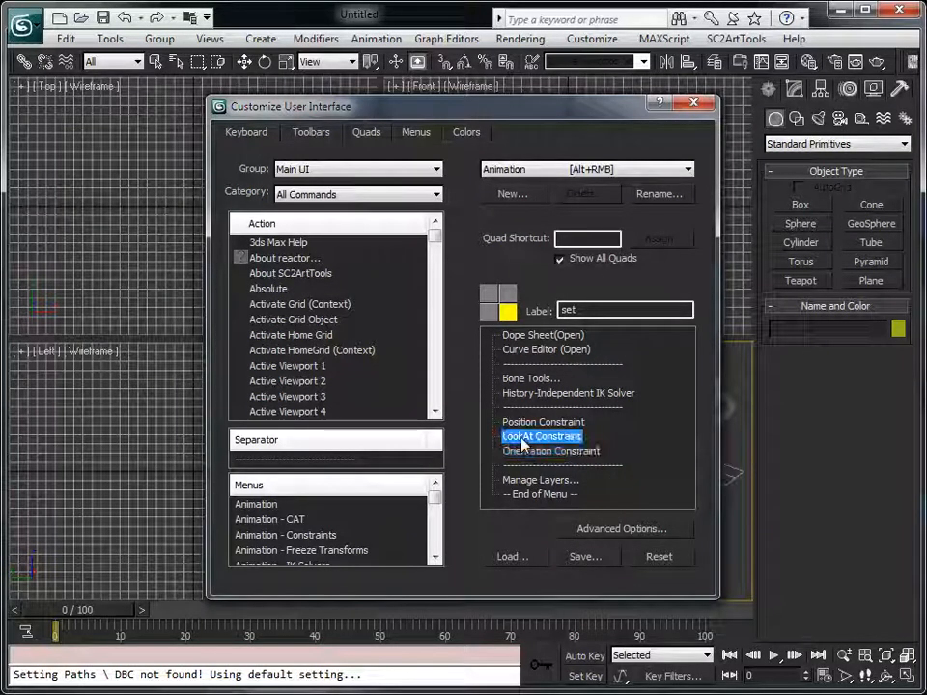
right_click(541, 435)
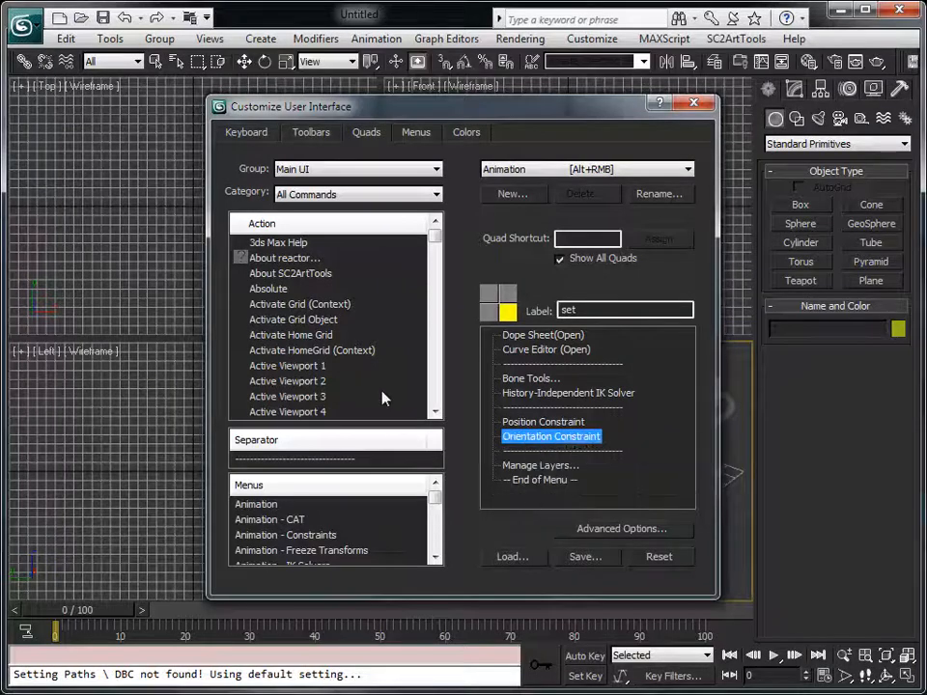
left_click(293, 318)
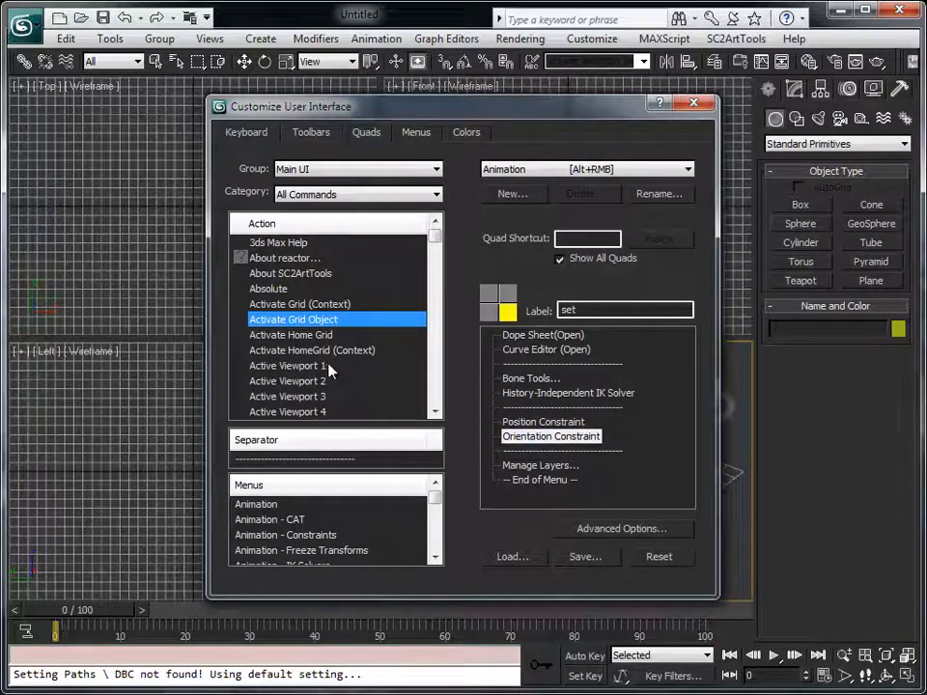
Scroll the full action list down to the LookAt Constraint command.
scroll("down", 3)
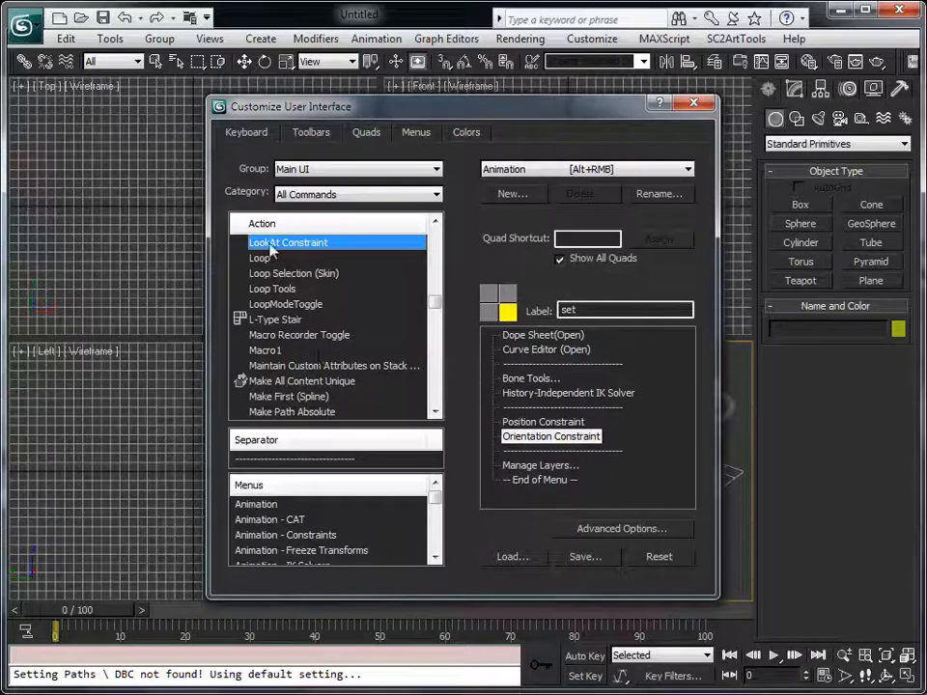
mouse_move(284, 278)
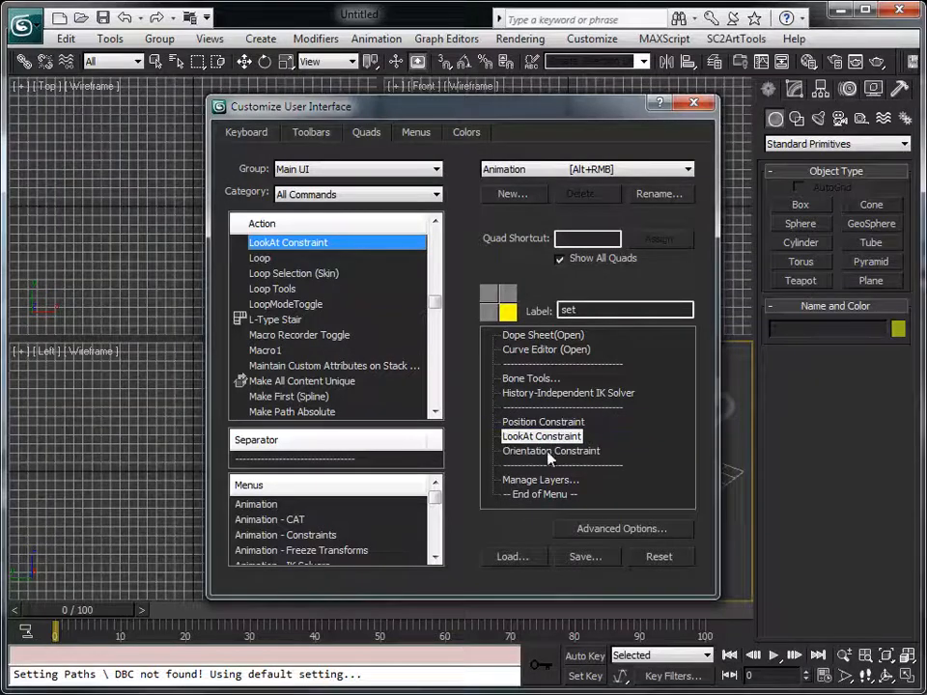
mouse_move(549, 574)
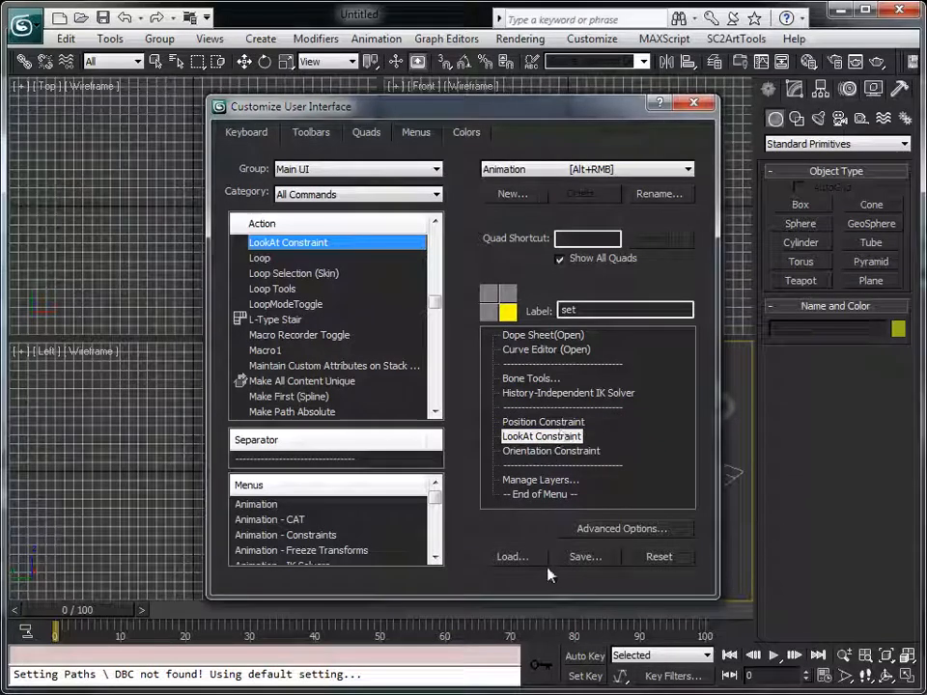
mouse_move(536, 503)
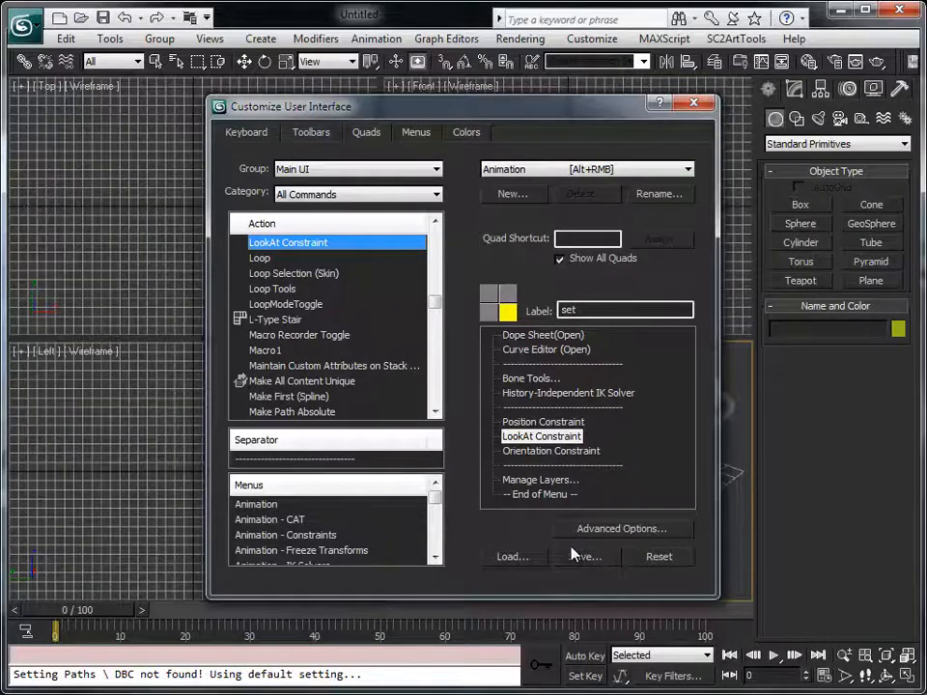
left_click(586, 556)
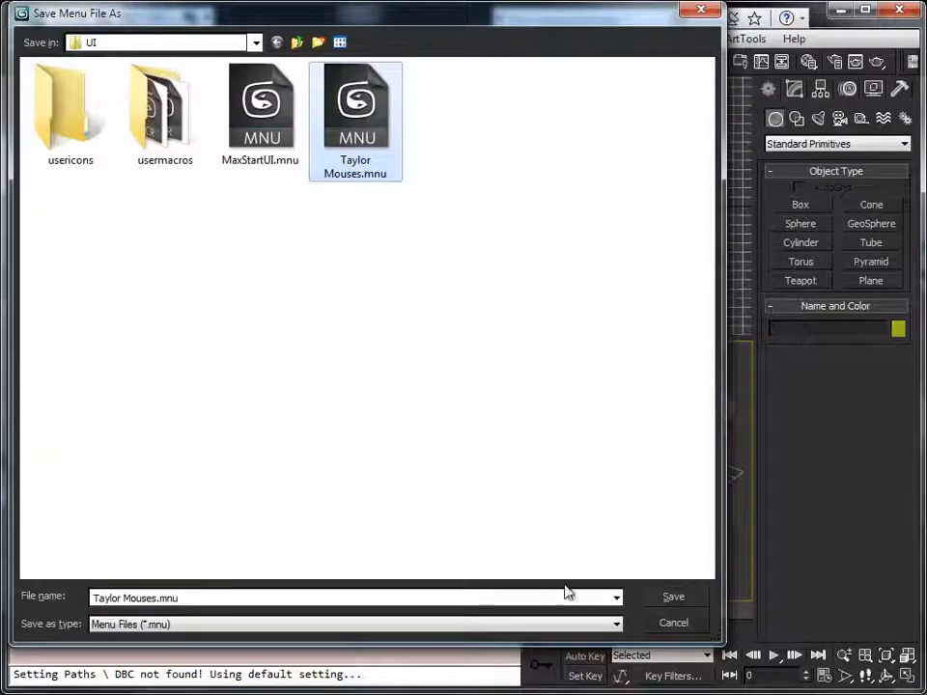
mouse_move(681, 626)
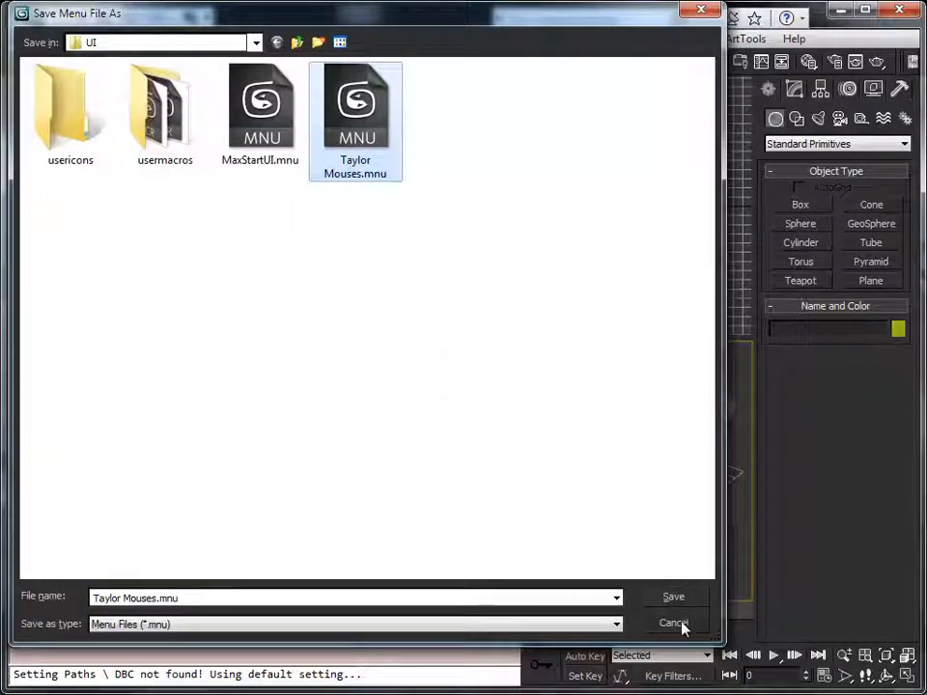
left_click(674, 623)
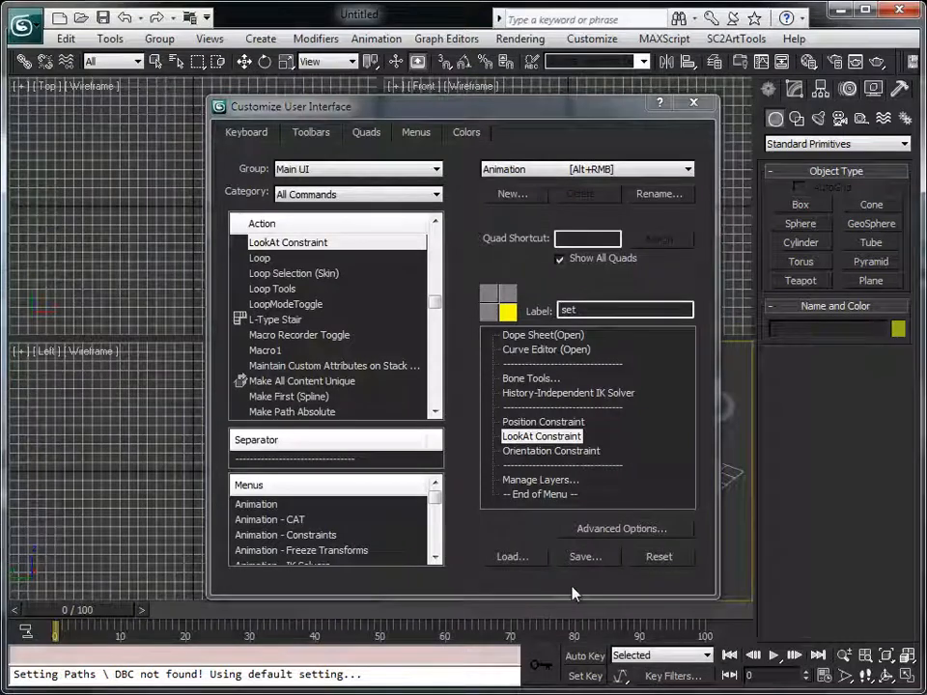
mouse_move(693, 104)
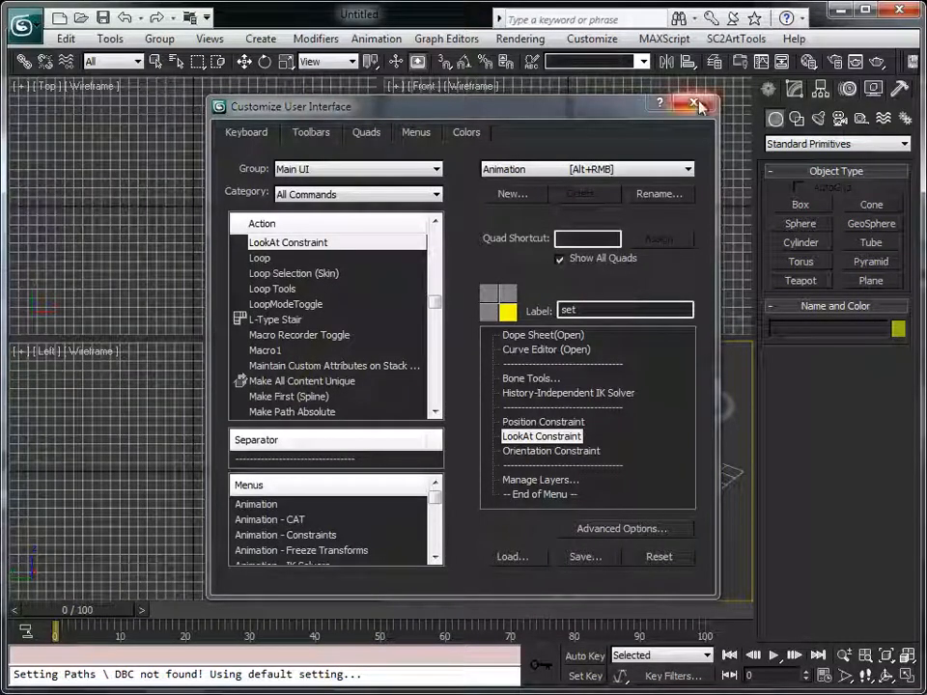
Close the customization dialog and load Zeratul.max from Recent Documents.
left_click(694, 104)
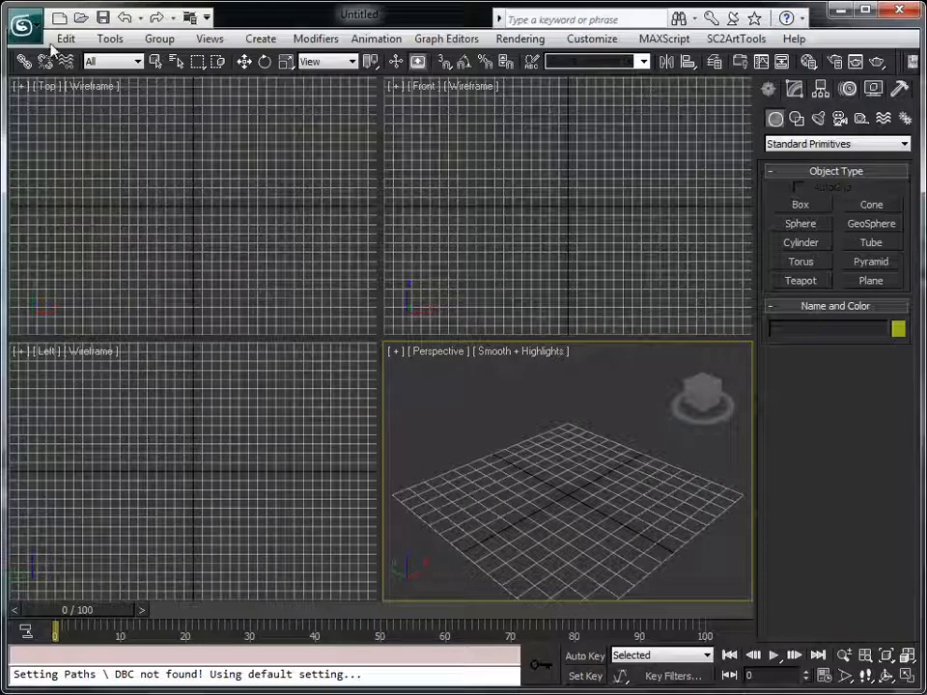
left_click(23, 22)
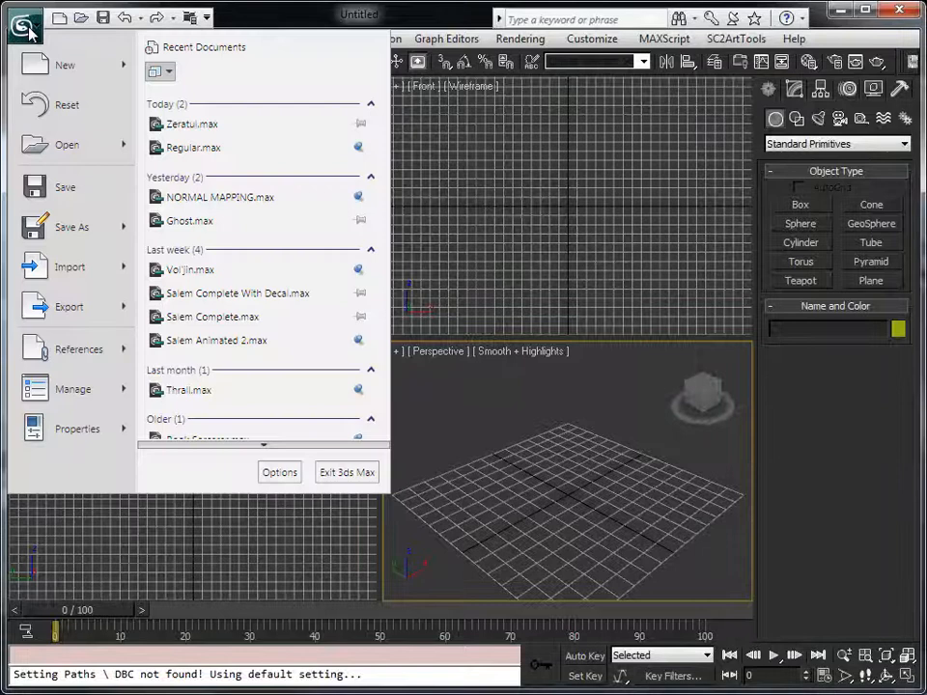
mouse_move(193, 124)
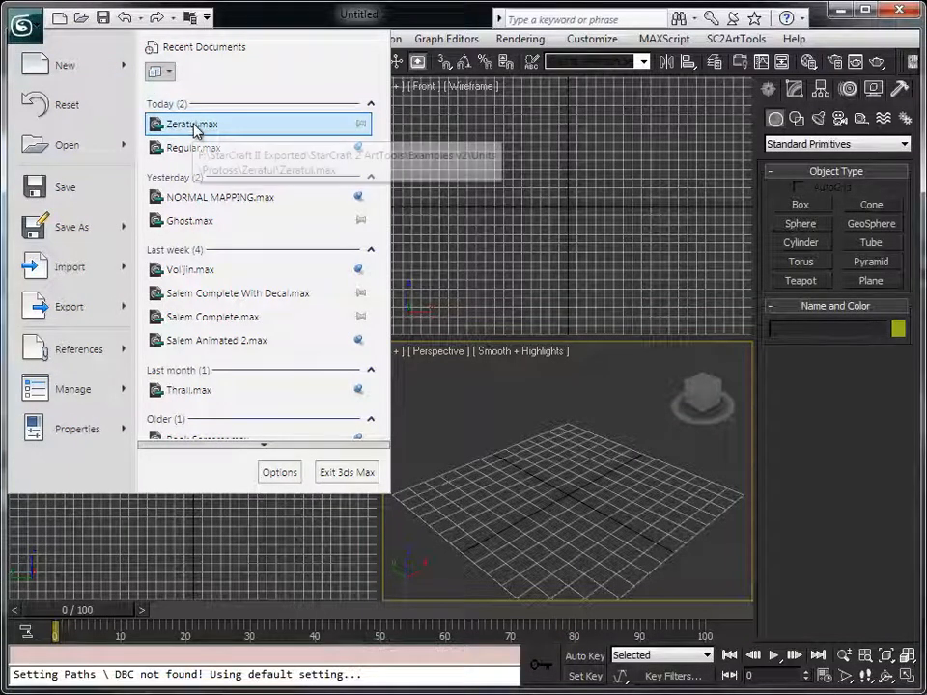
left_click(249, 246)
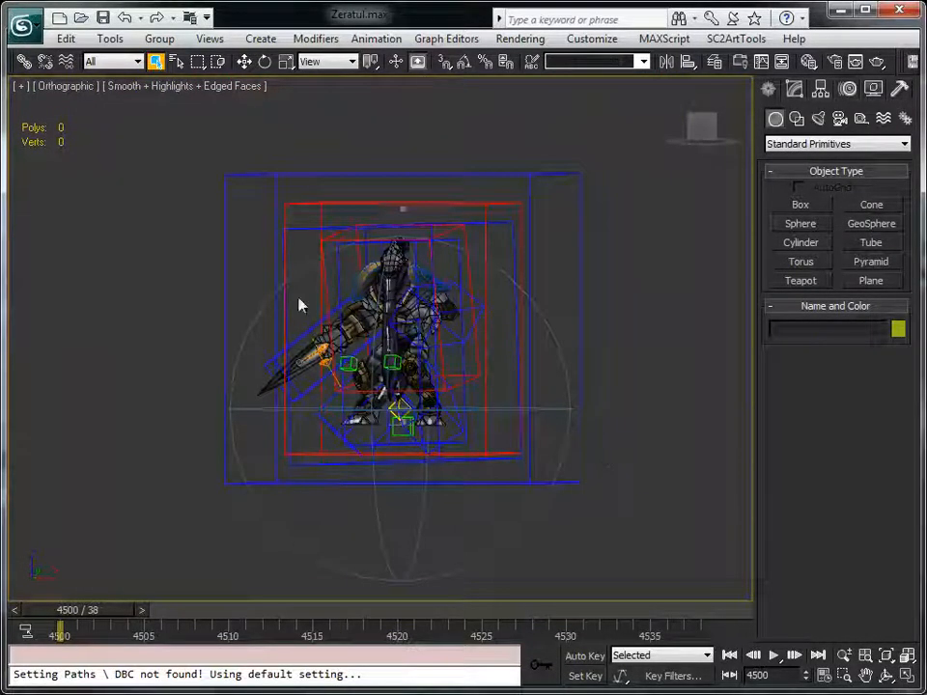
Open Manage Layers from the viewport quad menu and select ZT_PS_Body through head_UVFINAL.
right_click(299, 307)
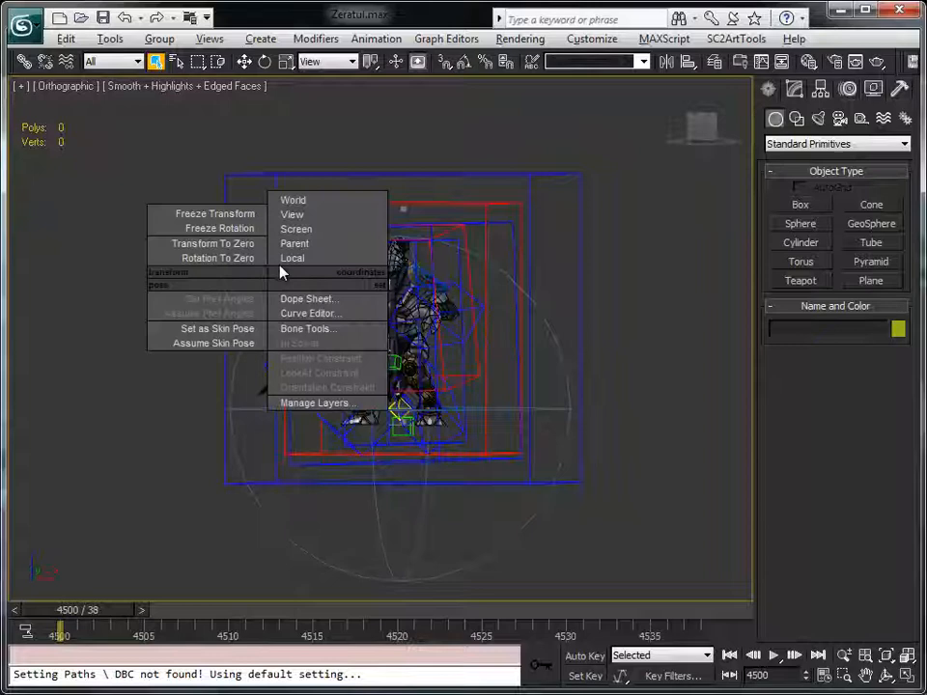
left_click(316, 403)
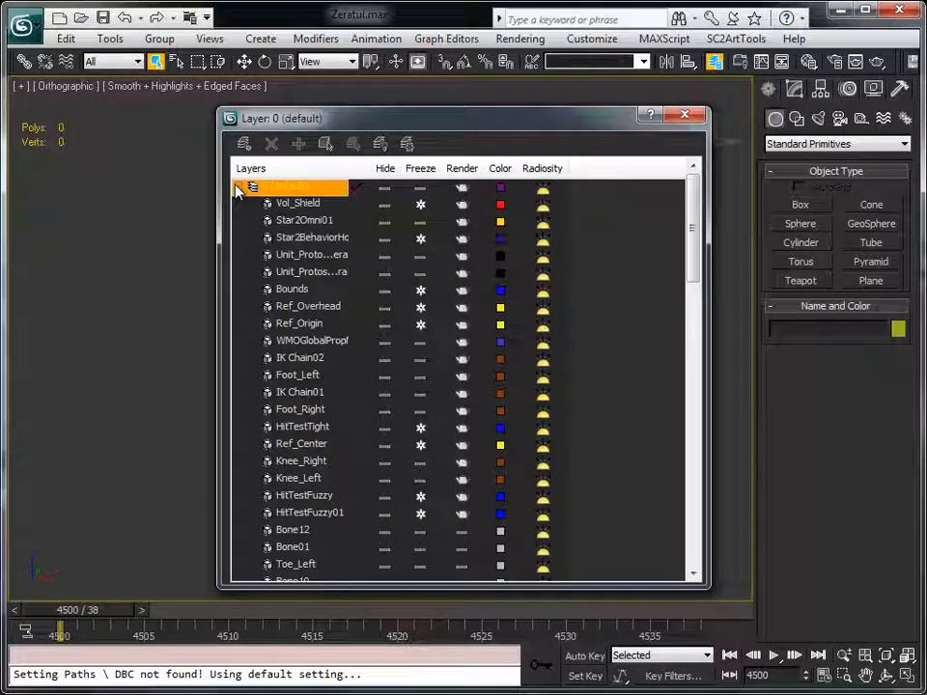
left_click(240, 187)
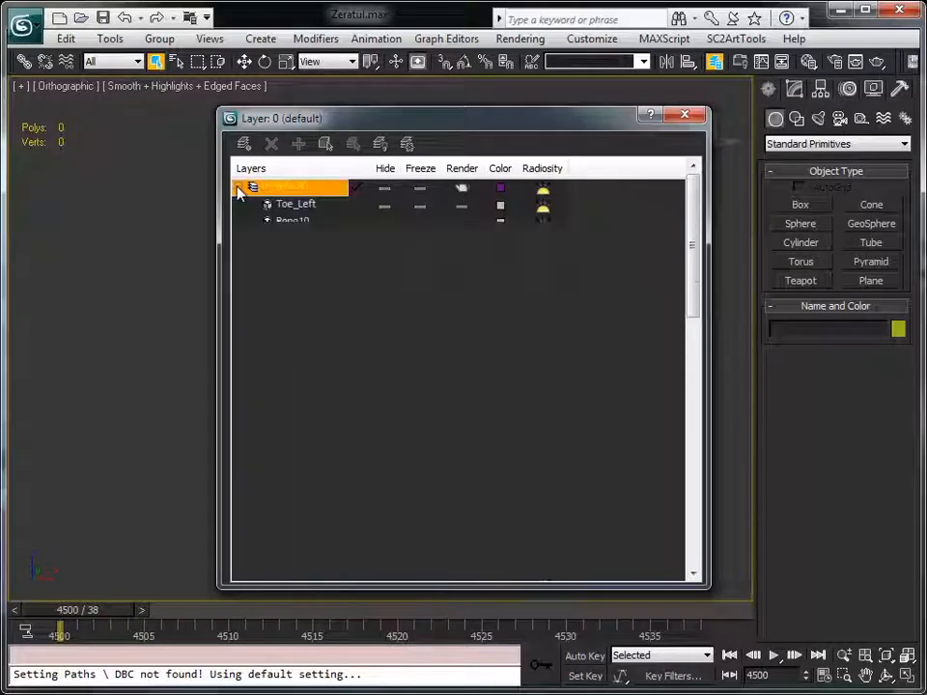
left_click(252, 186)
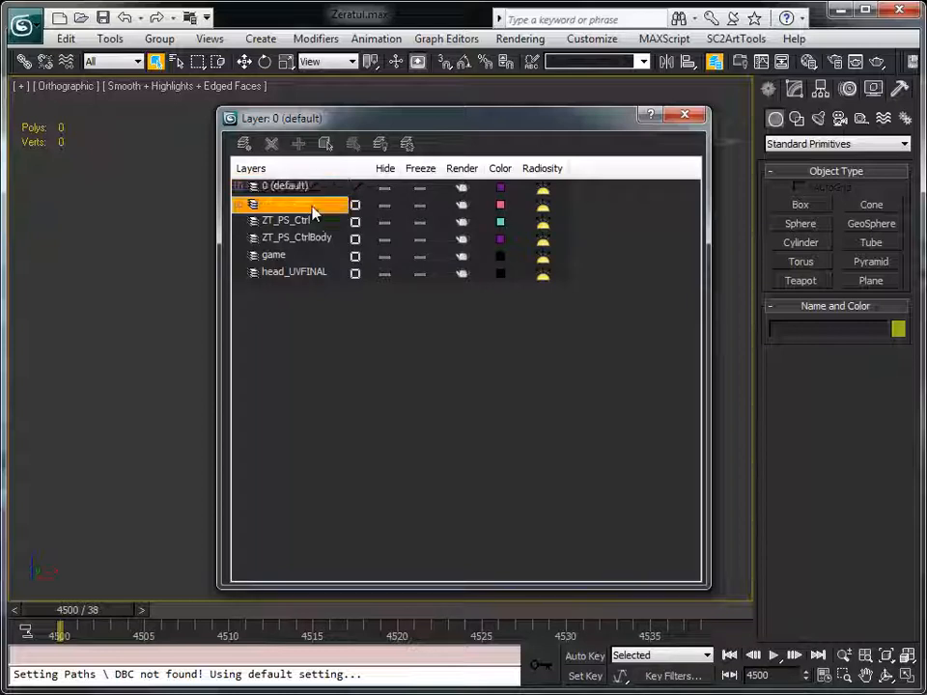
left_click(294, 273)
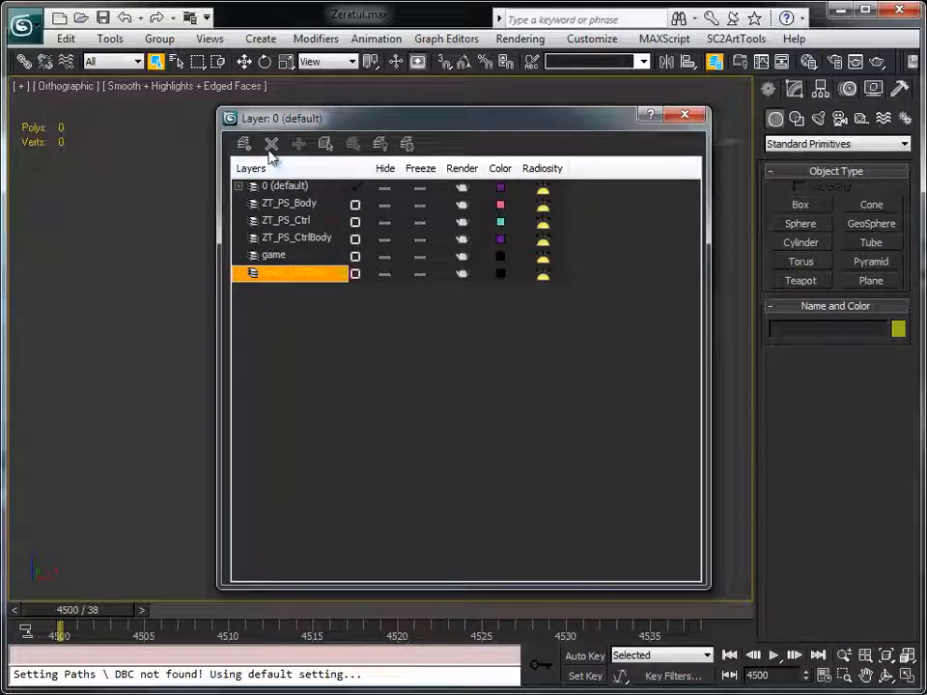
Delete the highlighted imported layers, add a layer named Unit, and close the manager.
left_click(271, 143)
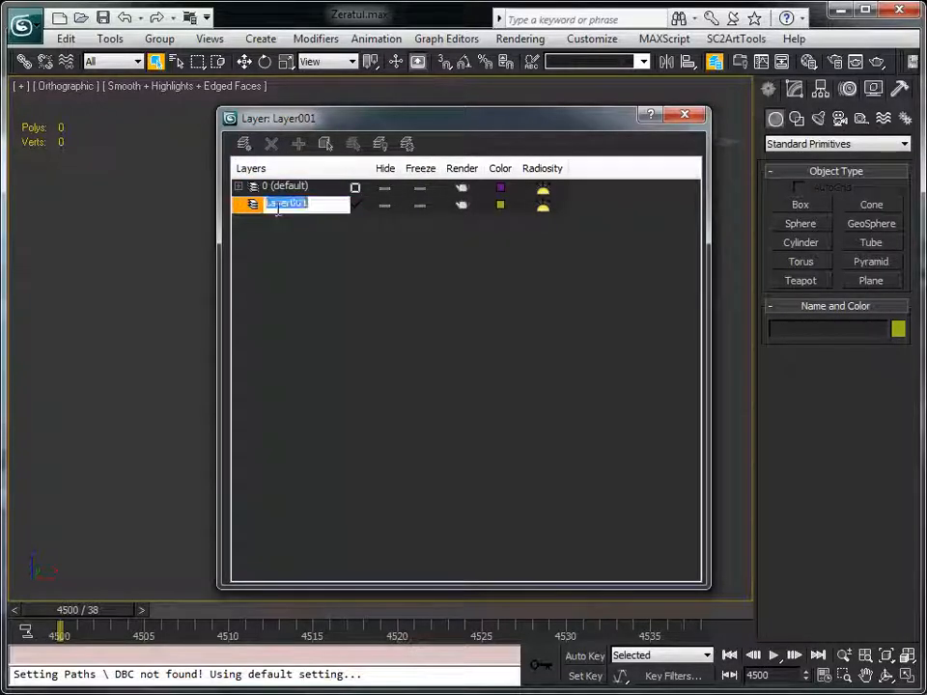
type("Unit")
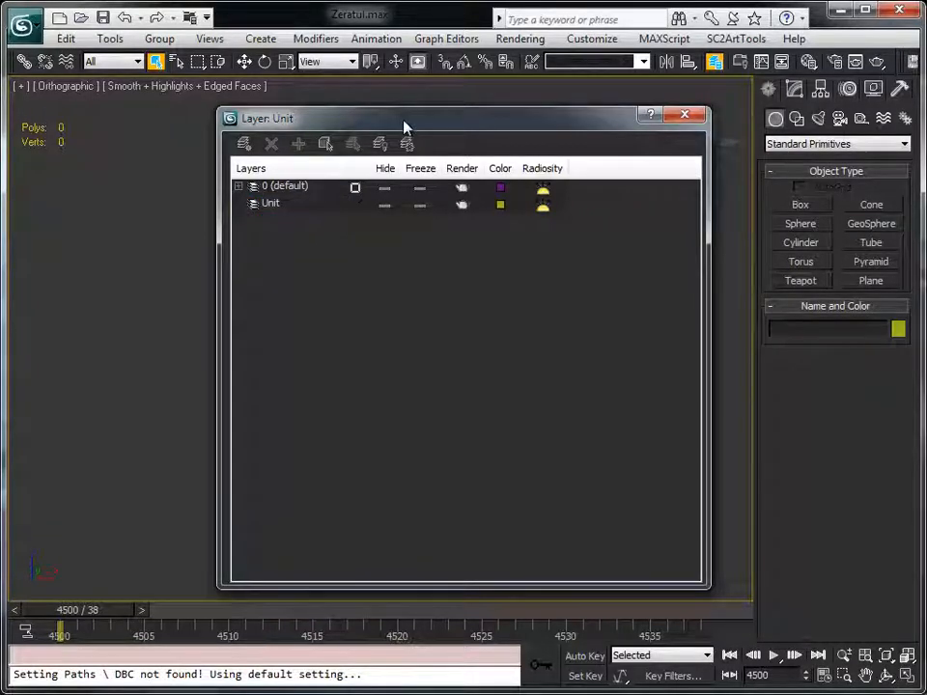
left_click_drag(406, 118, 347, 142)
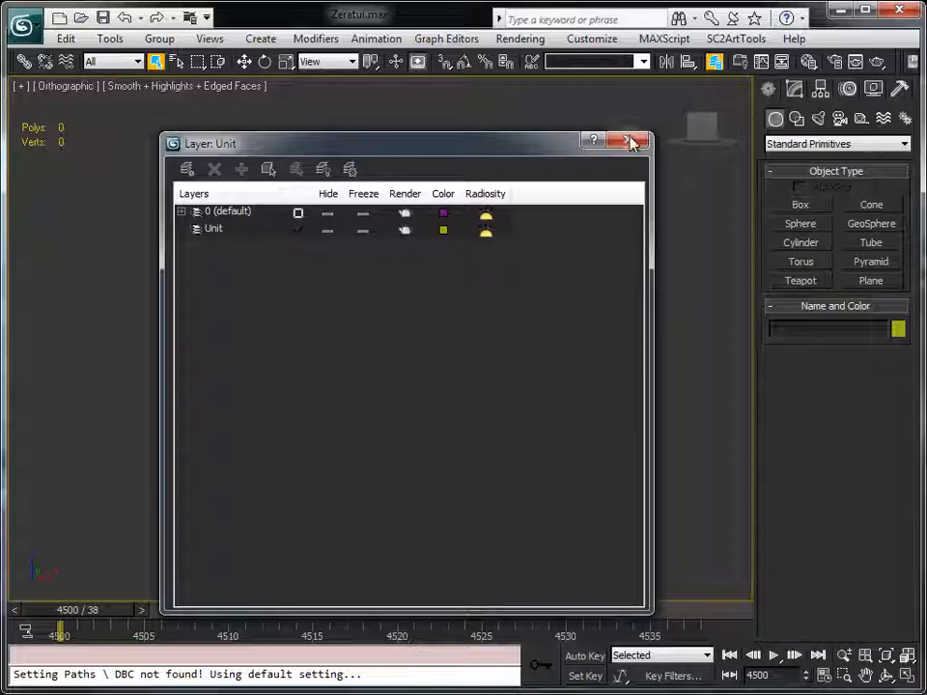
left_click(634, 142)
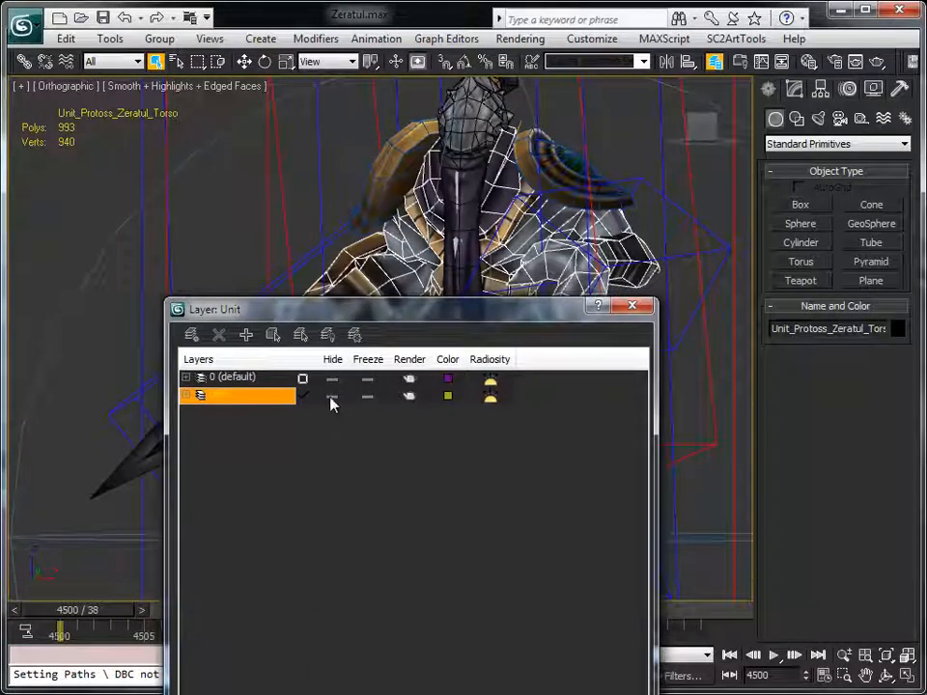
Hide the Unit layer and drag the Layer Manager out of the way.
left_click(333, 396)
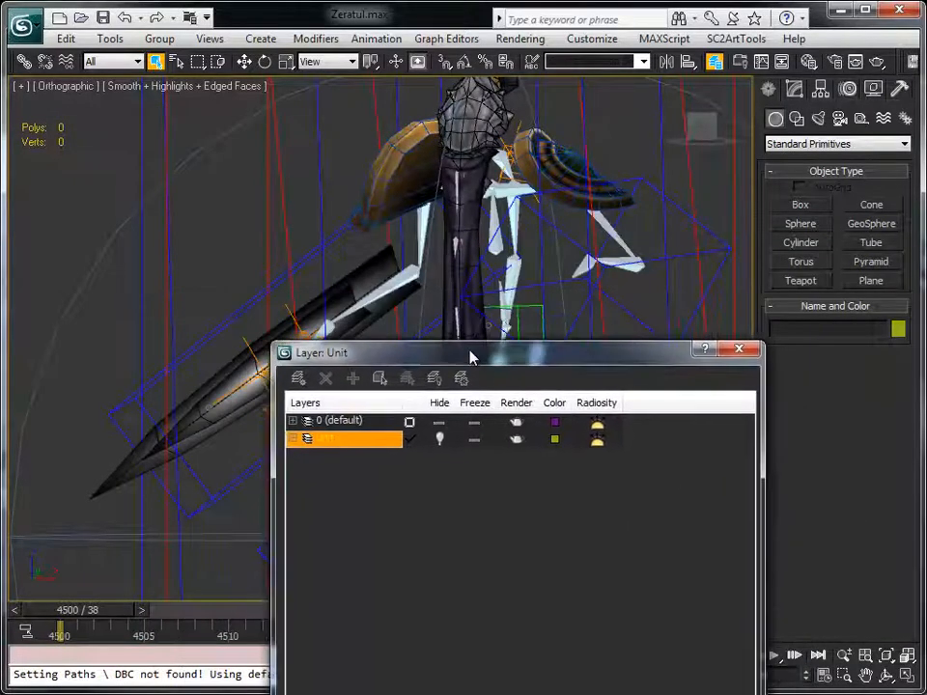
left_click_drag(473, 352, 512, 443)
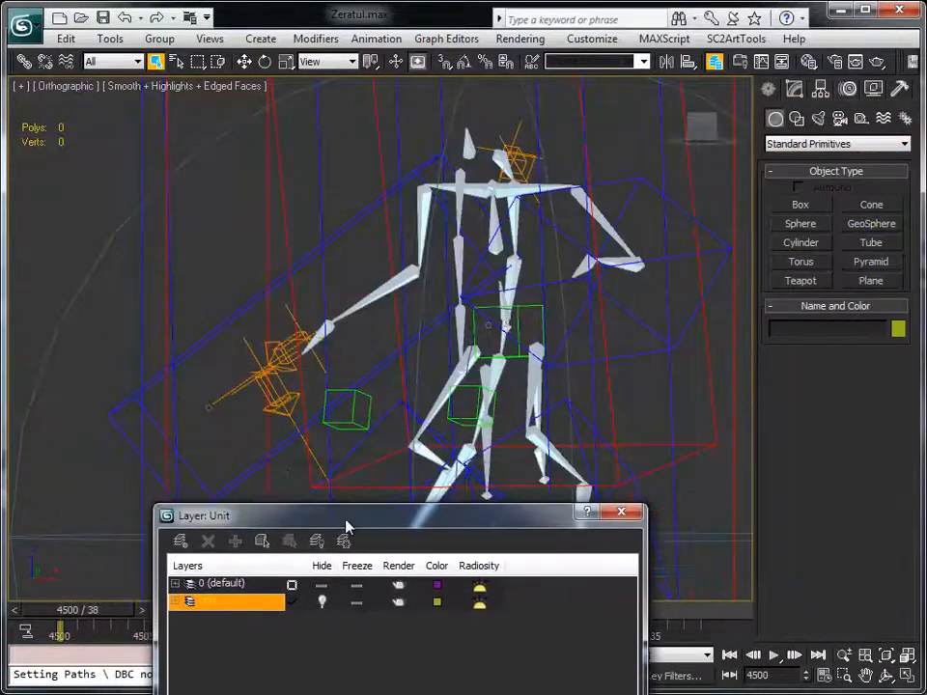
left_click_drag(347, 516, 370, 397)
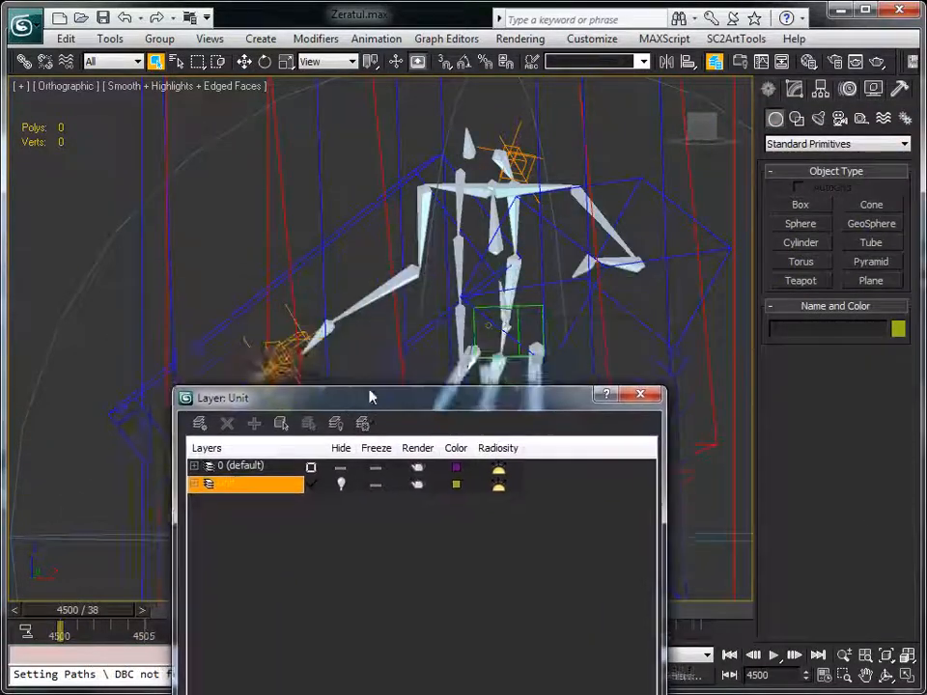
left_click_drag(370, 397, 336, 357)
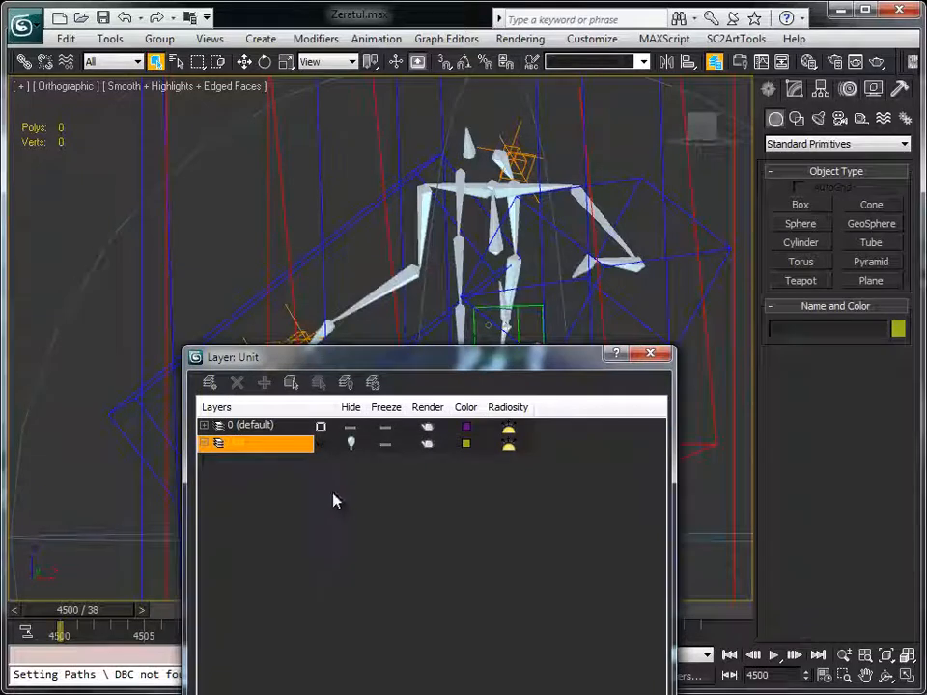
mouse_move(211, 383)
type("Bones")
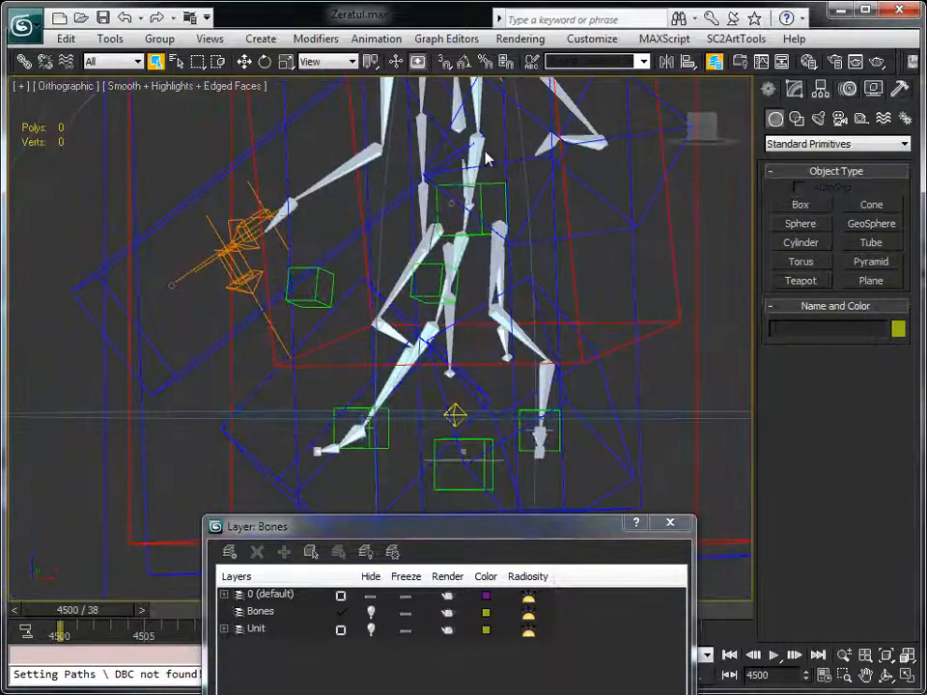
Add Volume Target and Tight layers for the rig helpers, then close the Layer Manager.
left_click(488, 256)
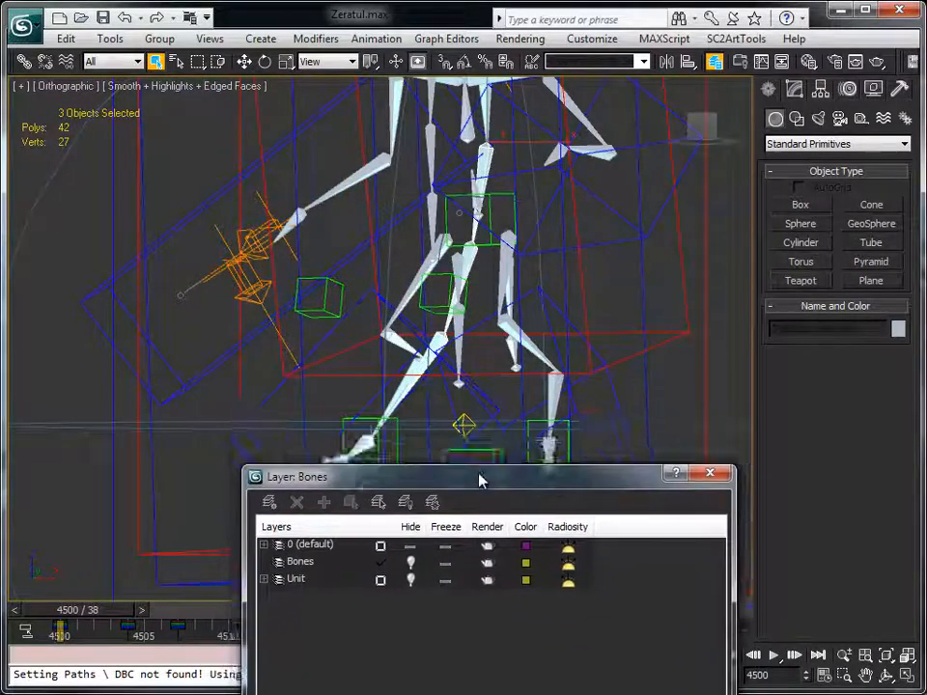
left_click_drag(483, 476, 475, 416)
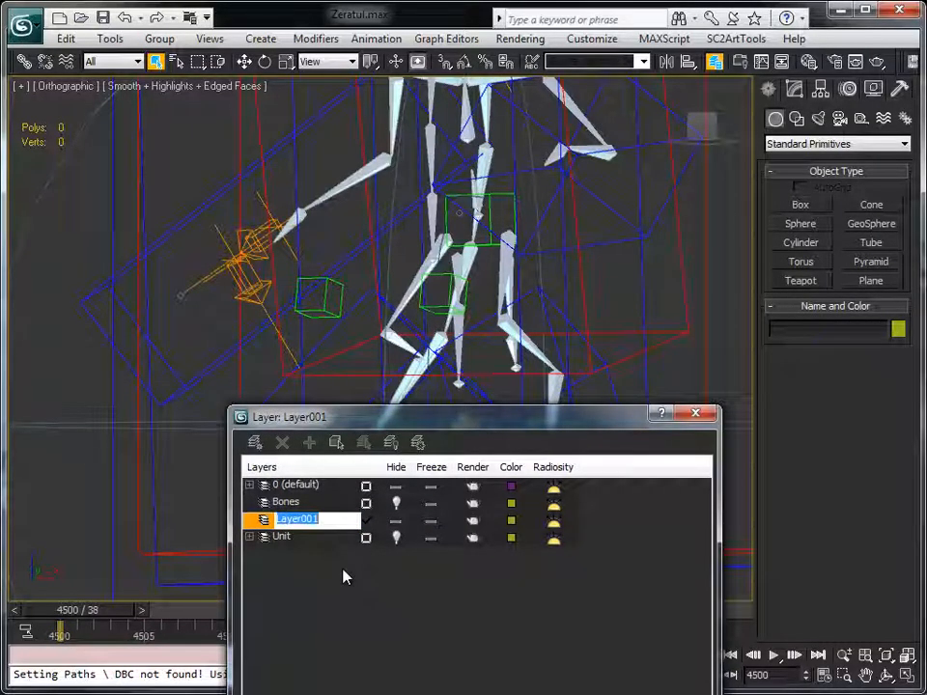
type("Volume Target")
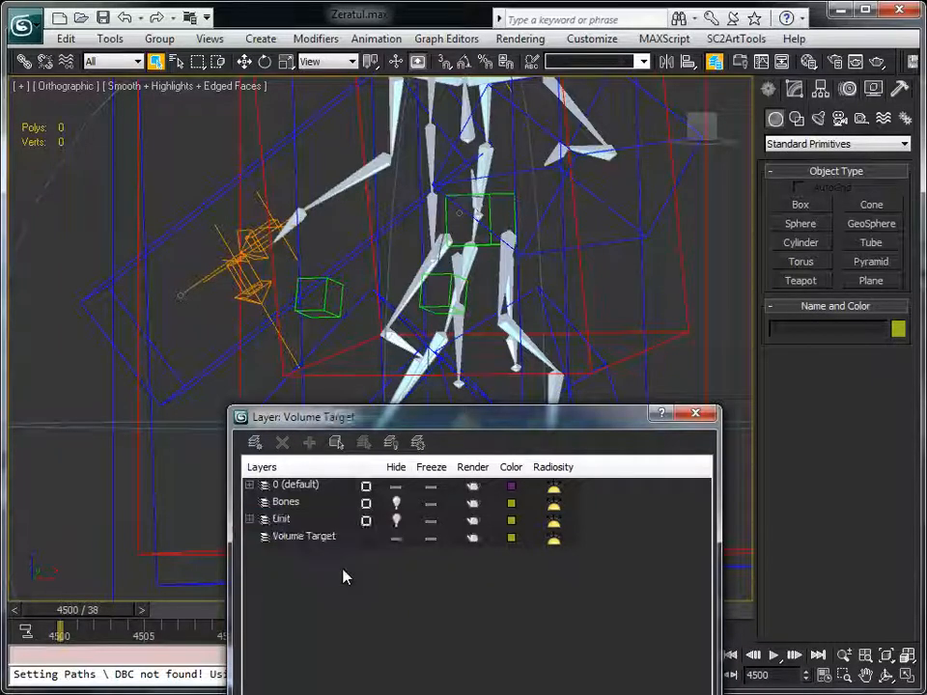
left_click(255, 442)
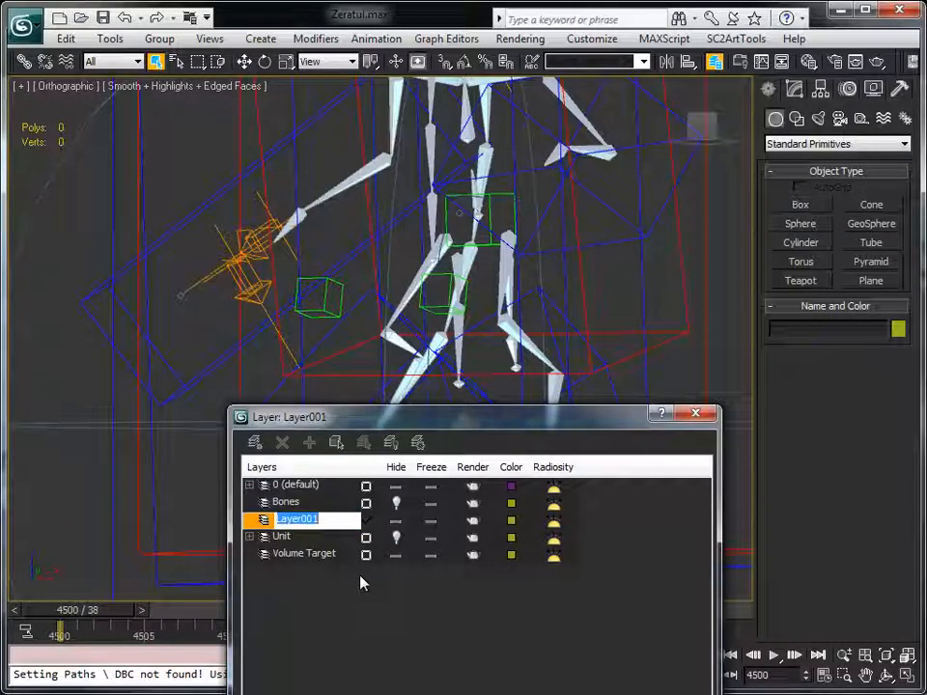
type("Tight")
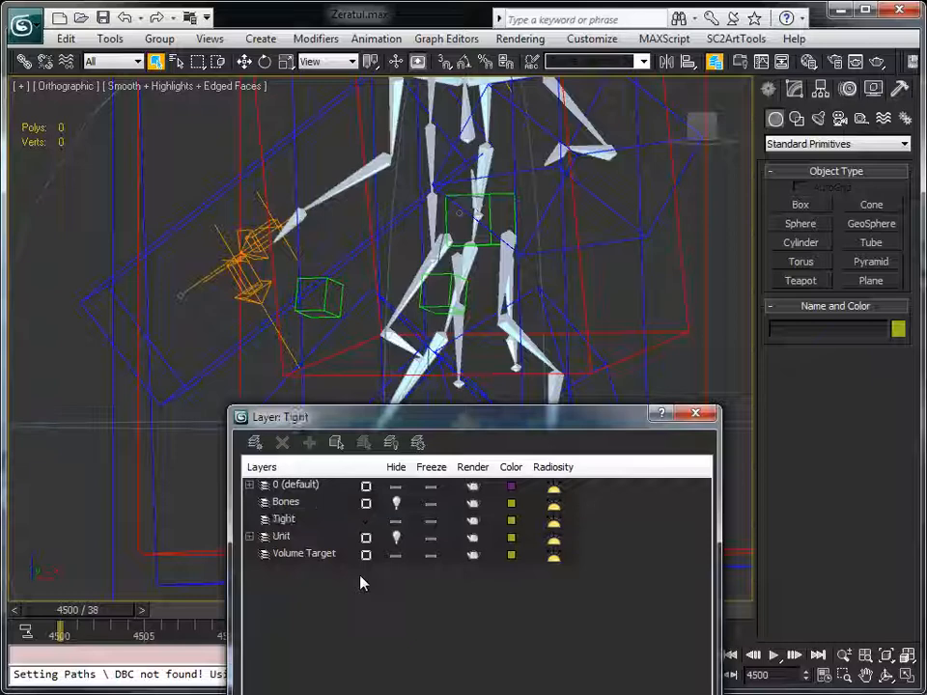
left_click(366, 519)
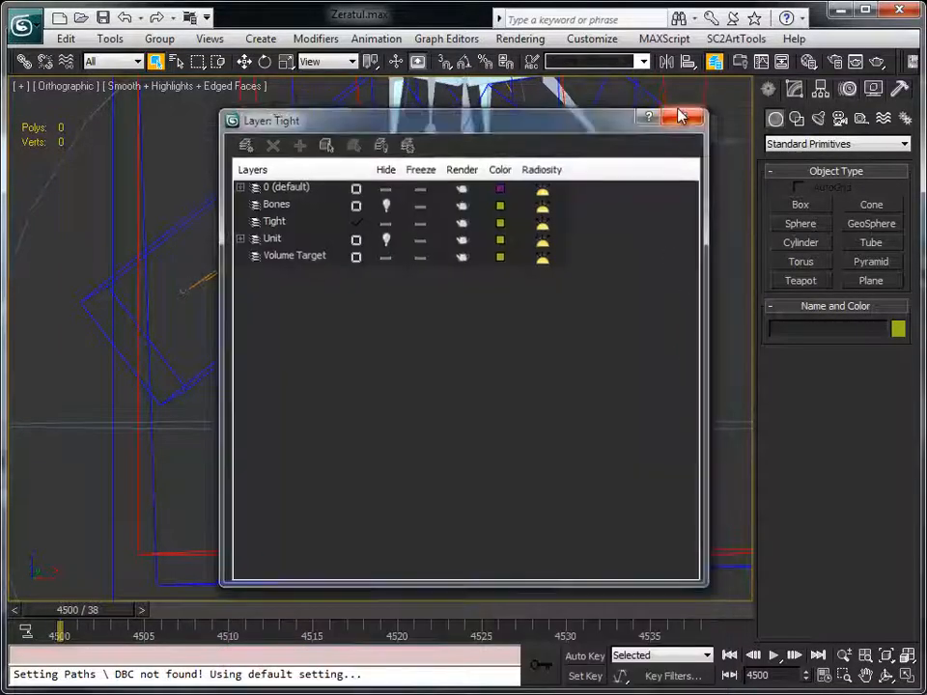
left_click(684, 118)
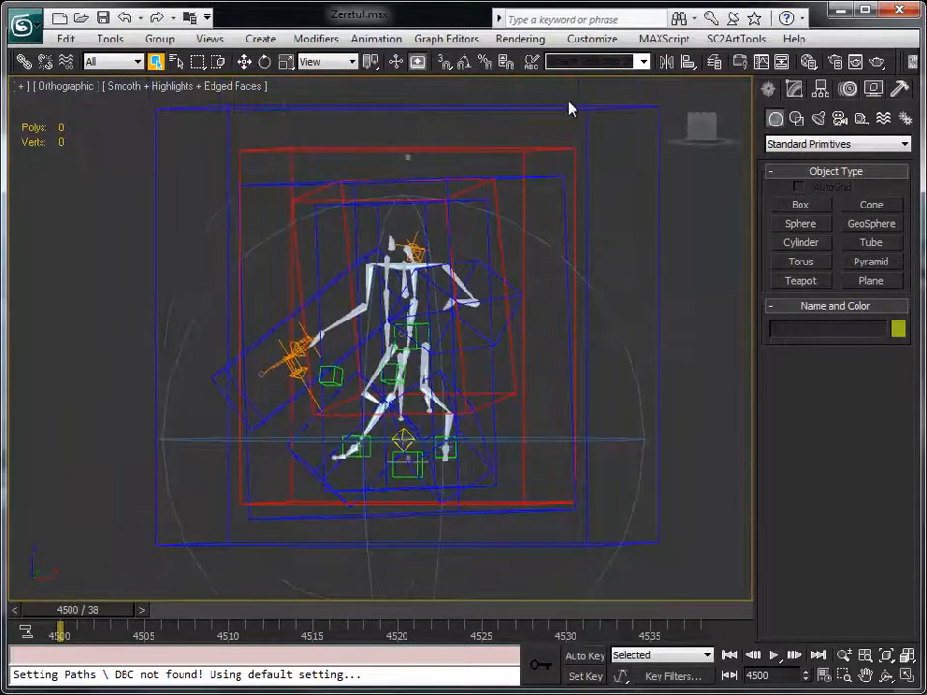
Browse the SC2ArtTools menu commands, then dismiss the menu.
left_click(736, 39)
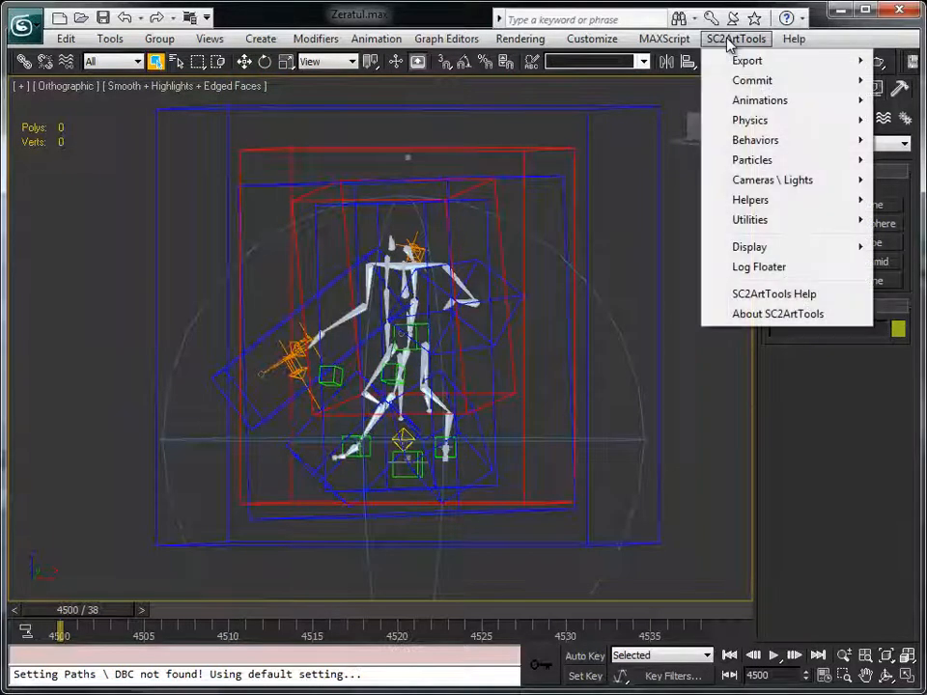
left_click(625, 266)
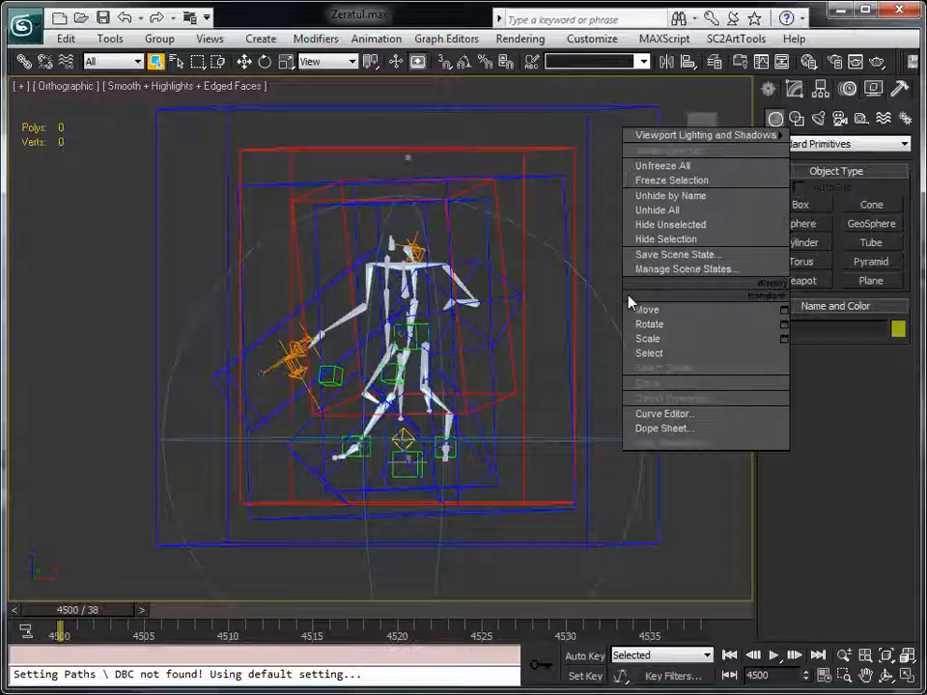
mouse_move(664, 166)
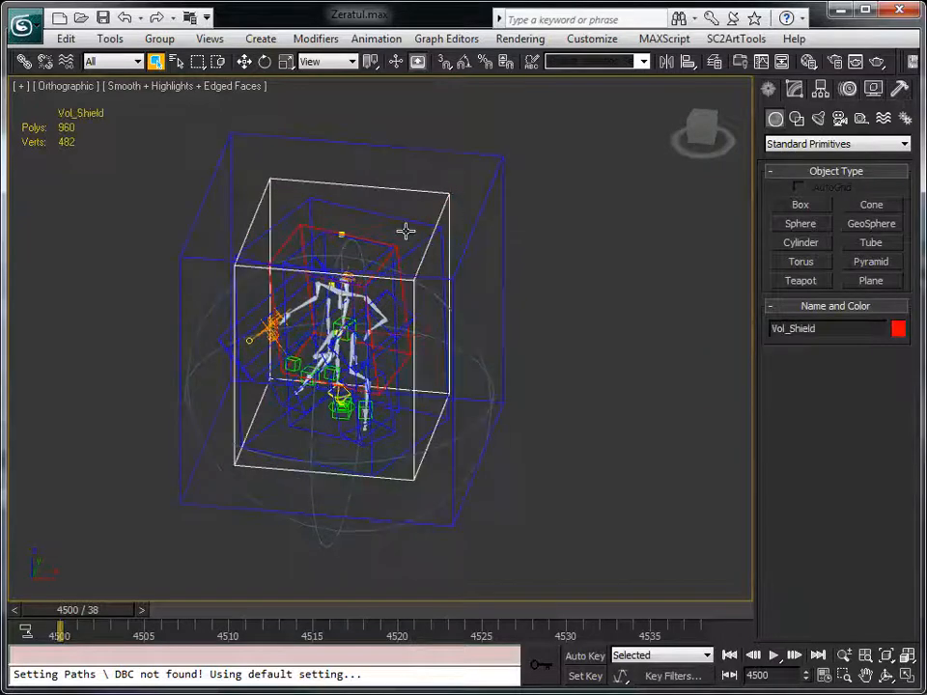
Select HitTest and Vol_Shield, rename the Tight layer 'Hit Test', and add them to it.
left_click(420, 246)
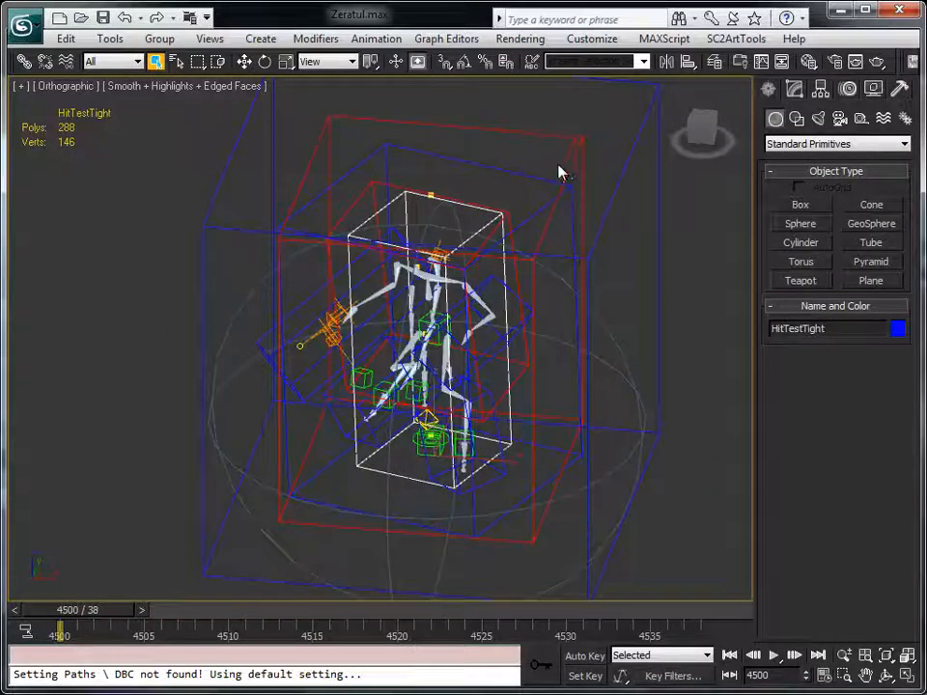
left_click(507, 217)
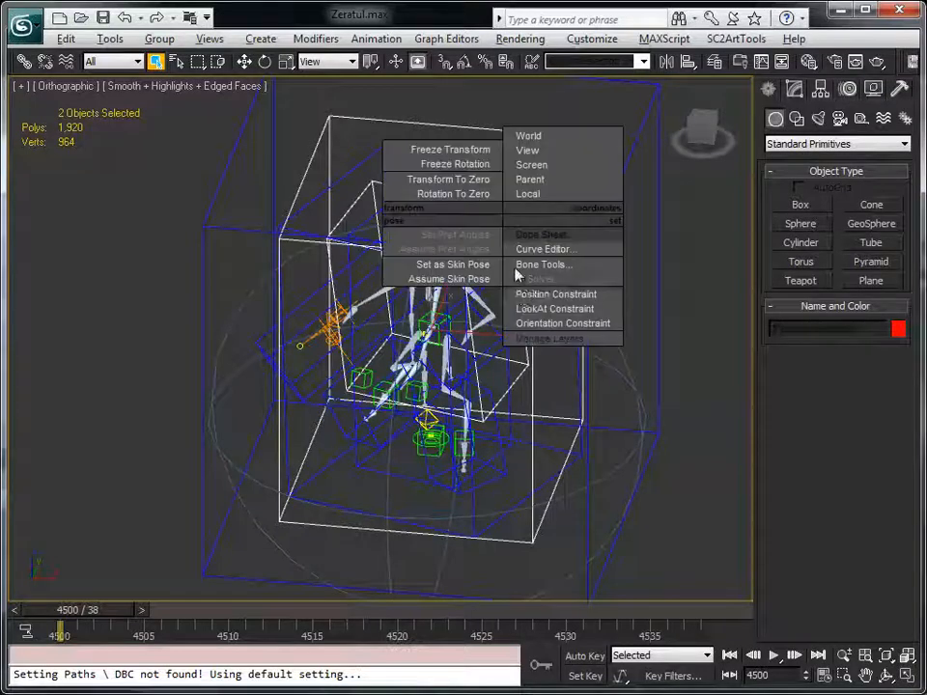
left_click(549, 338)
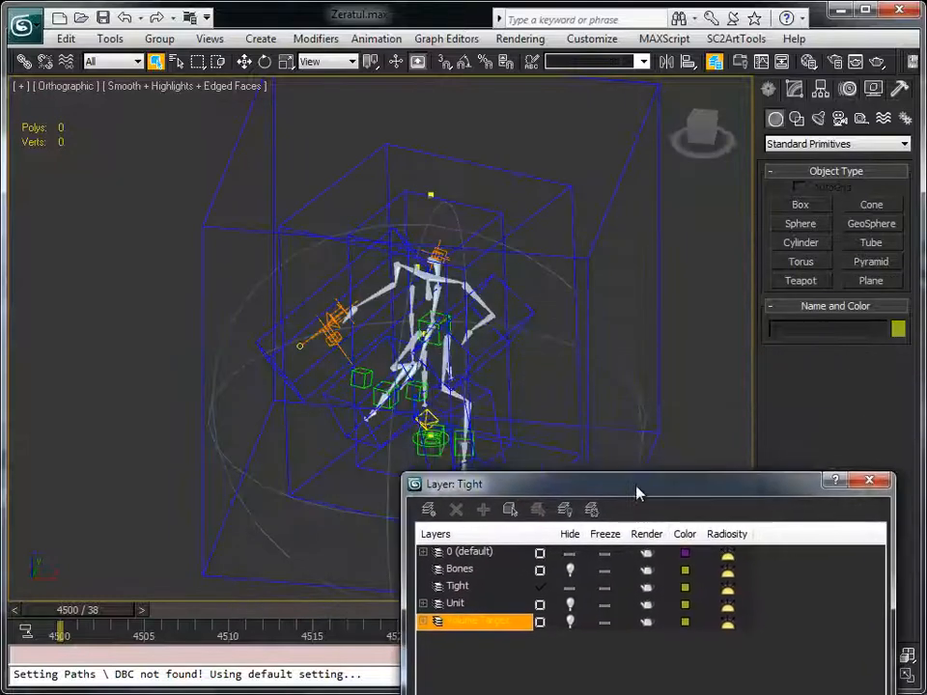
left_click_drag(637, 484, 429, 467)
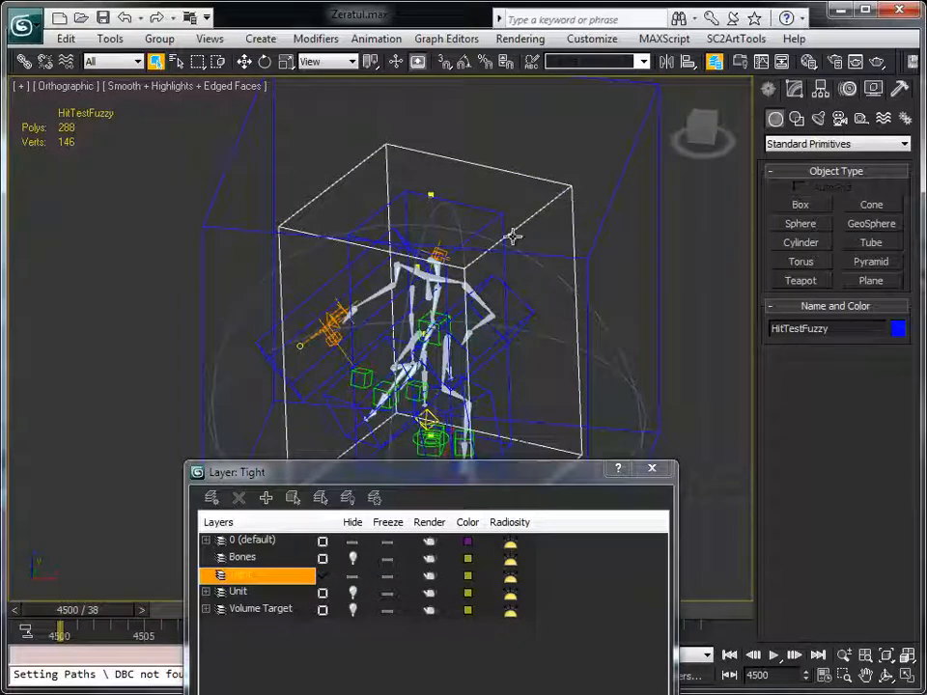
double_click(243, 574)
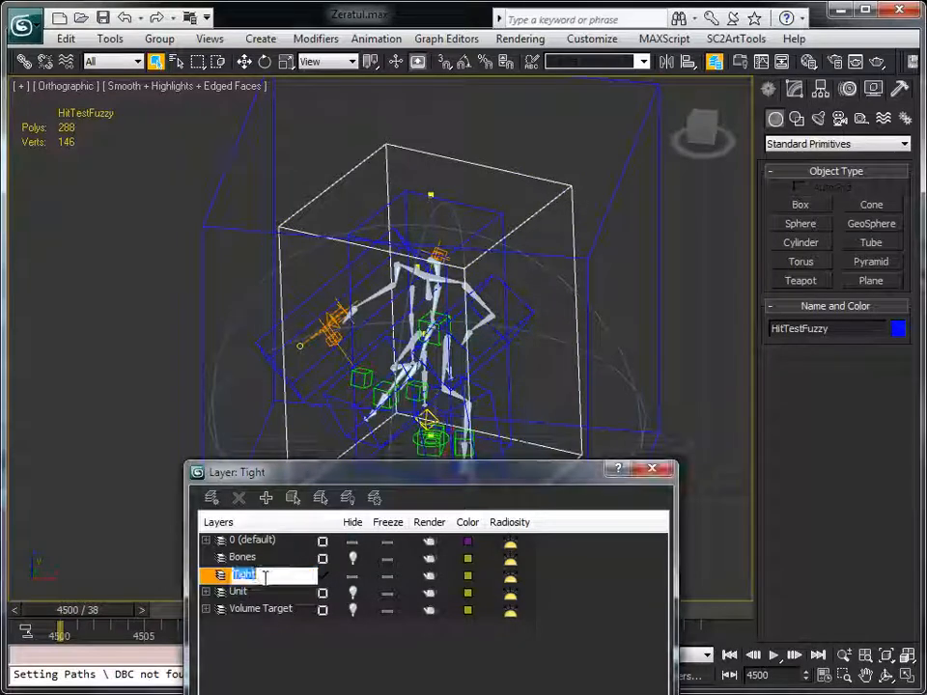
type("Hit Test")
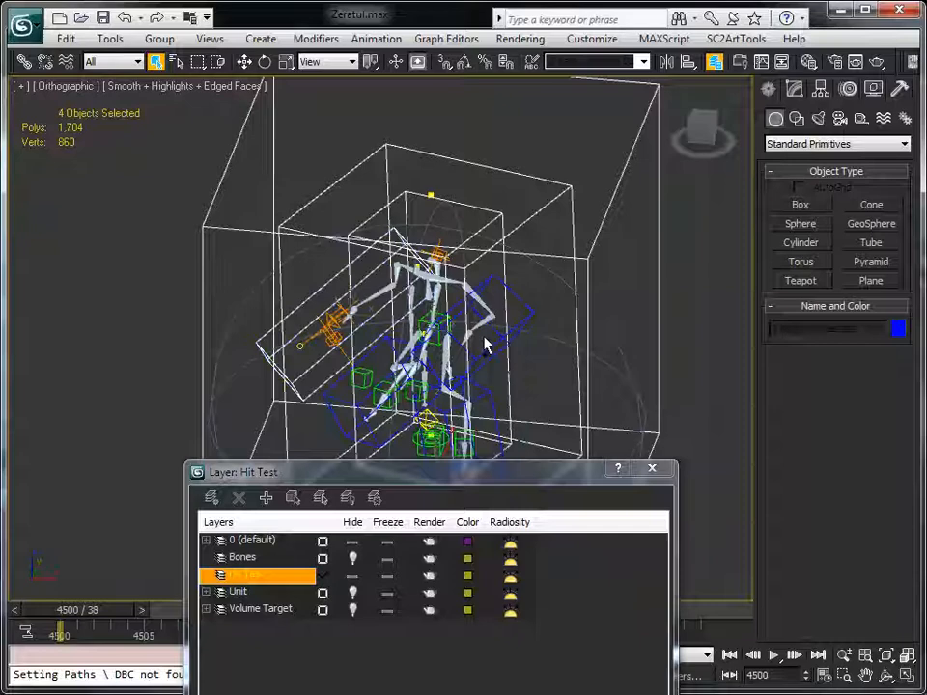
left_click(340, 404)
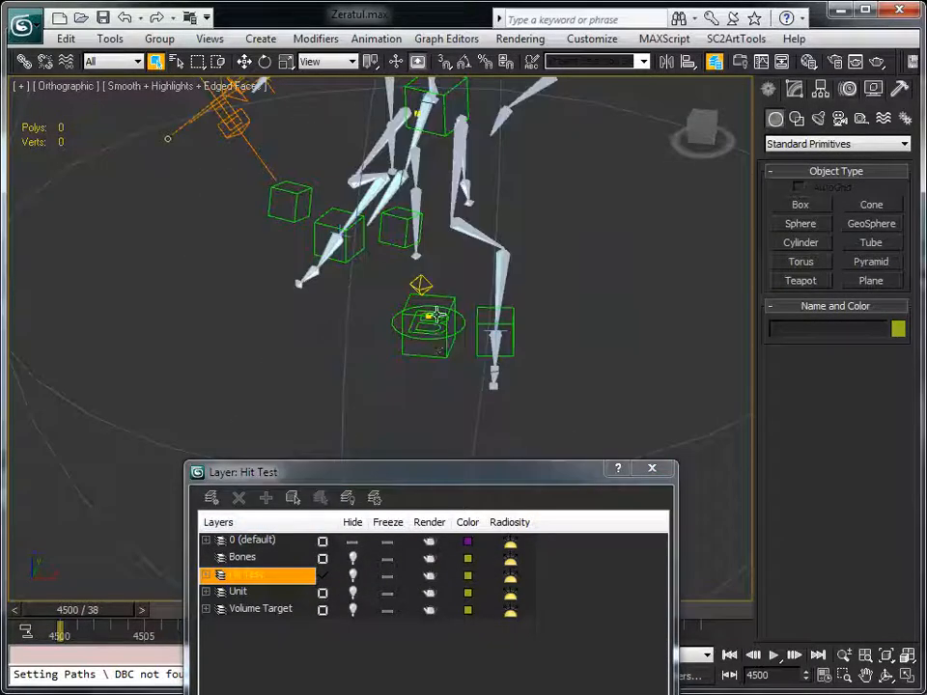
Add helper boxes, cape ribbon and omni light to a new Helpers layer; show attachment names.
left_click(239, 608)
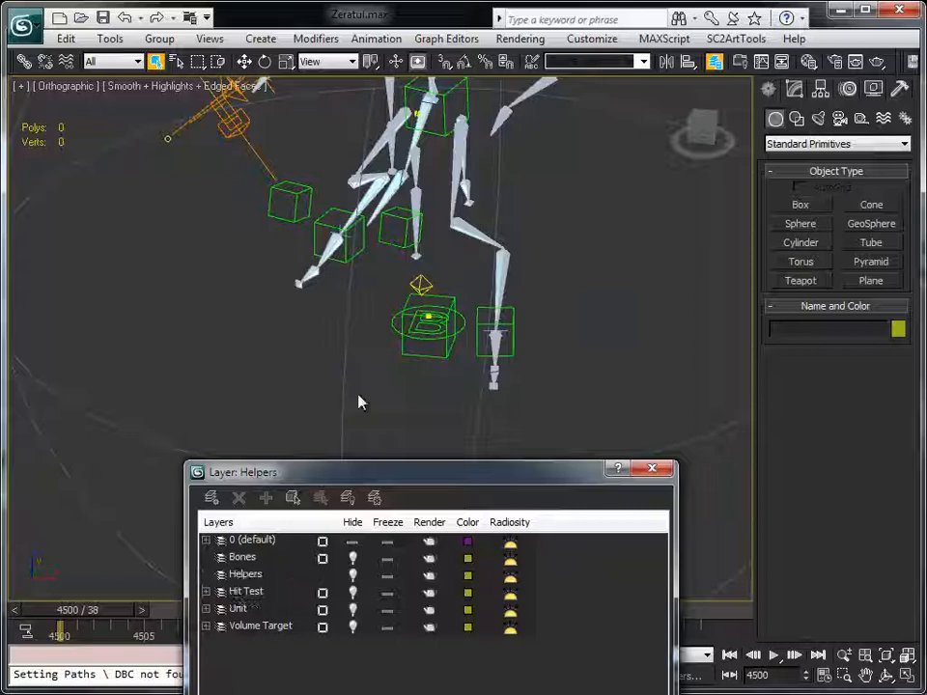
left_click(401, 227)
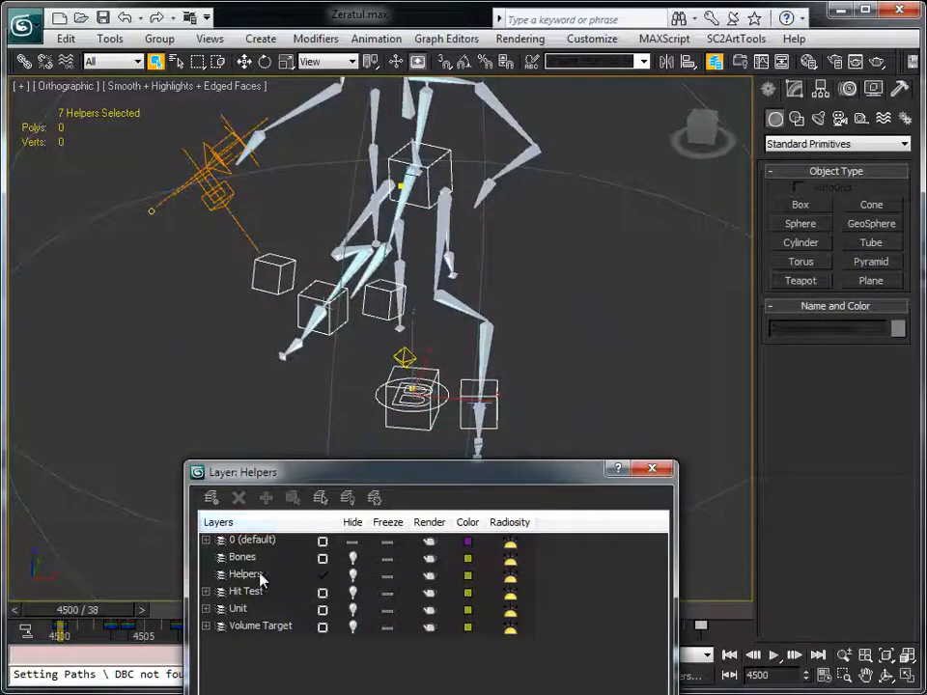
left_click(245, 575)
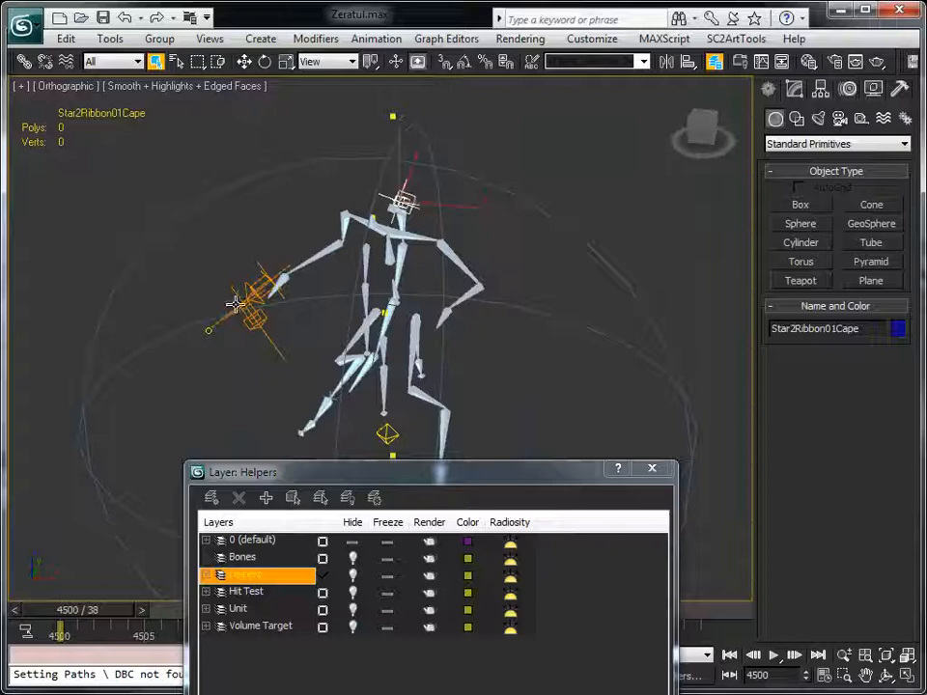
left_click(256, 313)
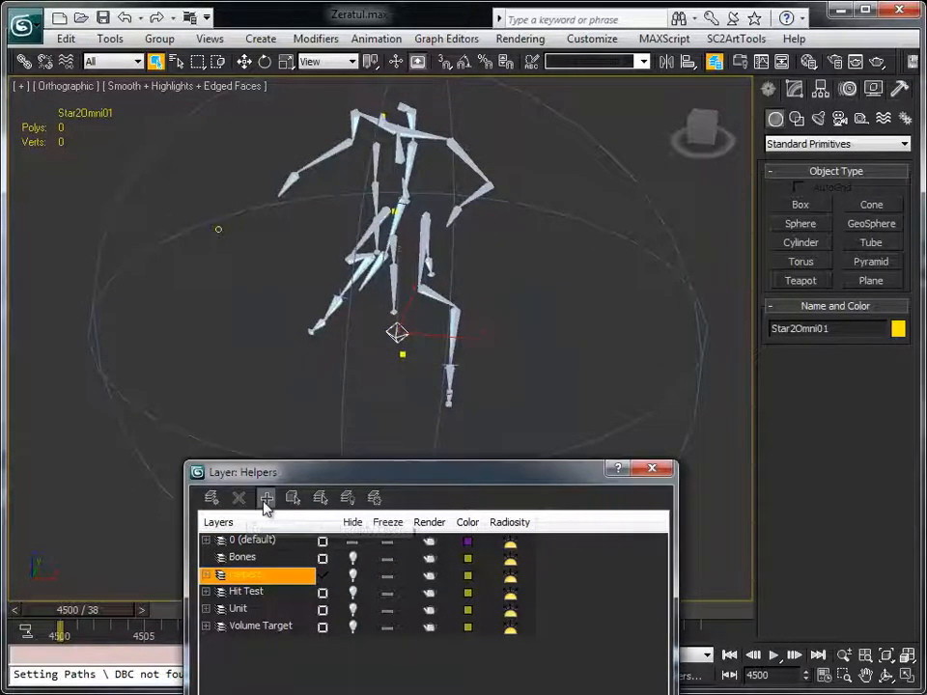
left_click(266, 498)
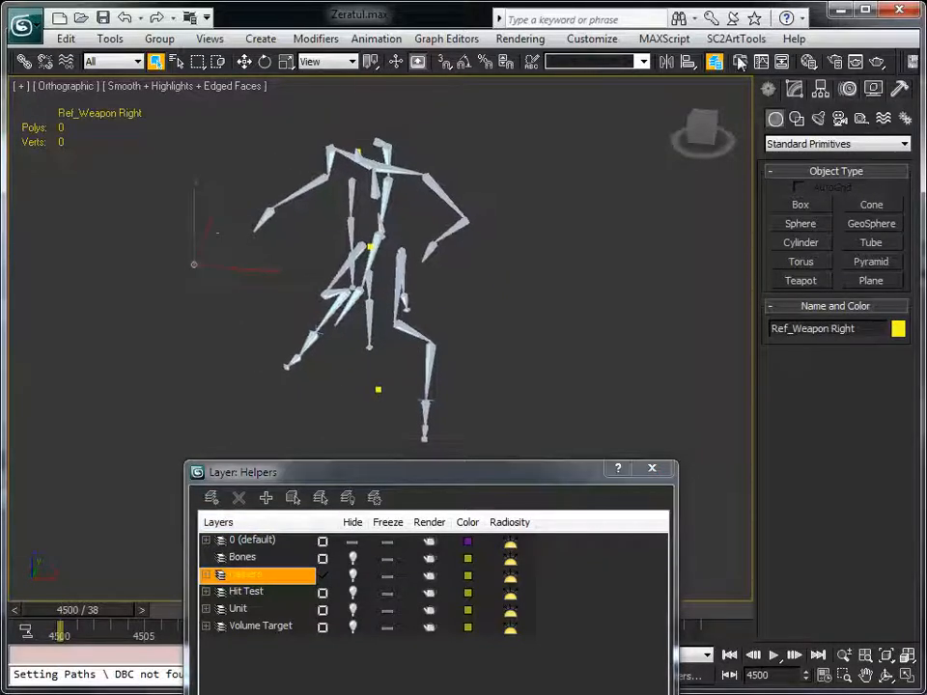
left_click(736, 38)
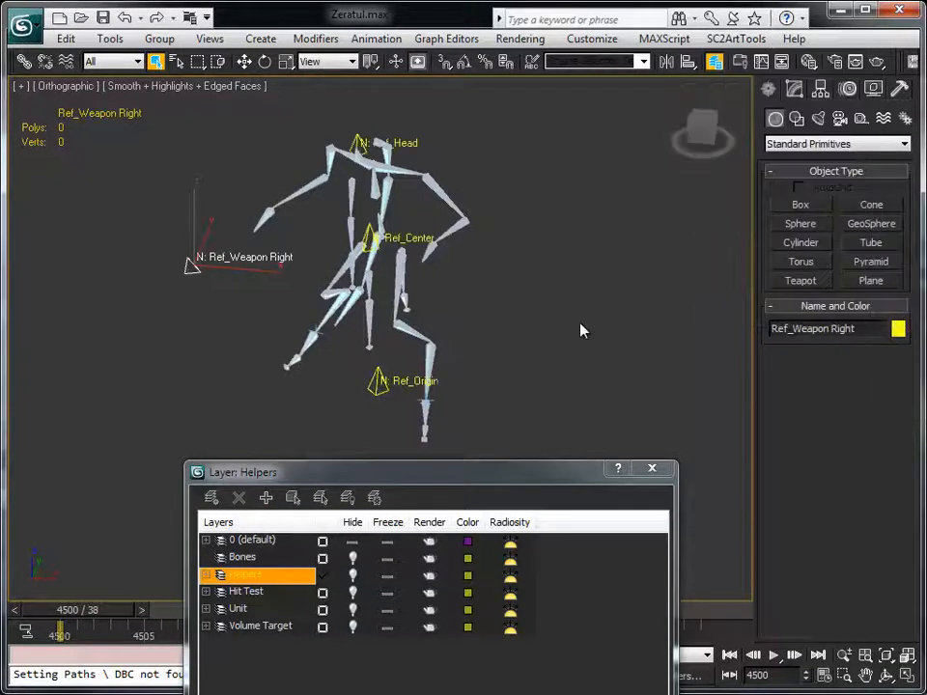
Move Ref_Head and Ref_Overhead onto a newly created Attachment Points layer.
left_click(736, 39)
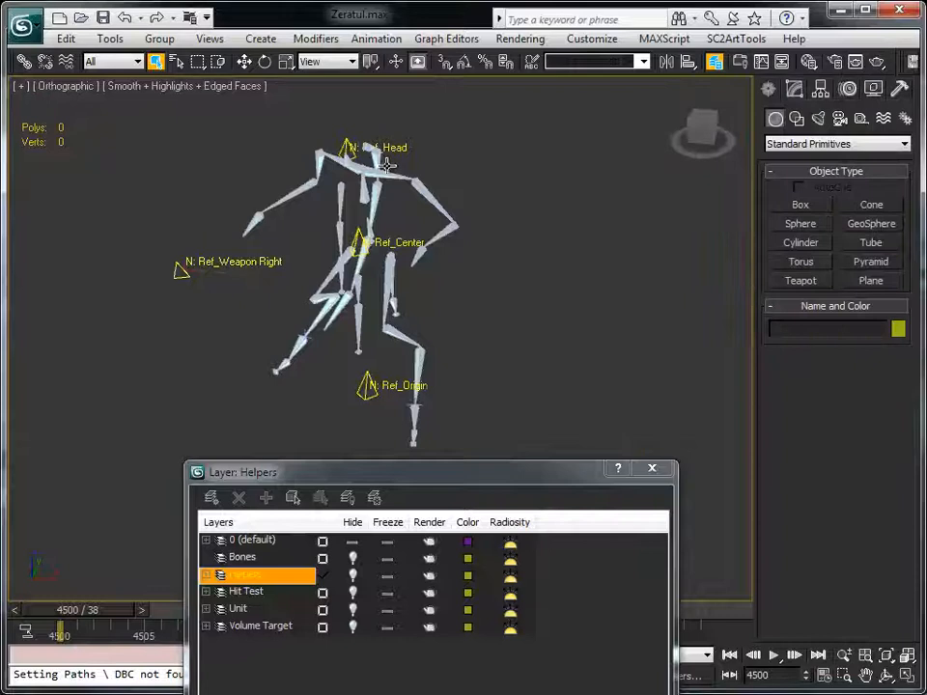
left_click(348, 147)
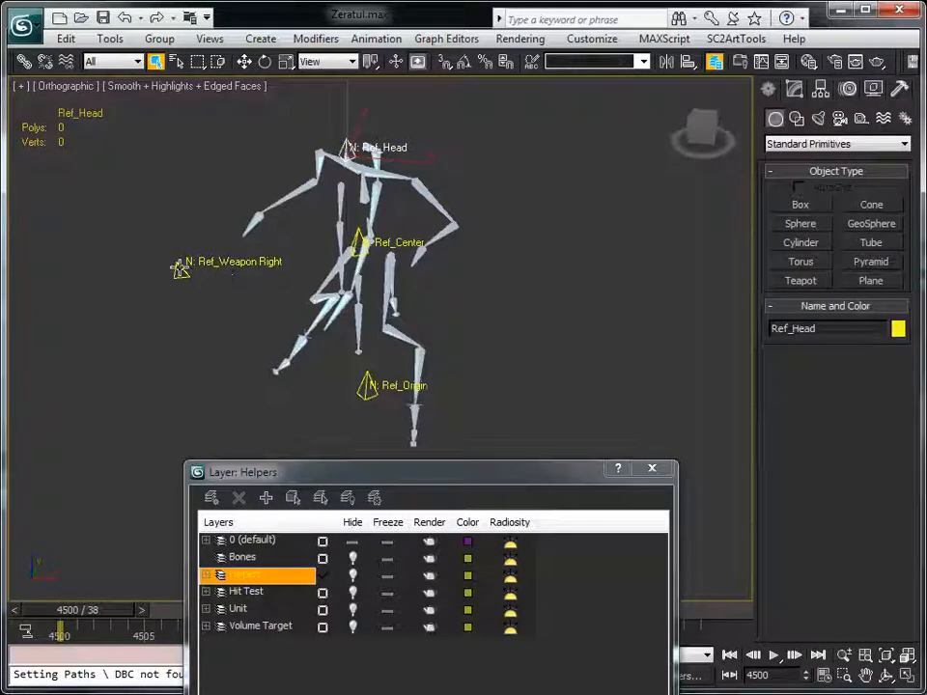
left_click(280, 575)
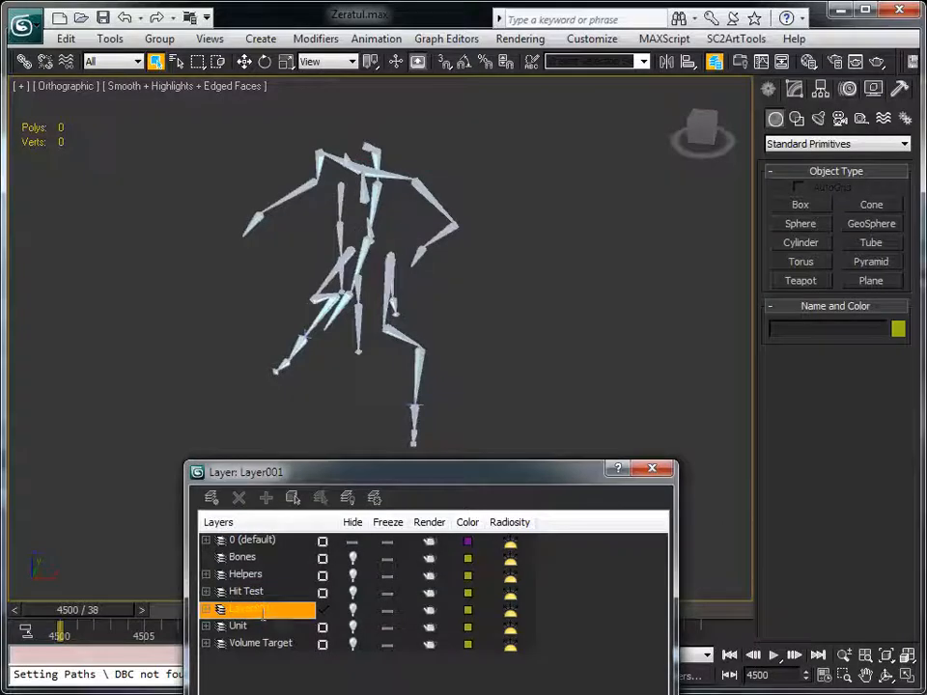
type("Attack")
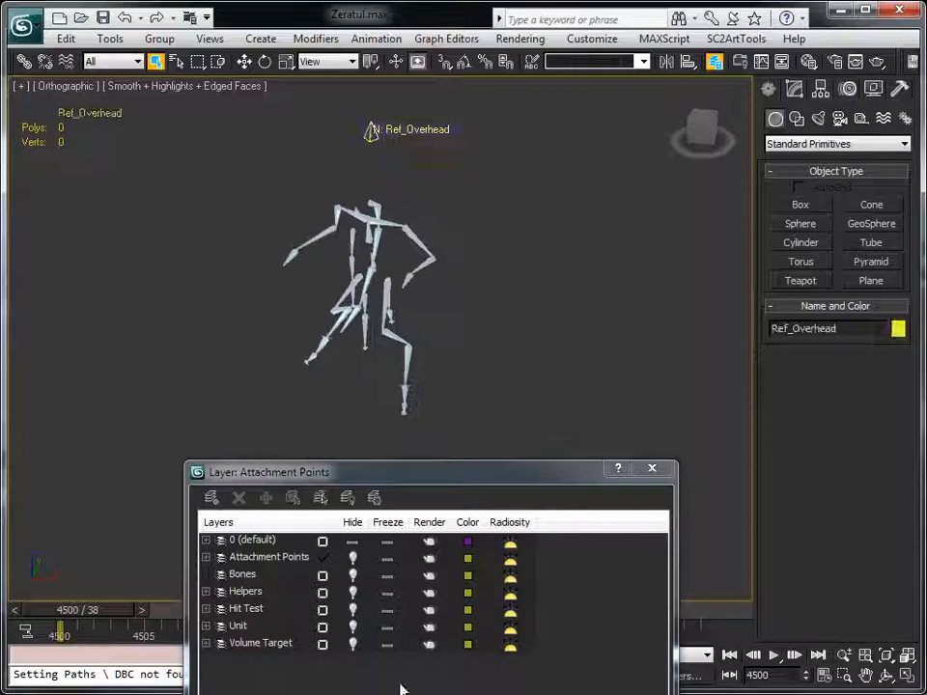
left_click(269, 557)
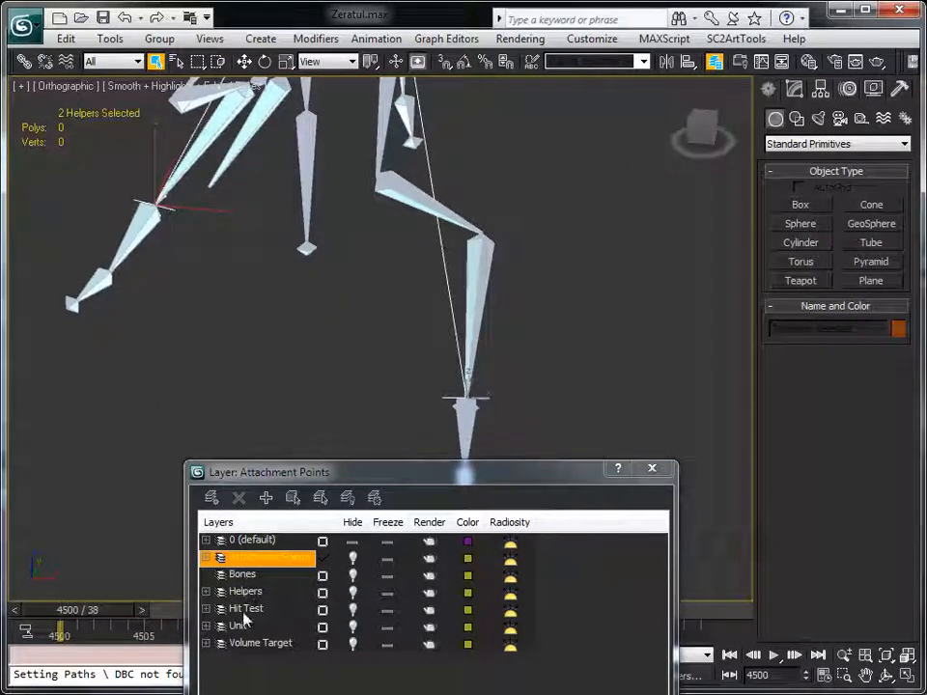
left_click(241, 591)
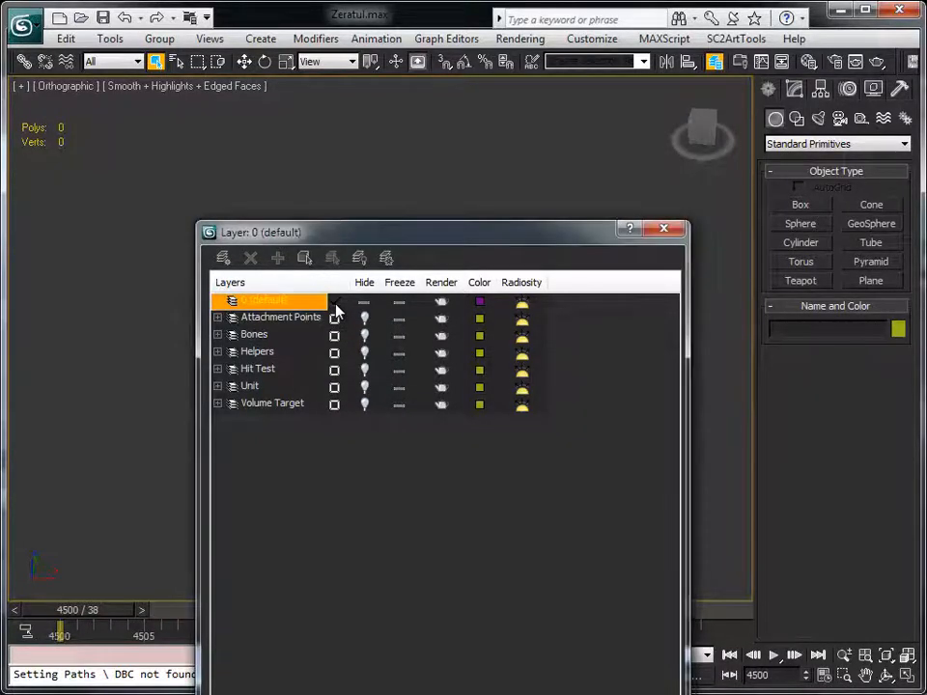
mouse_move(270, 312)
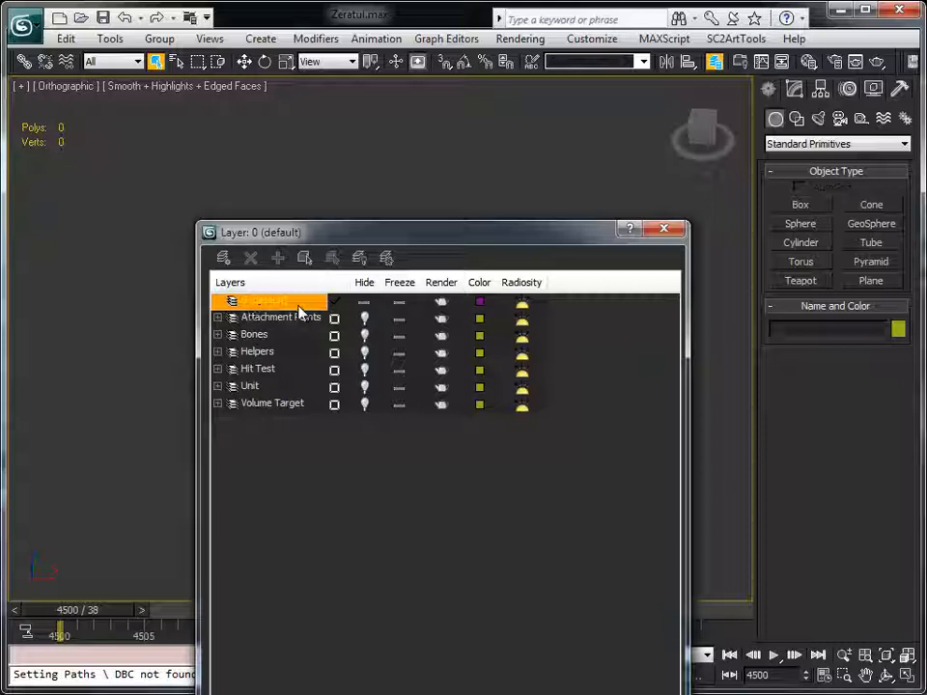
Make Attachment Points the active layer and unhide the Unit layer to restore Zeratul's mesh.
left_click(280, 318)
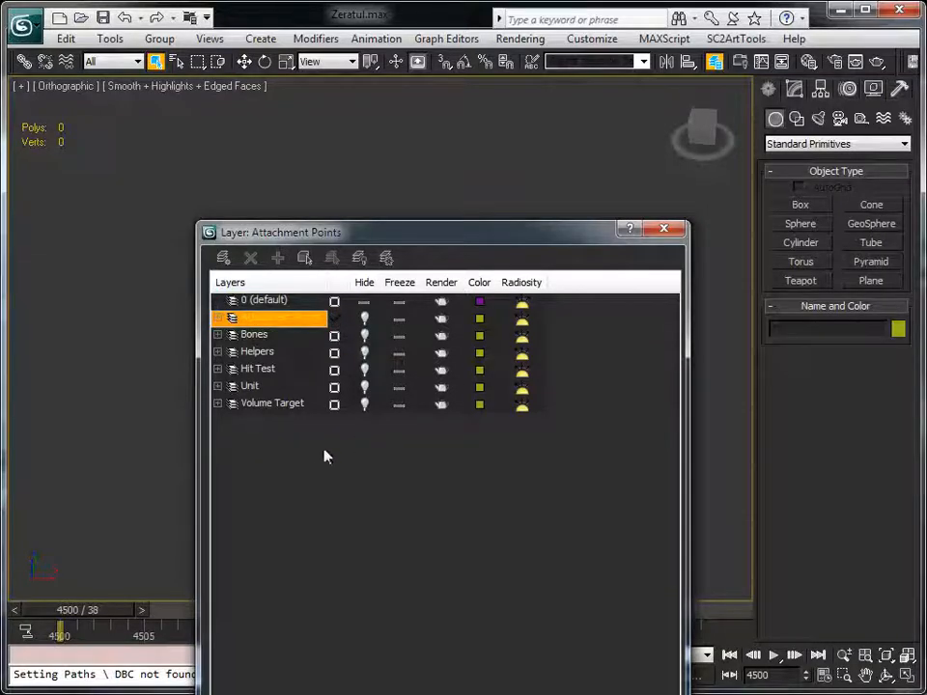
mouse_move(321, 451)
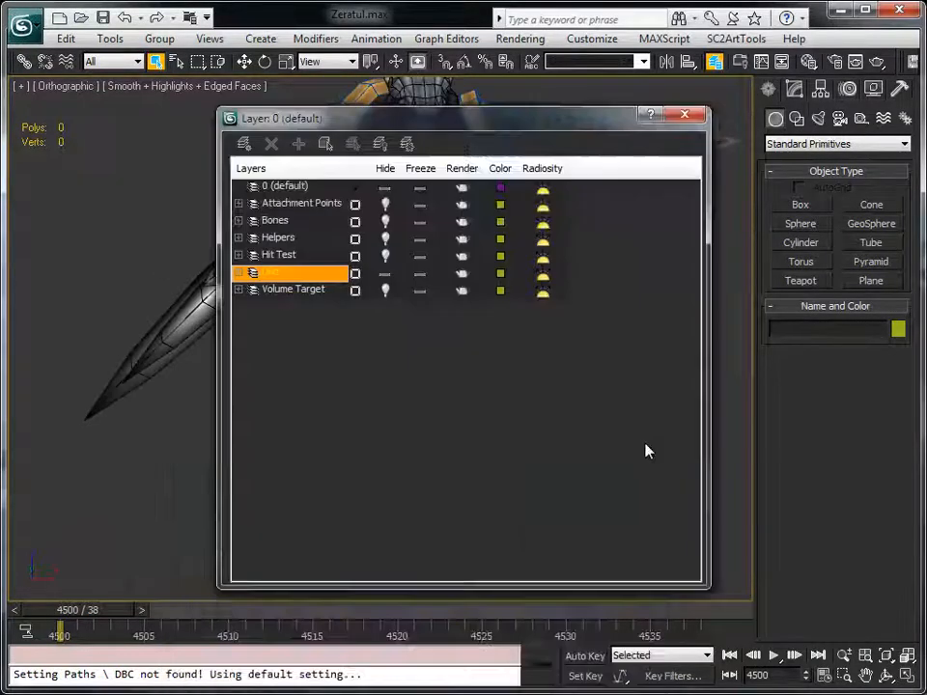
left_click(686, 115)
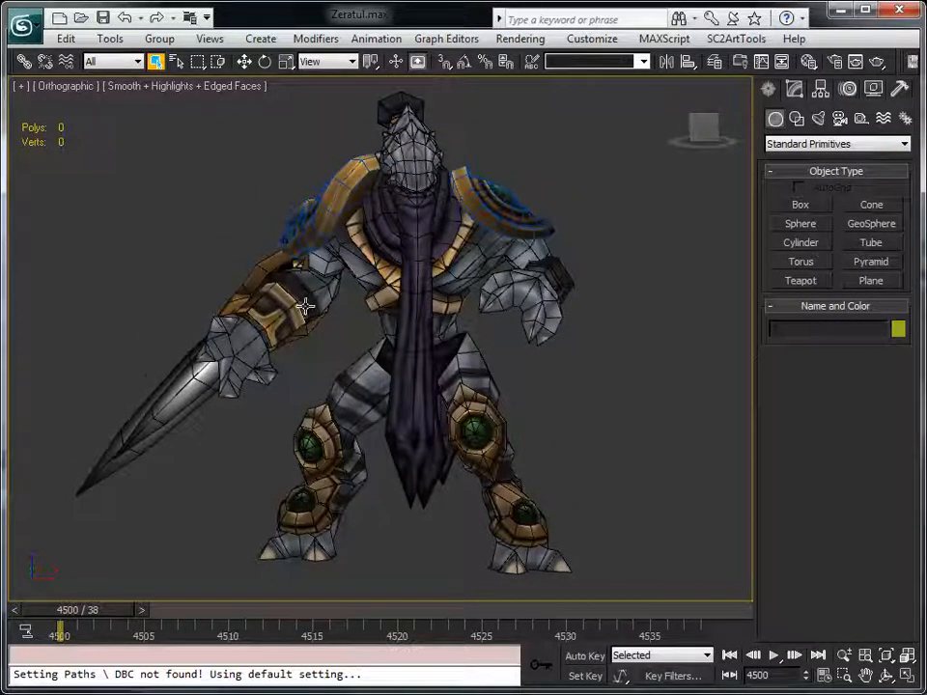
Select the torso, switch the viewport to Perspective, then orbit and zoom in on Zeratul.
left_click(401, 290)
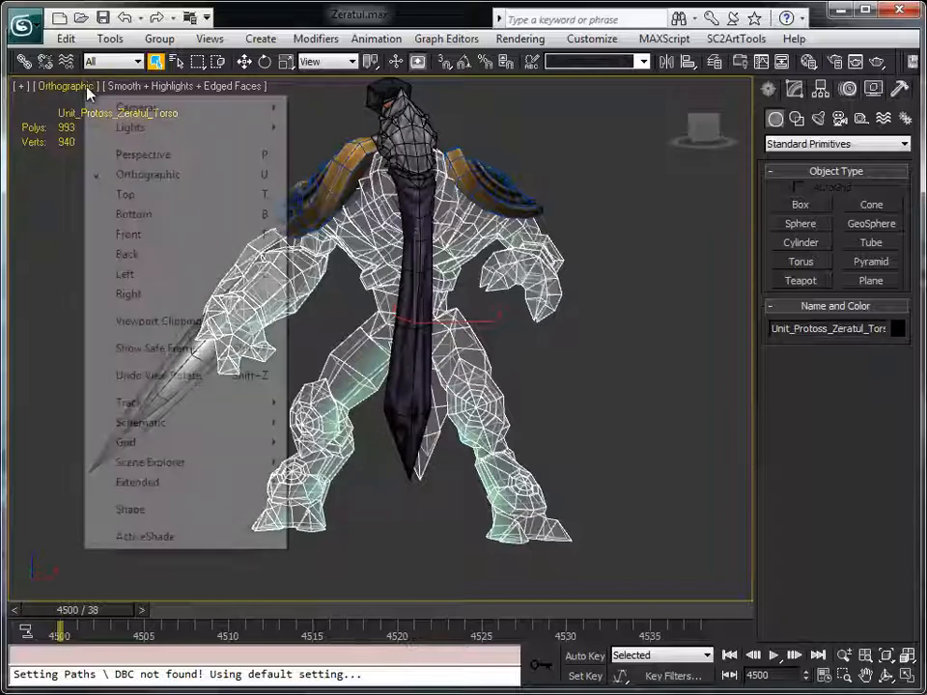
mouse_move(133, 160)
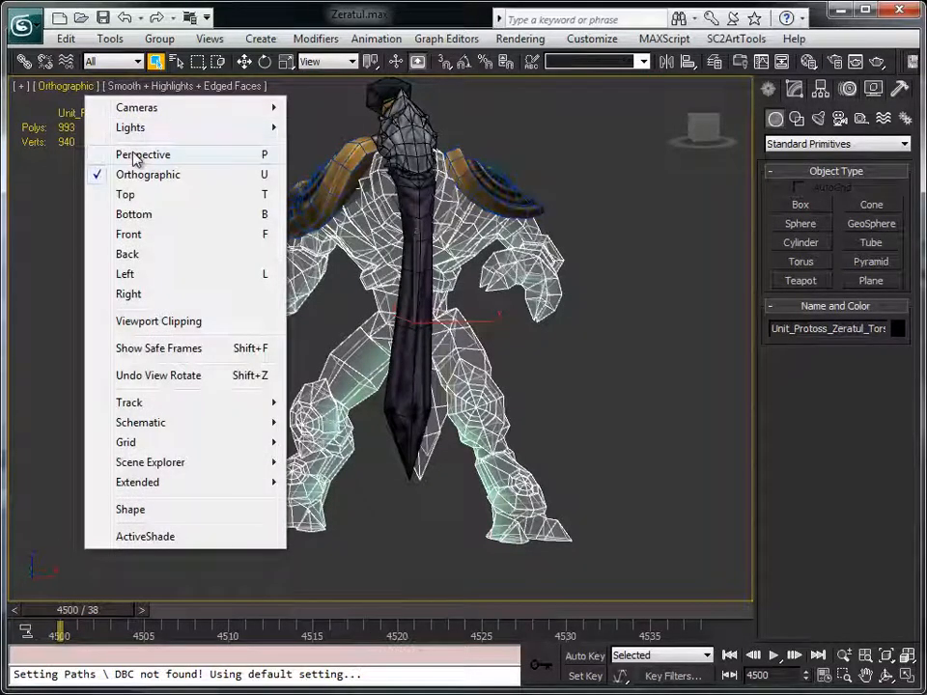
left_click(142, 154)
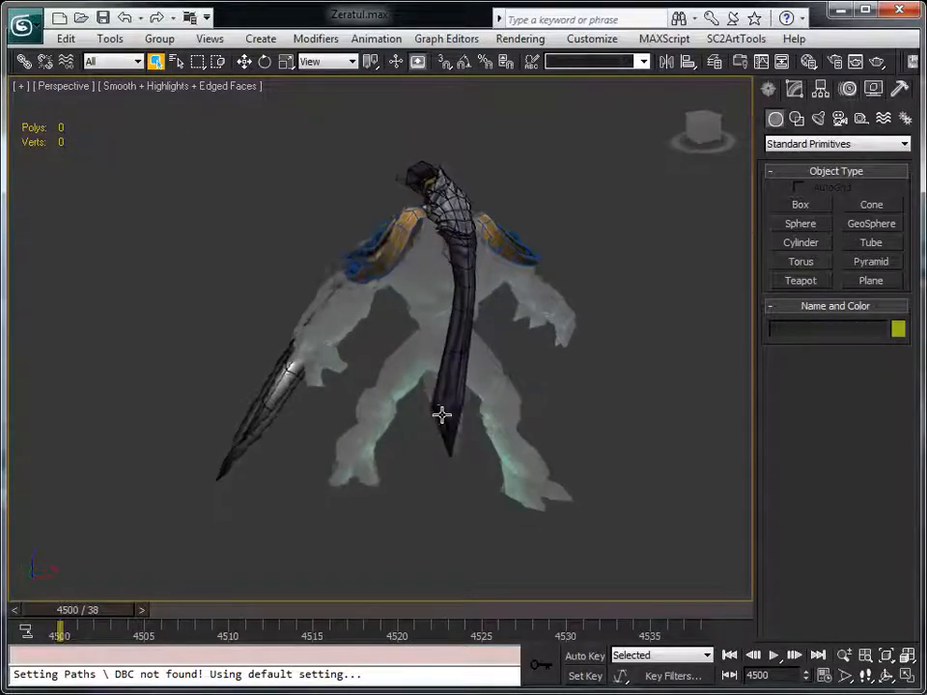
left_click_drag(442, 416, 456, 497)
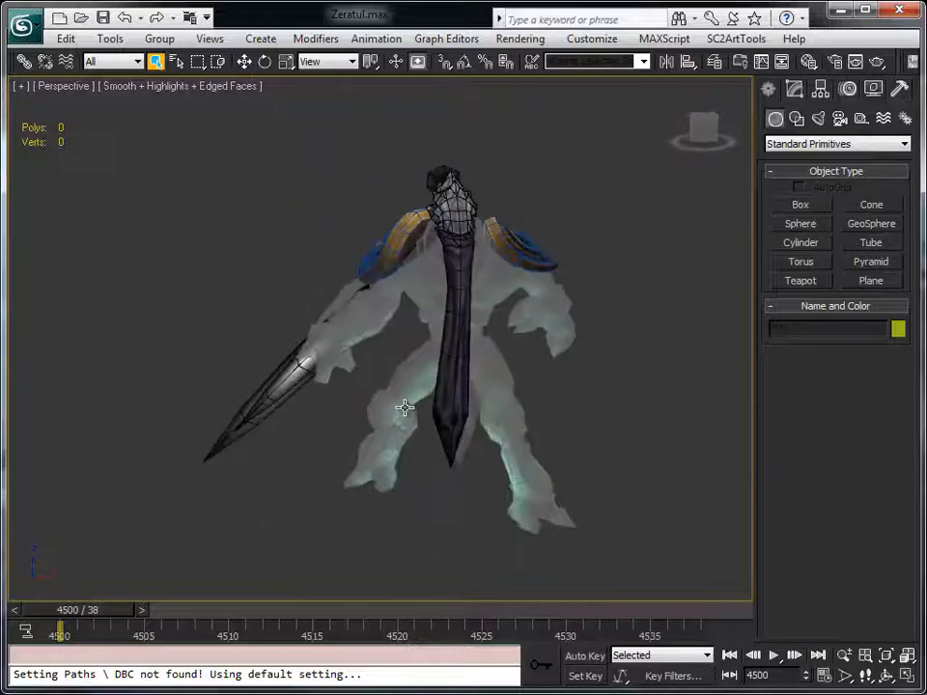
left_click(415, 338)
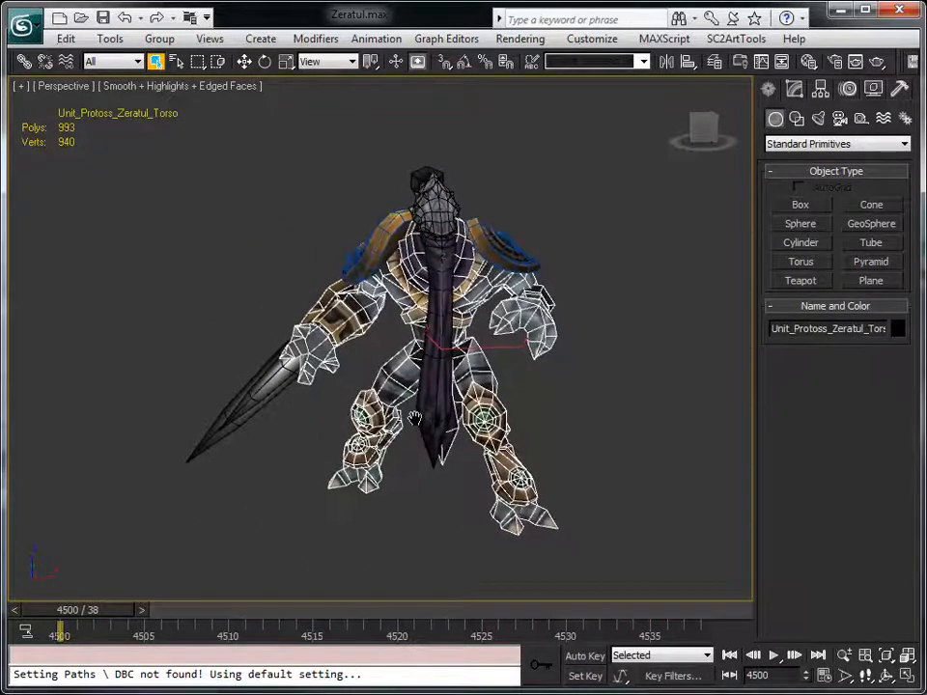
left_click_drag(415, 416, 502, 377)
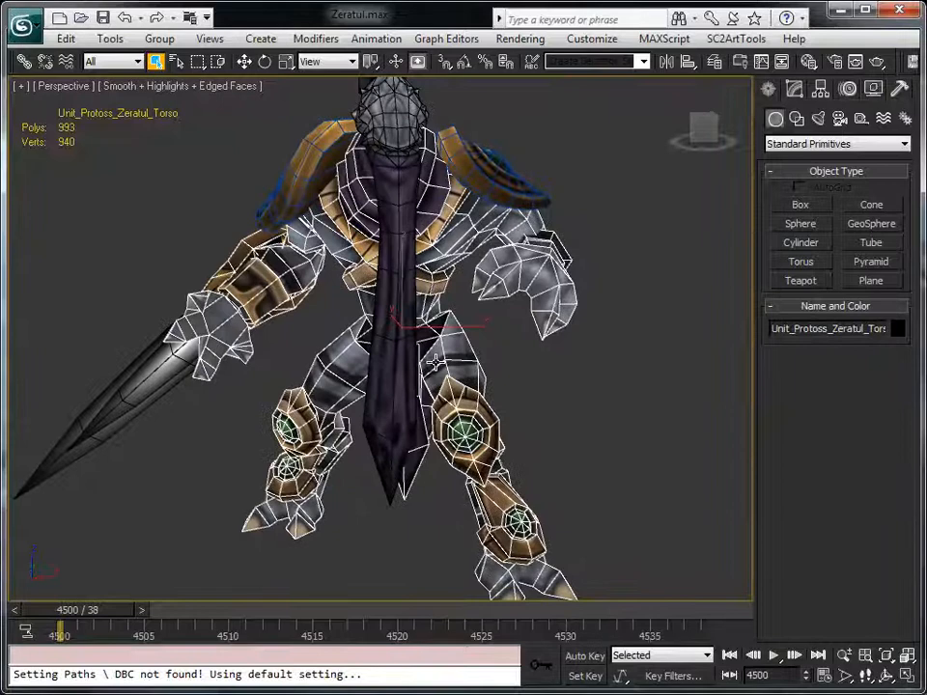
left_click(245, 61)
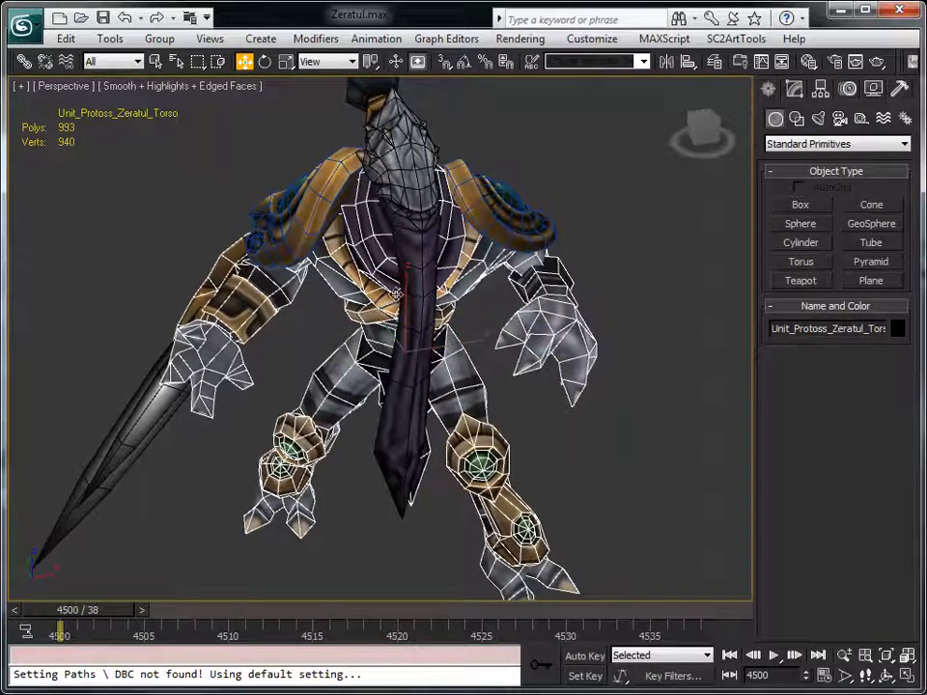
left_click(512, 203)
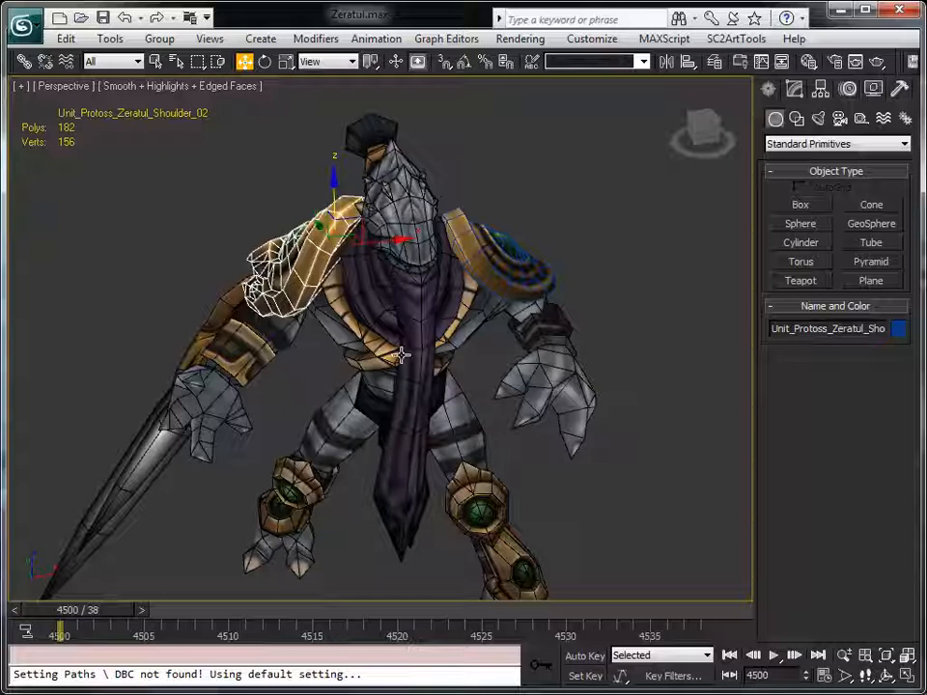
left_click(244, 61)
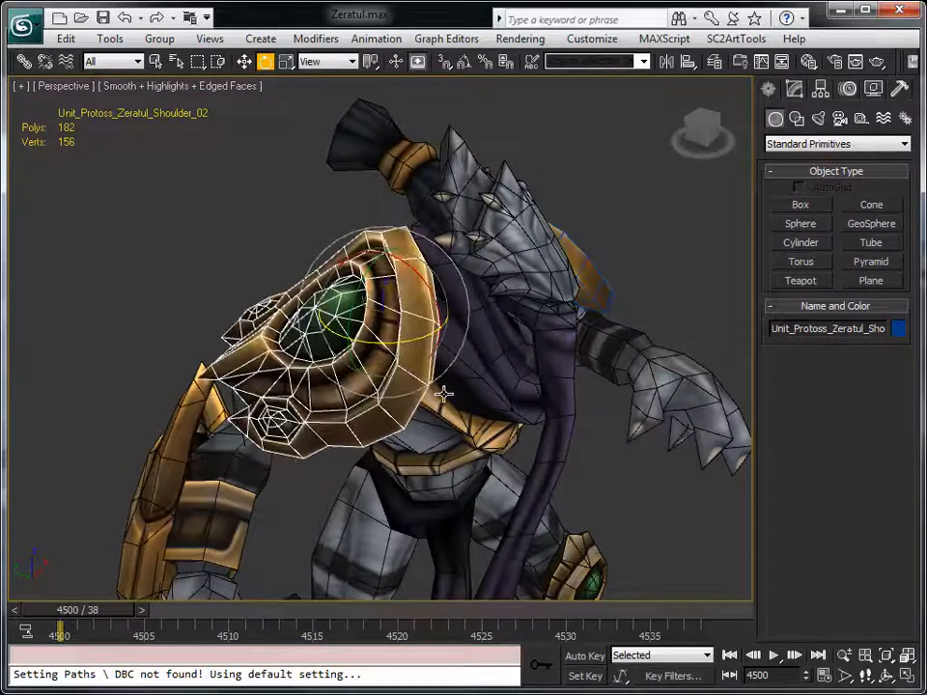
left_click_drag(444, 394, 418, 471)
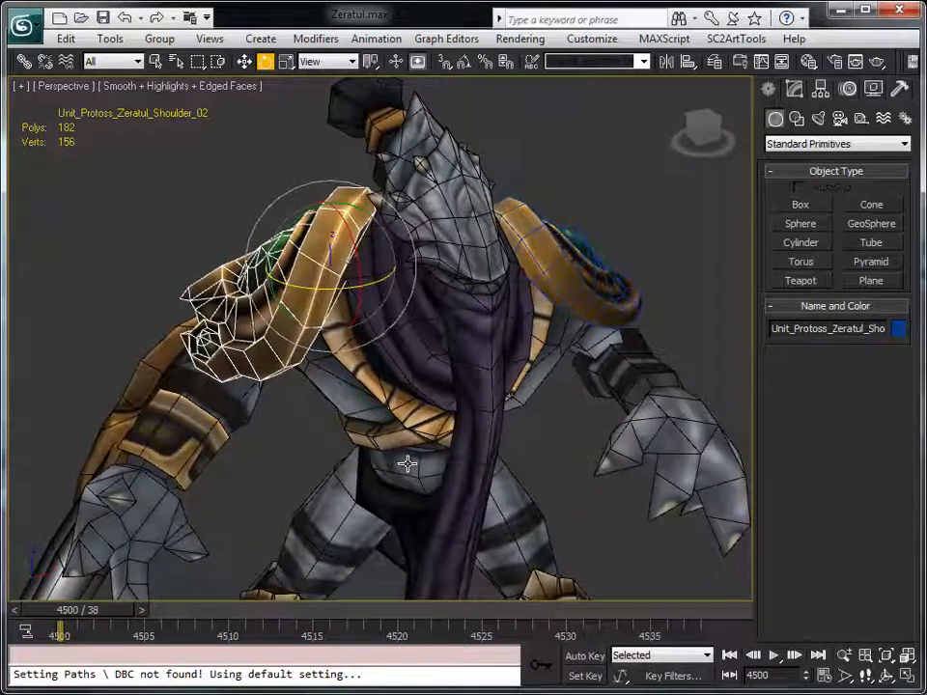
left_click_drag(406, 463, 461, 395)
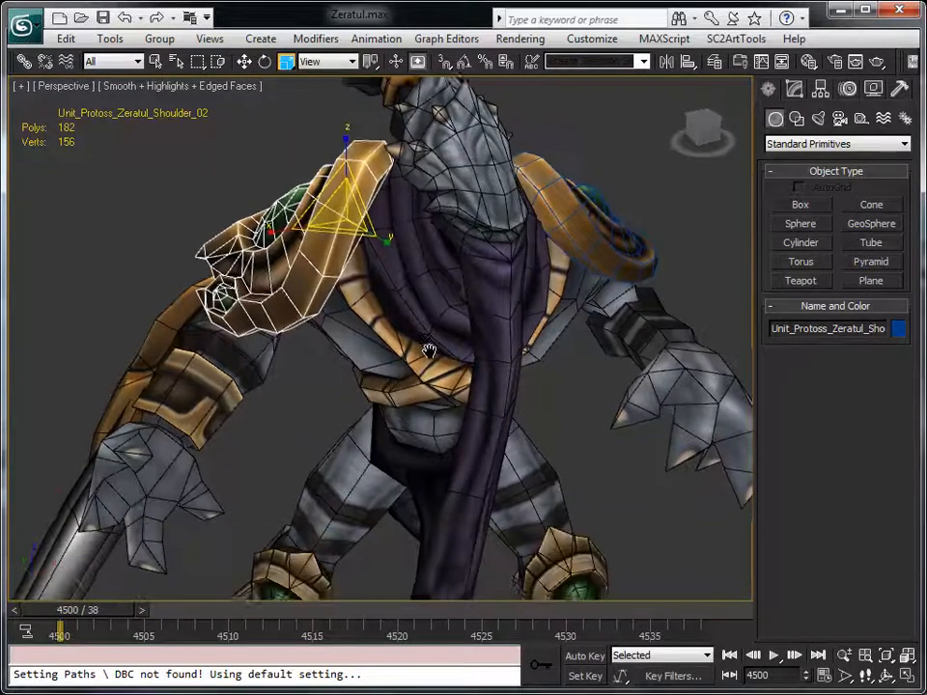
Zoom out and orbit to a three-quarter front view of the whole Zeratul model.
left_click_drag(429, 347, 406, 307)
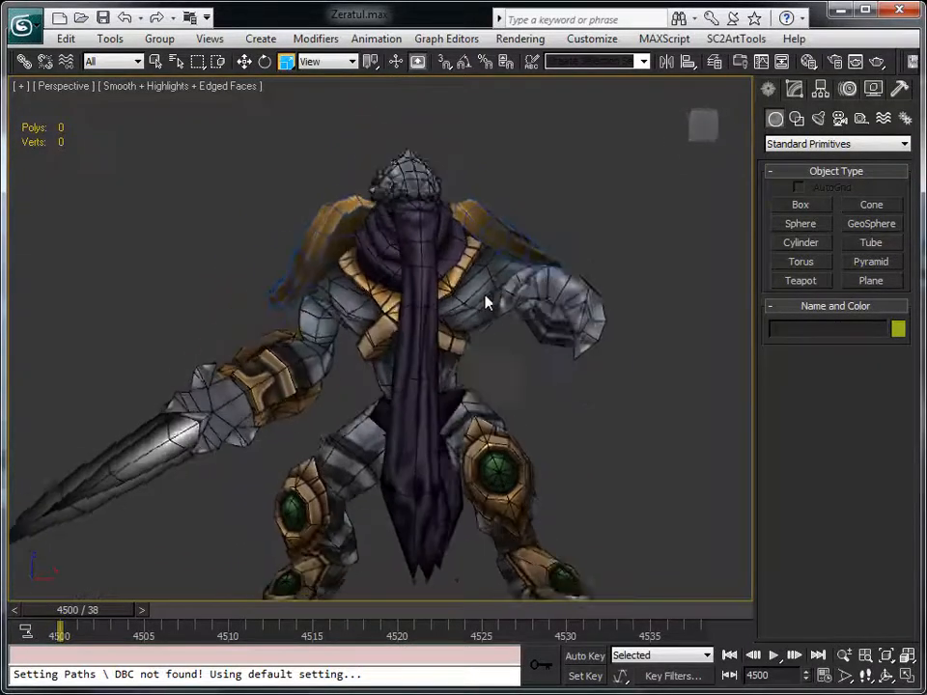
left_click_drag(488, 304, 597, 365)
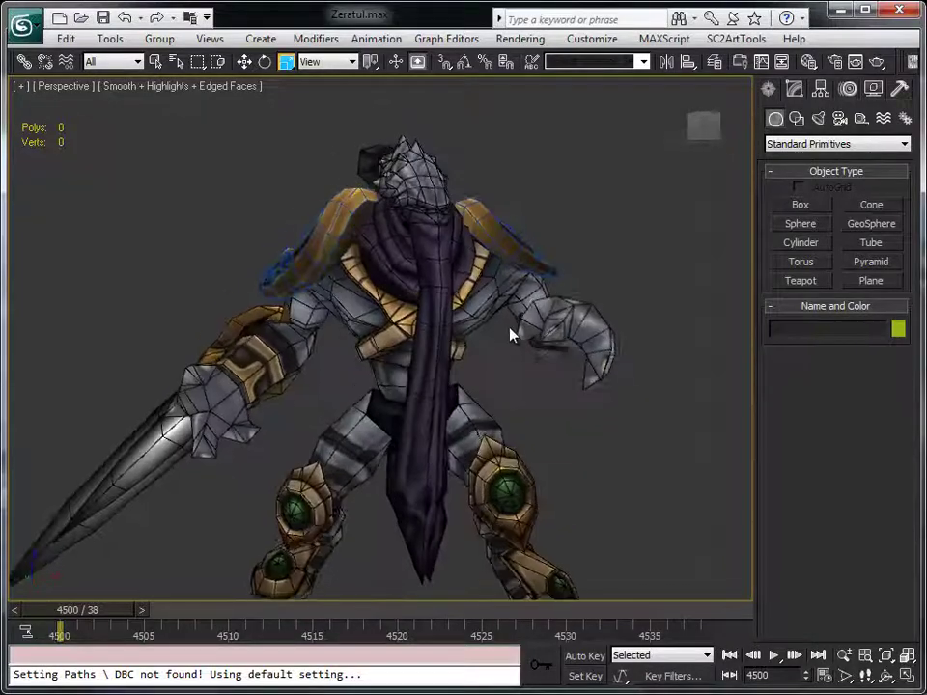
left_click_drag(512, 334, 492, 406)
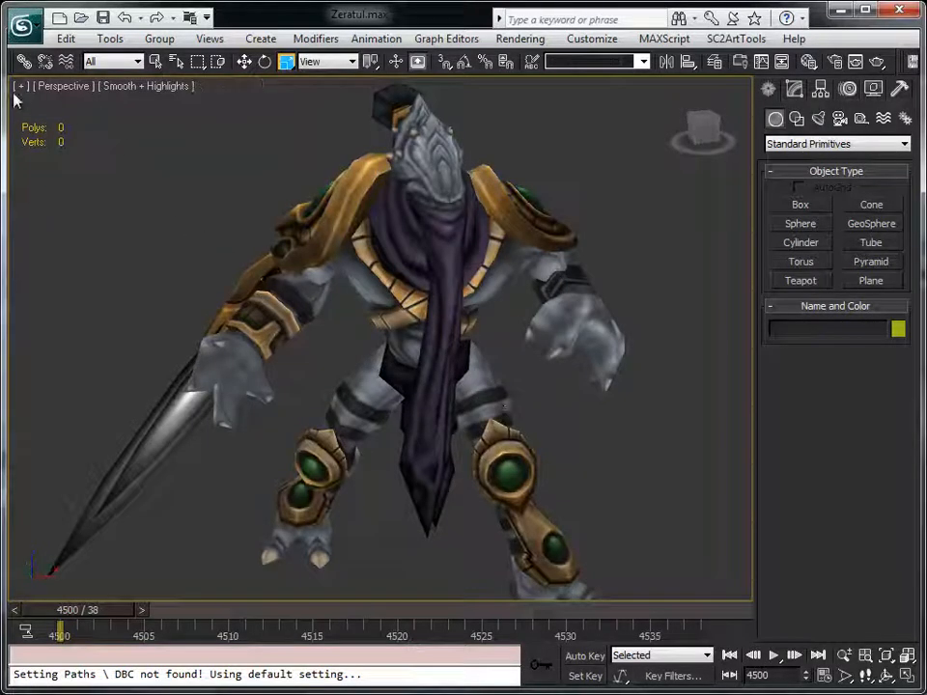
left_click(20, 85)
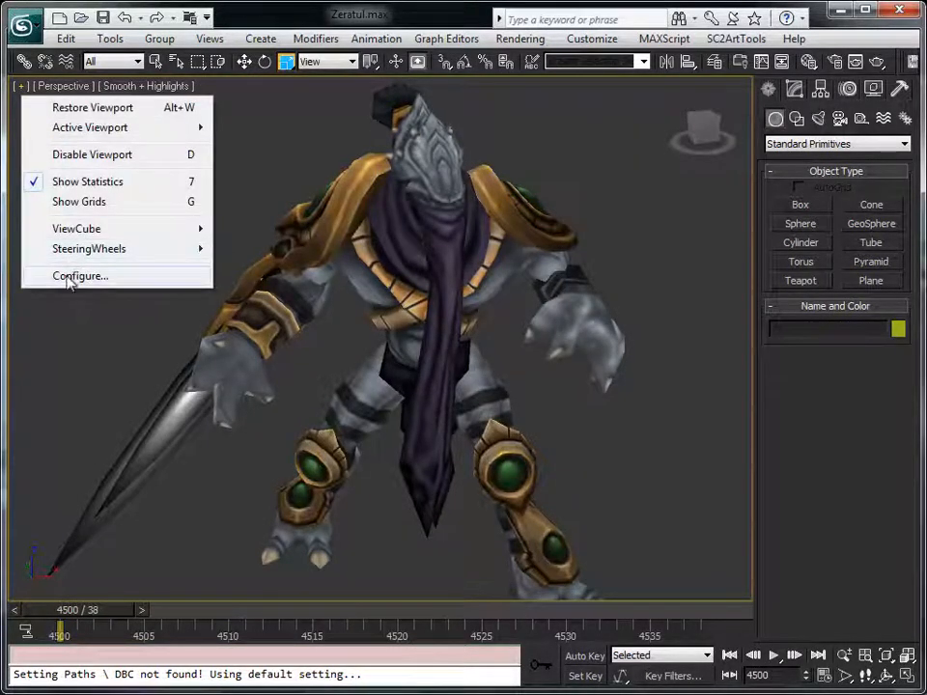
Enable Display Selected with Edged Faces under the viewport configuration's Rendering Method.
left_click(80, 277)
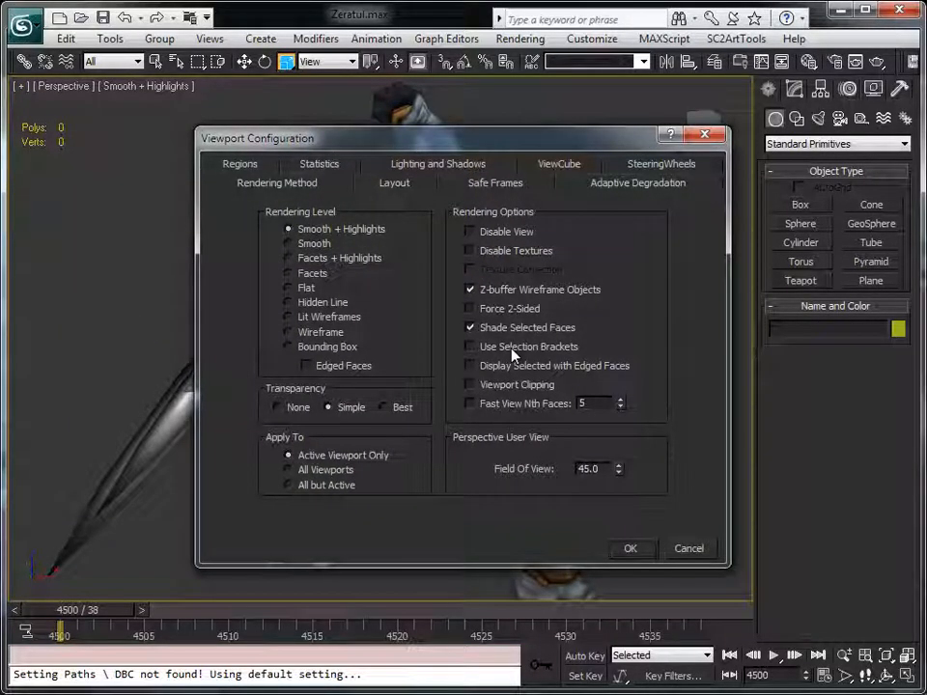
mouse_move(553, 355)
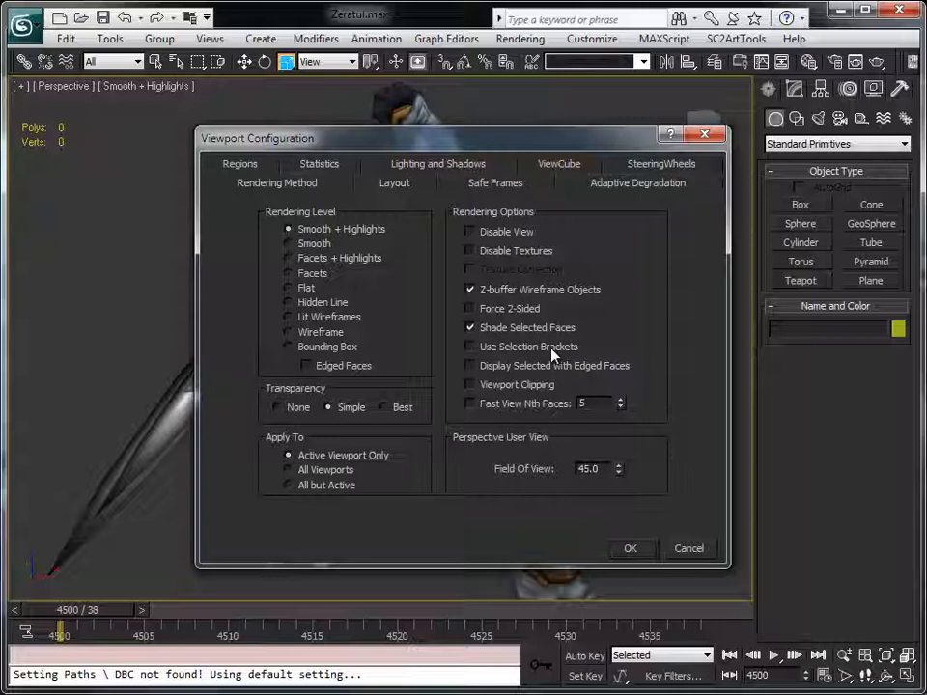
left_click(470, 365)
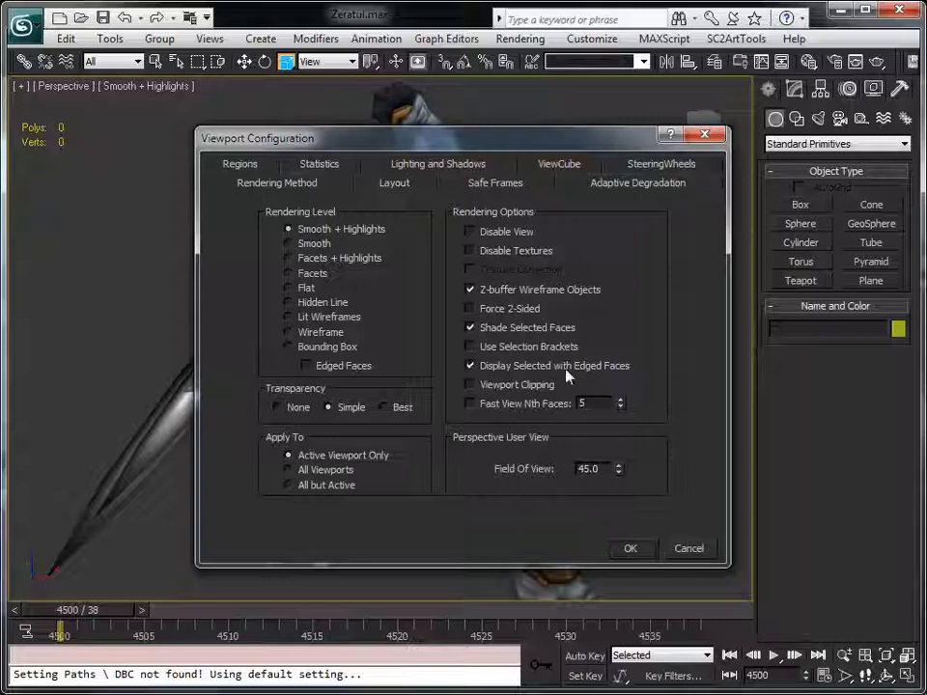
left_click(630, 549)
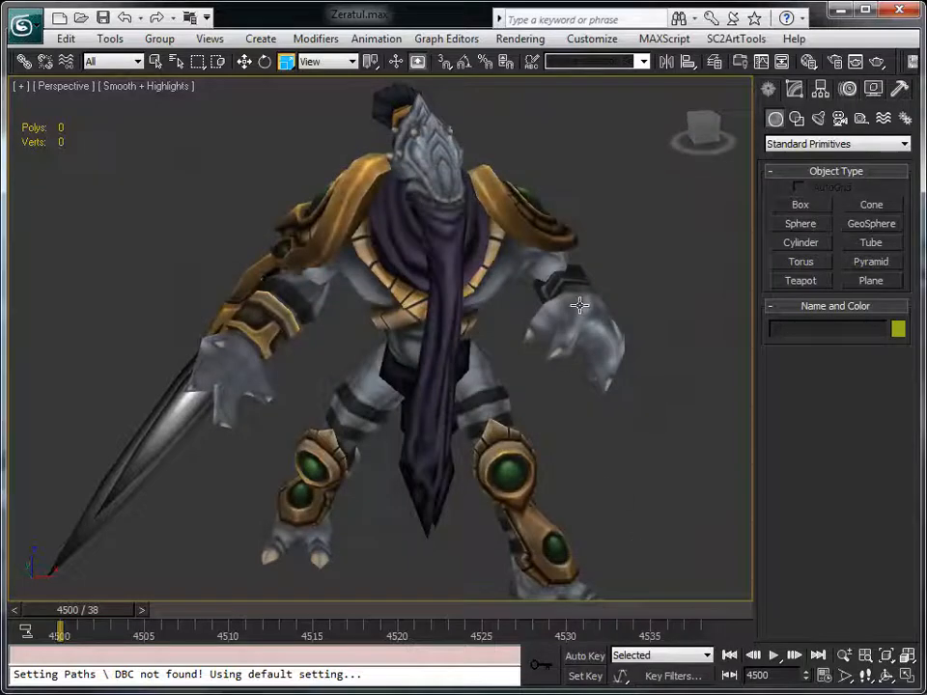
Select the torso, then expand the Shoulder_02 pad's Editable Poly stack in the Modify panel.
left_click(425, 338)
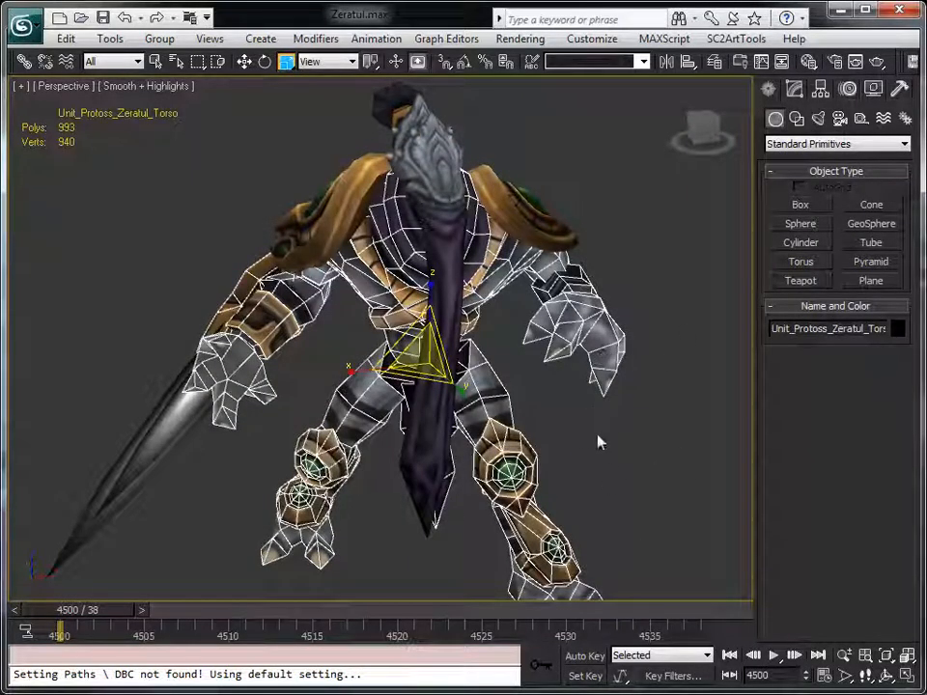
mouse_move(520, 201)
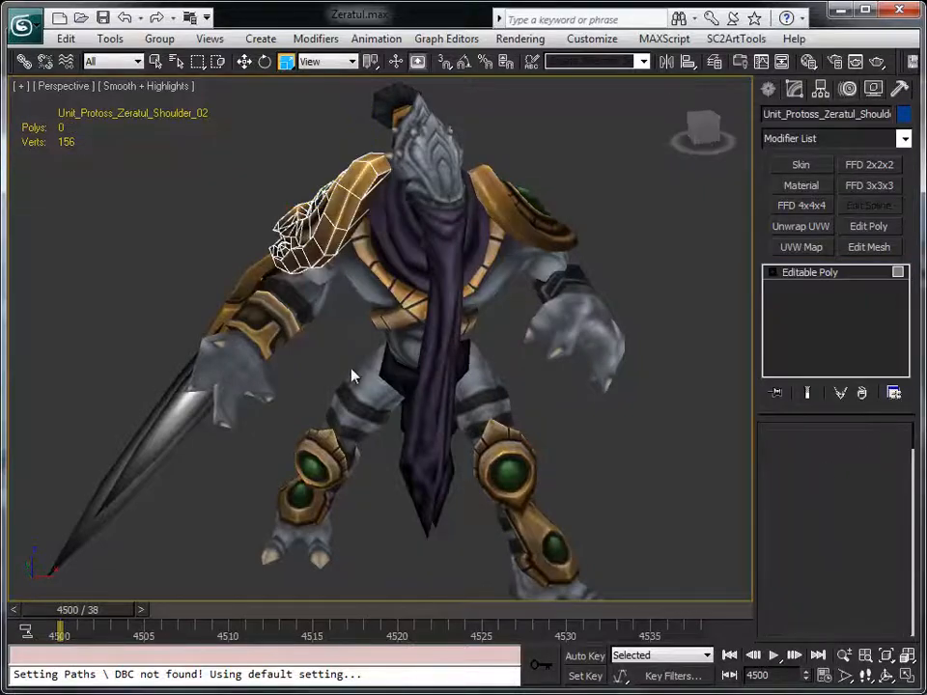
left_click(810, 272)
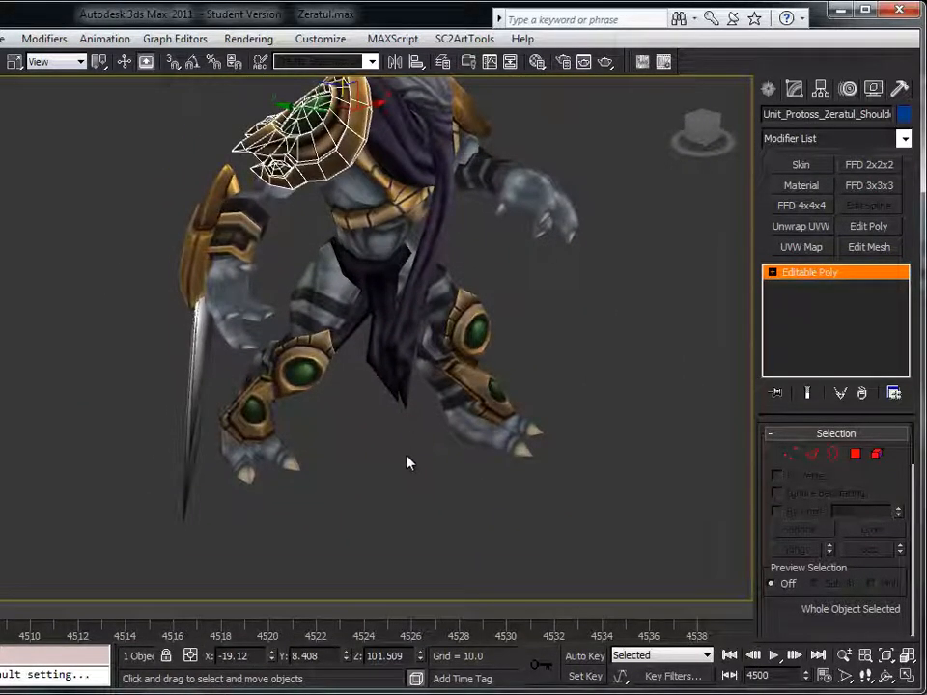
Drag the shoulder pad down onto the grid beside Zeratul's feet, then orbit the view.
left_click_drag(406, 462, 391, 408)
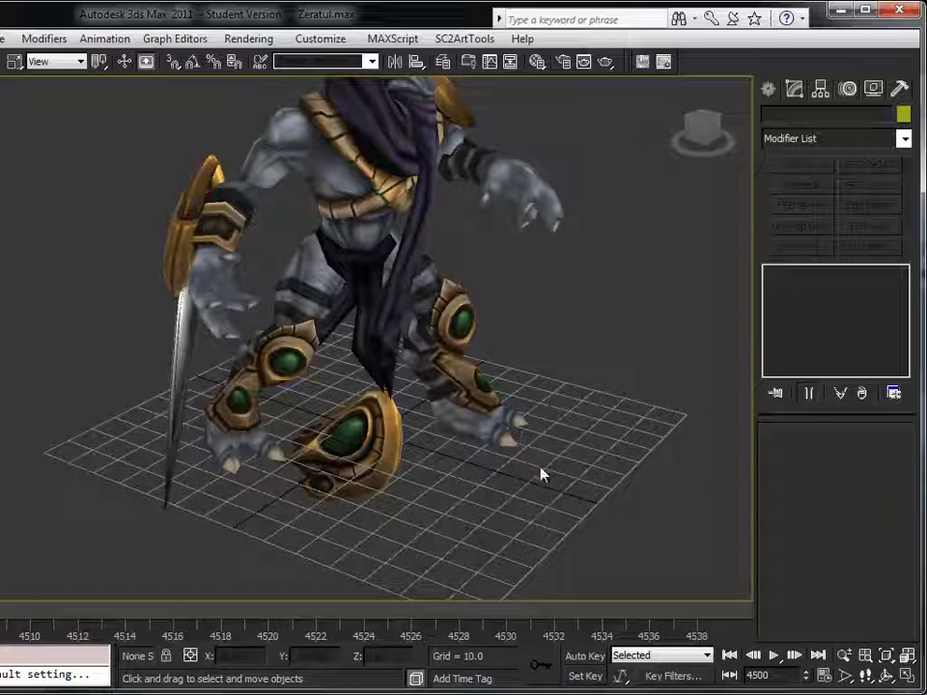
left_click_drag(541, 473, 575, 401)
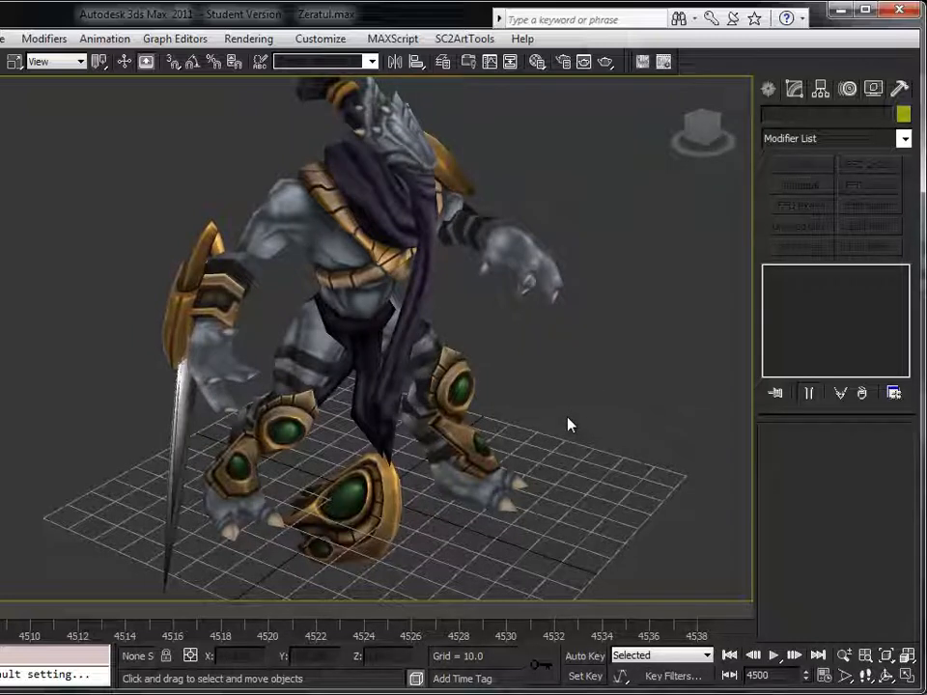
mouse_move(441, 351)
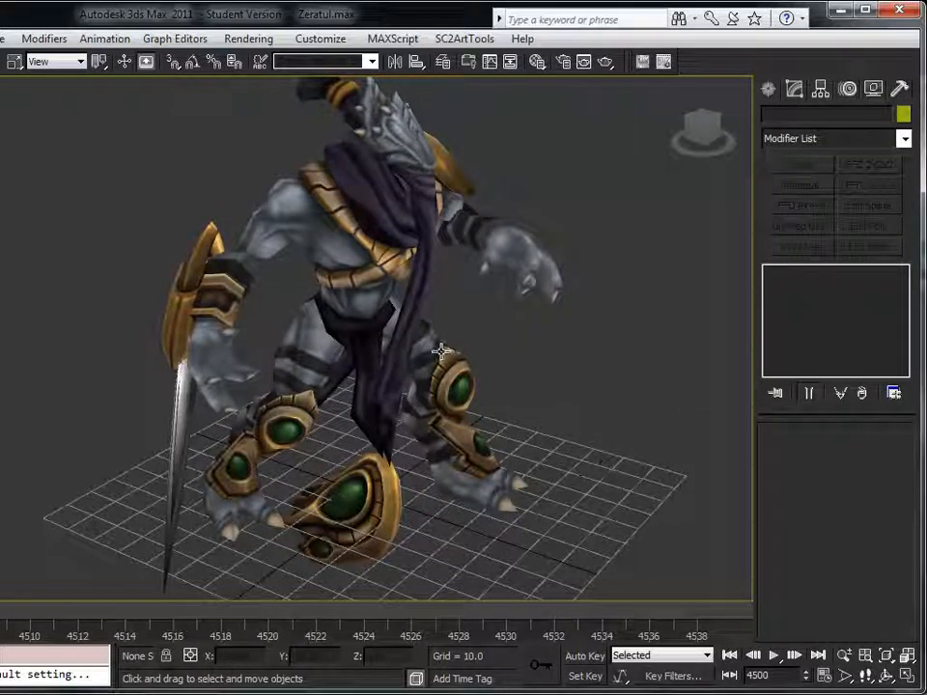